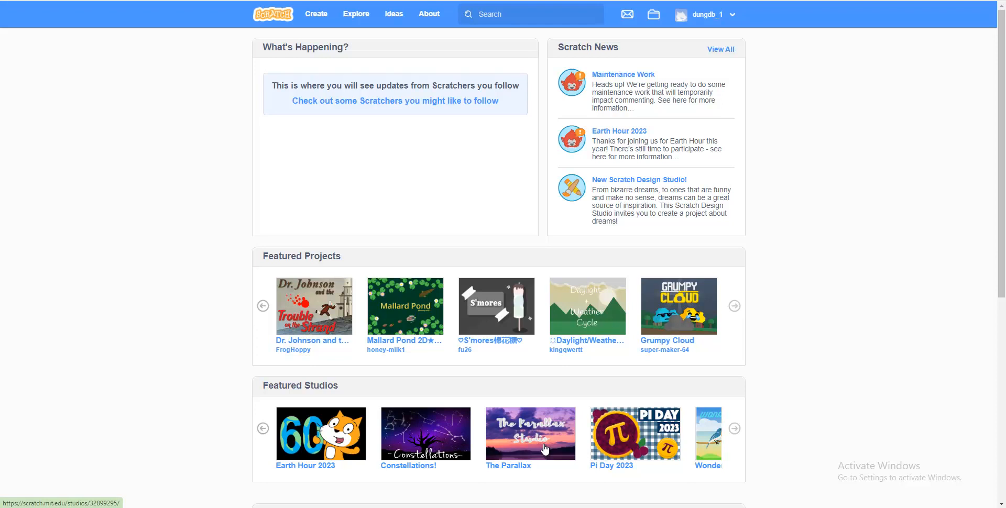
Start a new Scratch project and upload the tank image as sprite XT
click(316, 14)
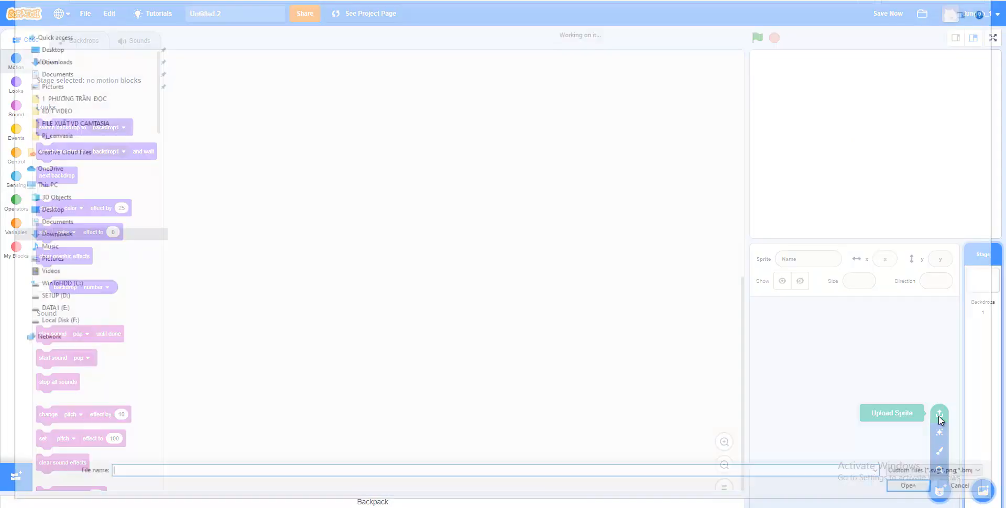
click(907, 486)
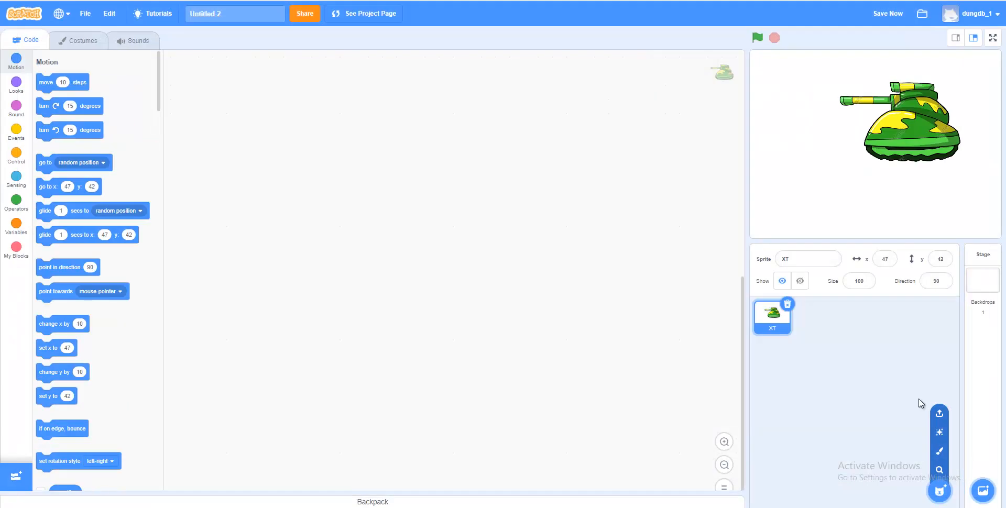
Set the tank's size to 30 and flip its costume horizontally to face right
click(859, 281)
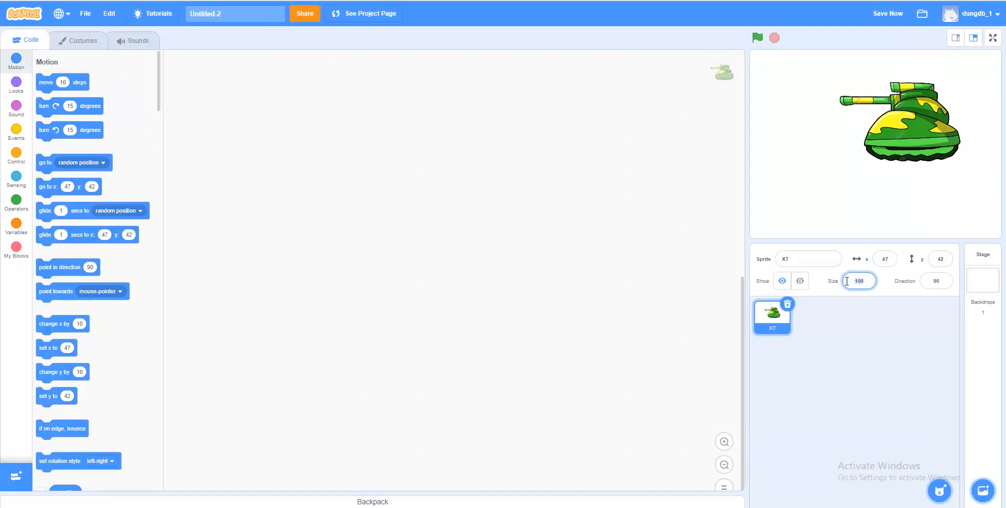
text(30)
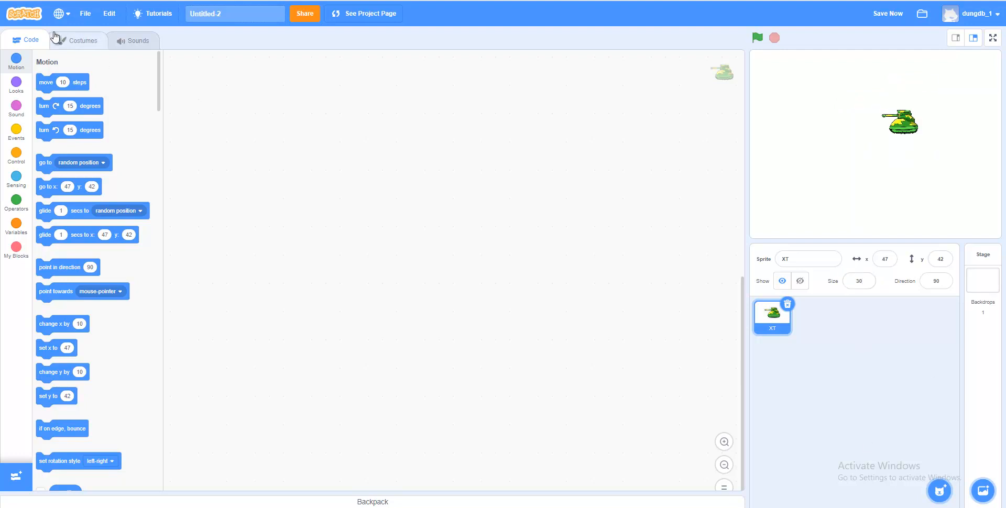
click(82, 40)
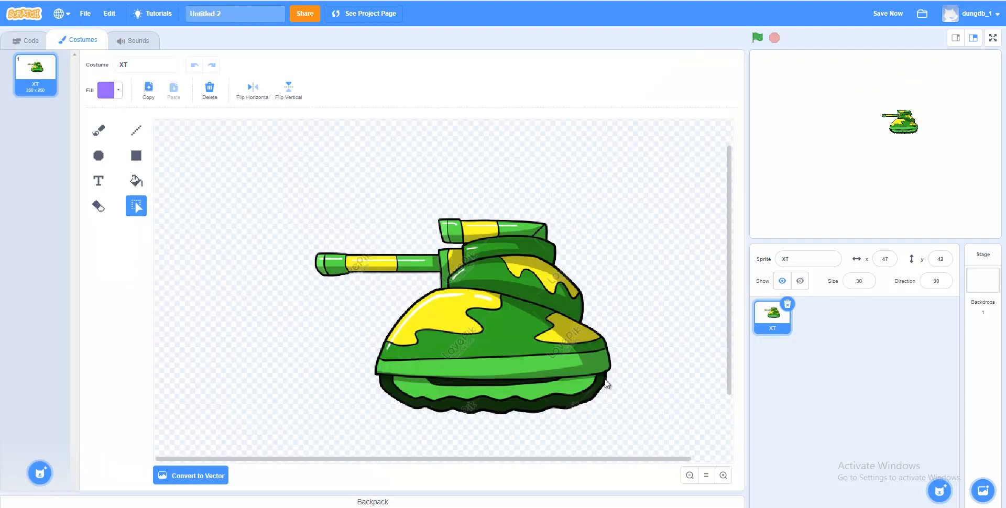
click(252, 88)
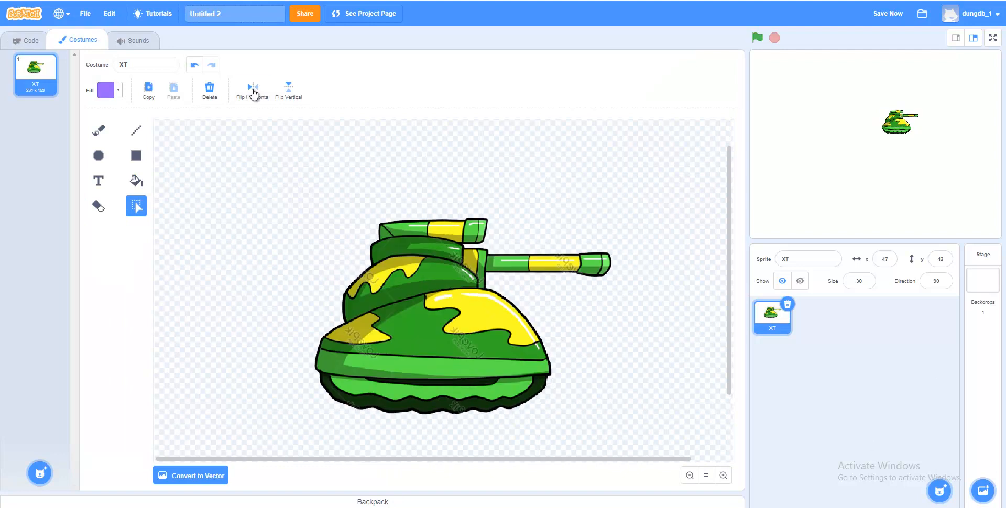
click(26, 41)
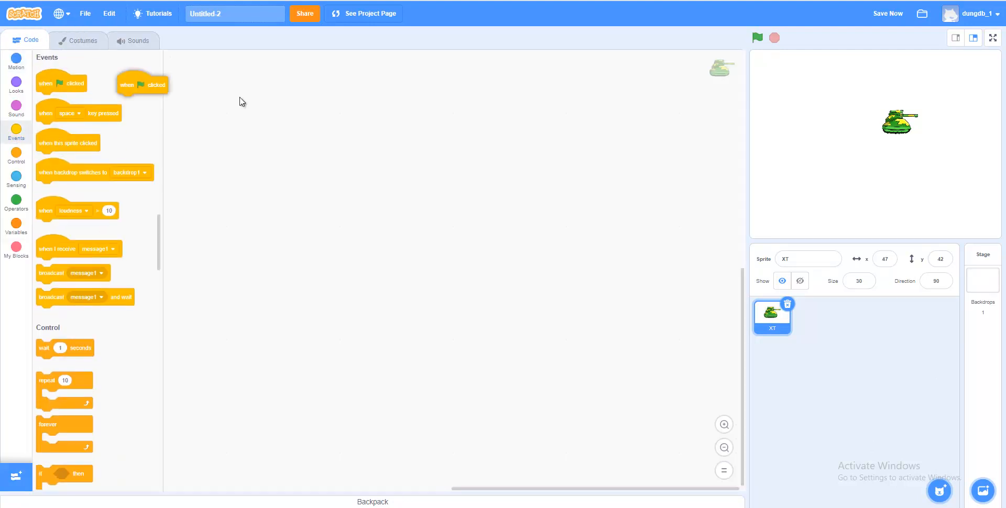
Build a green-flag forever loop containing an 'if key right arrow pressed' check
drag(141, 84, 411, 225)
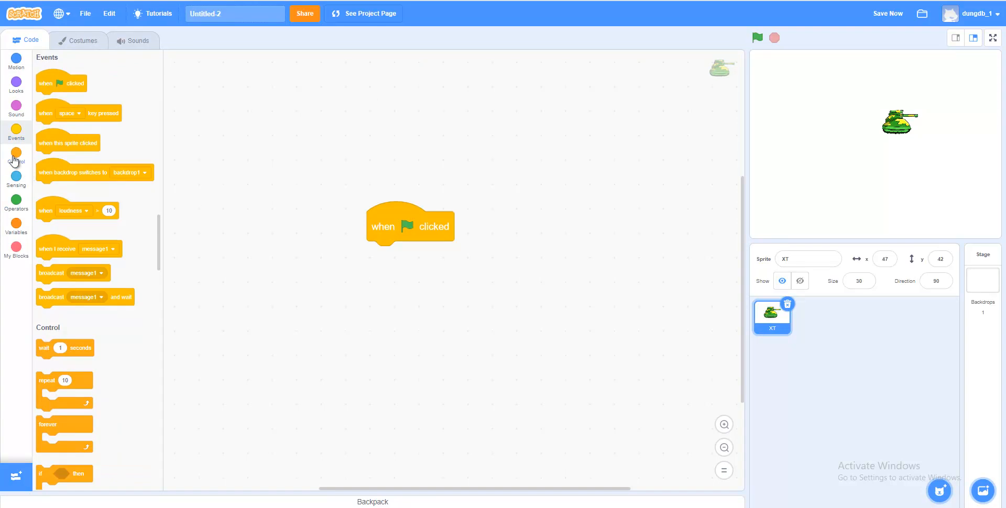
click(15, 156)
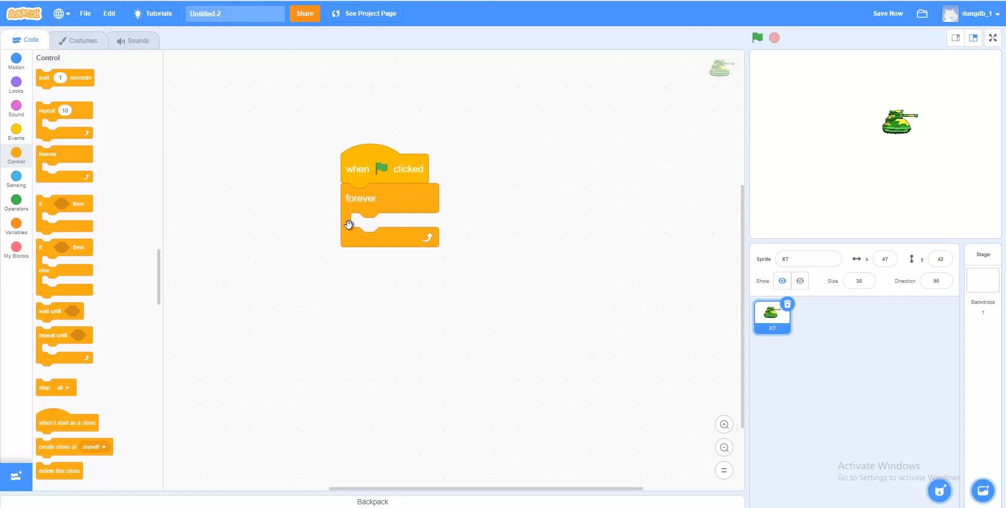
mouse_move(45, 208)
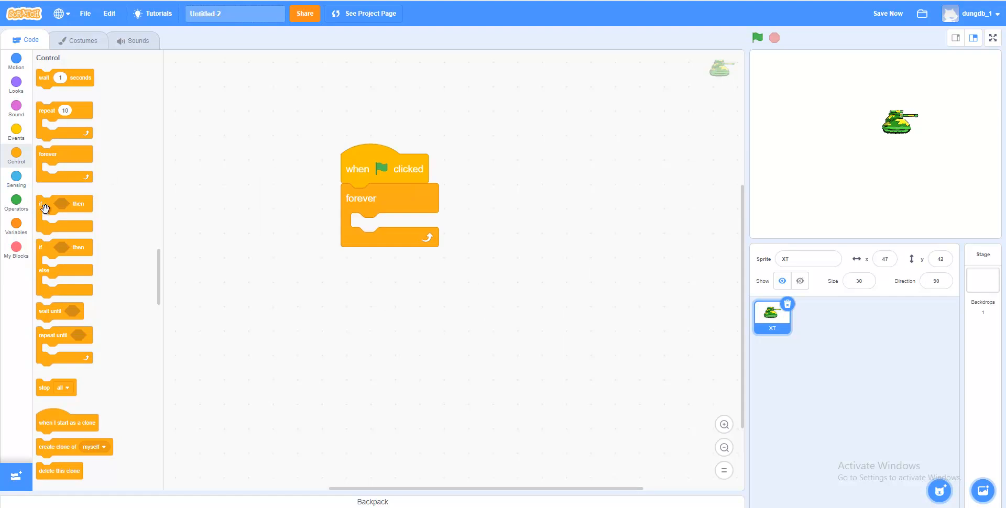
drag(52, 206, 395, 229)
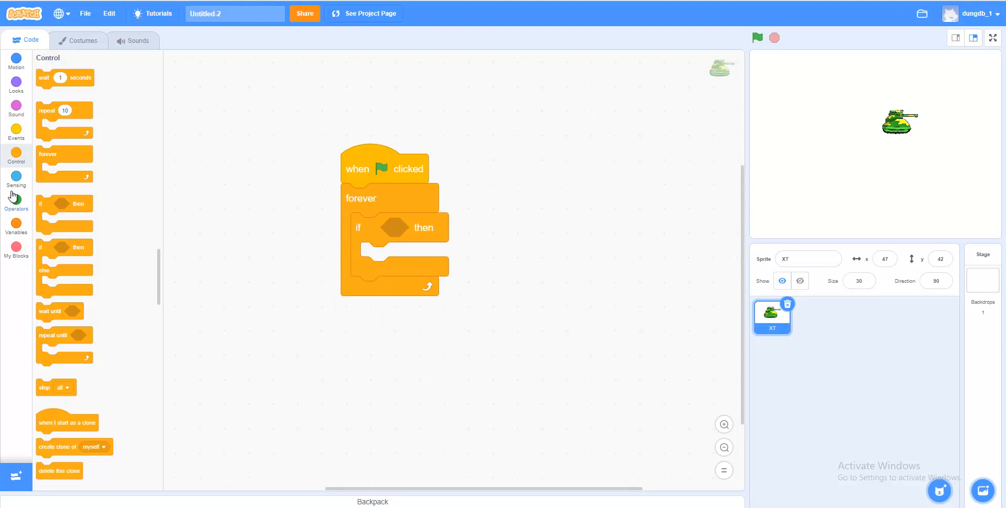
click(15, 182)
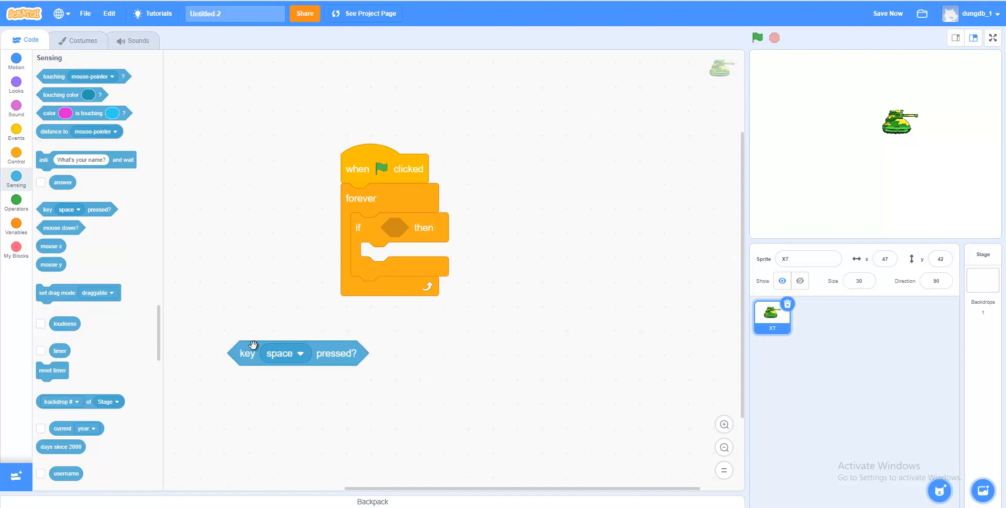
click(284, 354)
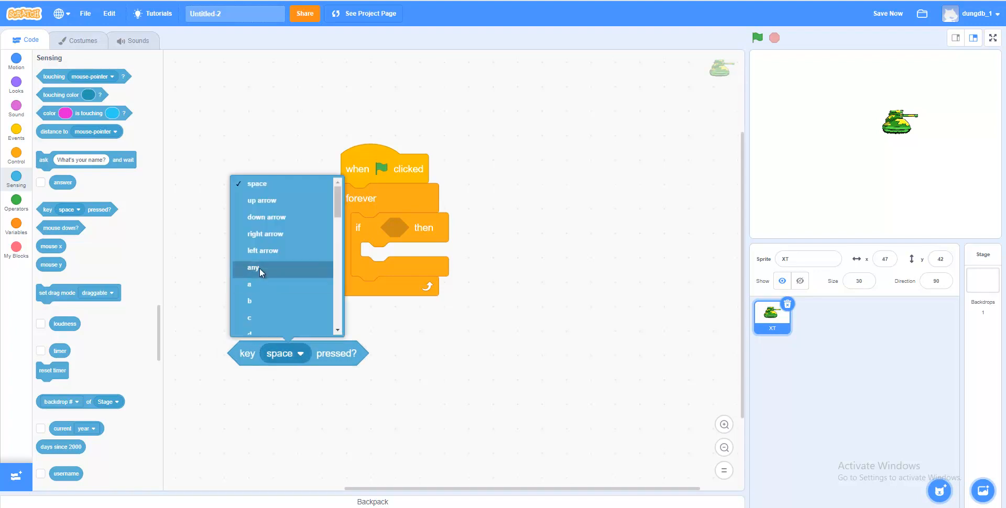
mouse_move(264, 234)
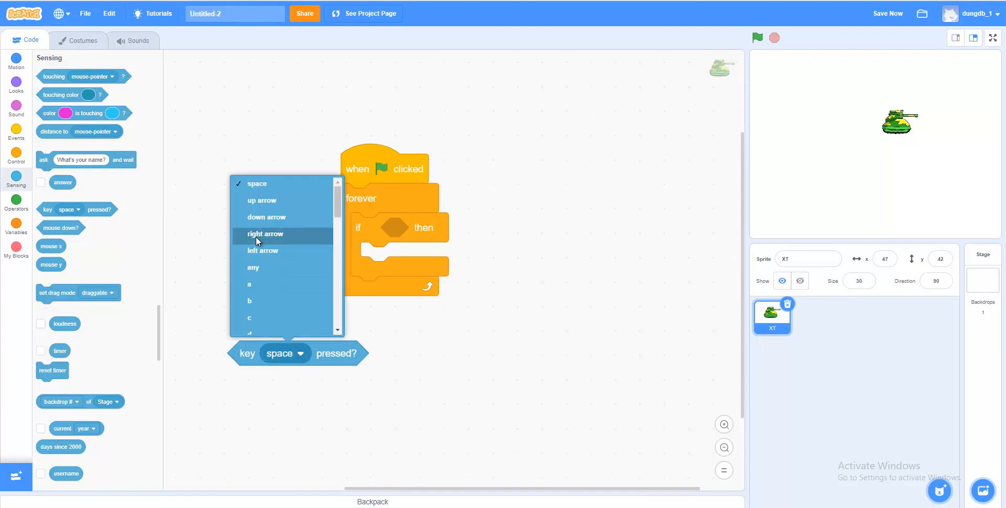
click(264, 233)
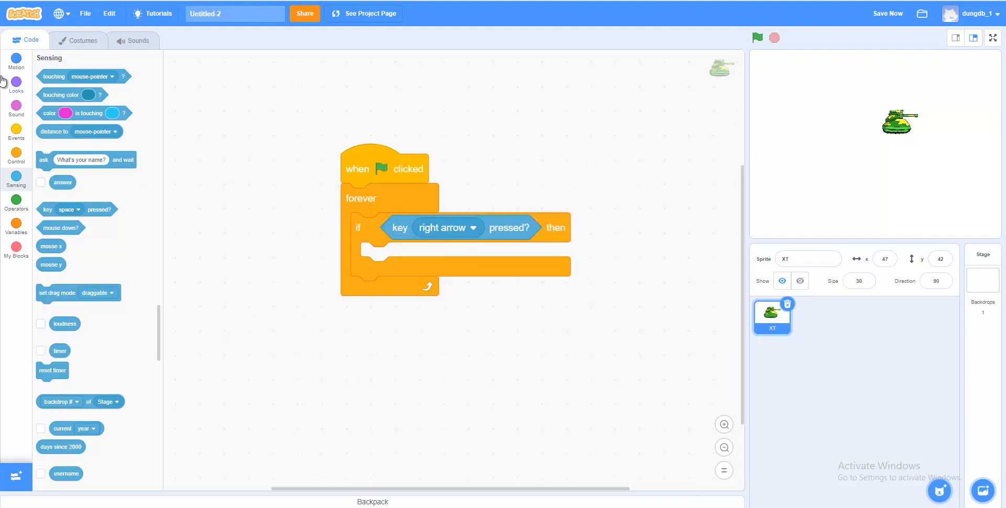
click(15, 58)
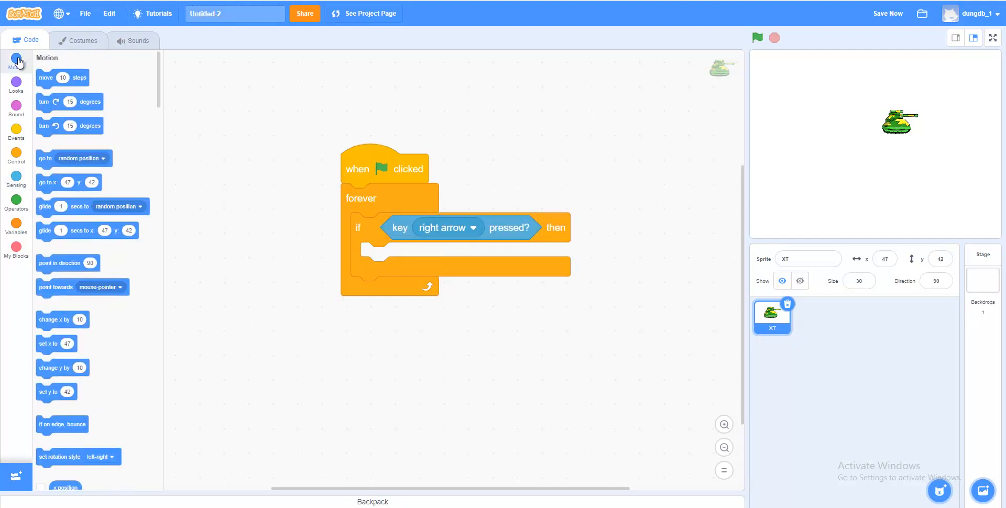
Make the right-arrow check turn the tank 5 degrees clockwise
key(right)
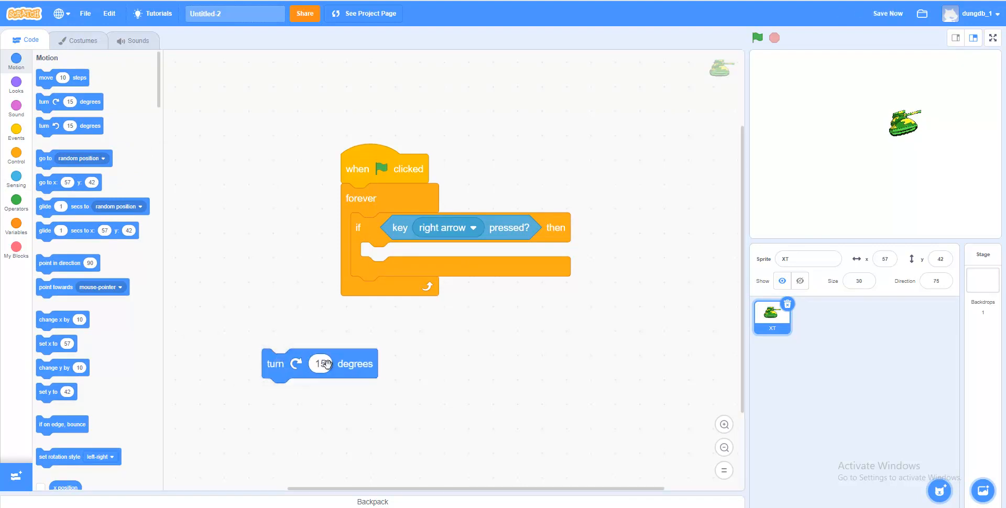
click(320, 364)
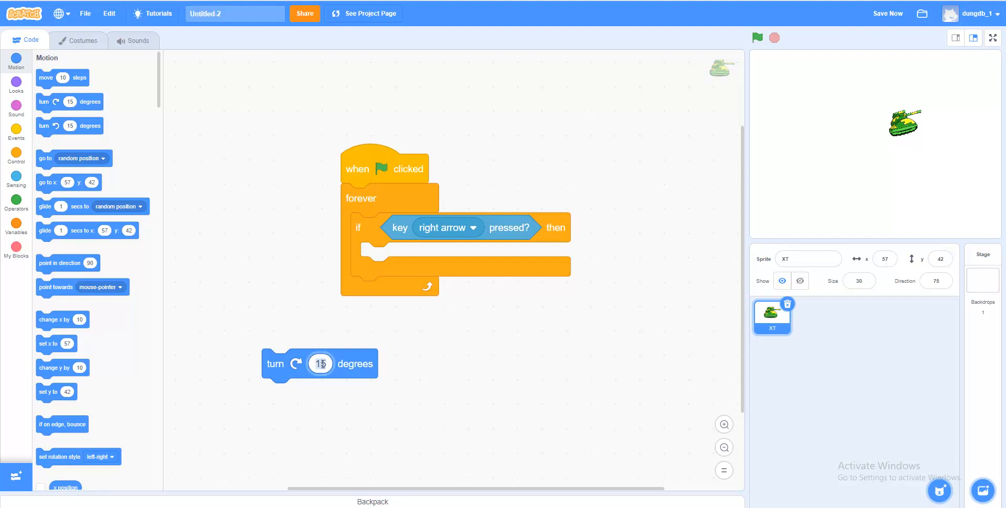
text(5)
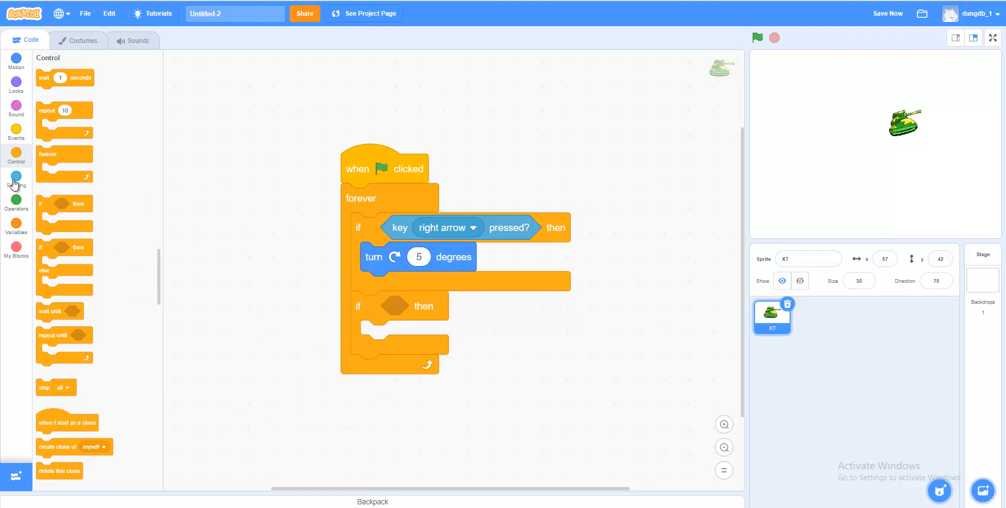
Fill the second if with a left-arrow check and a counterclockwise turn block
click(15, 182)
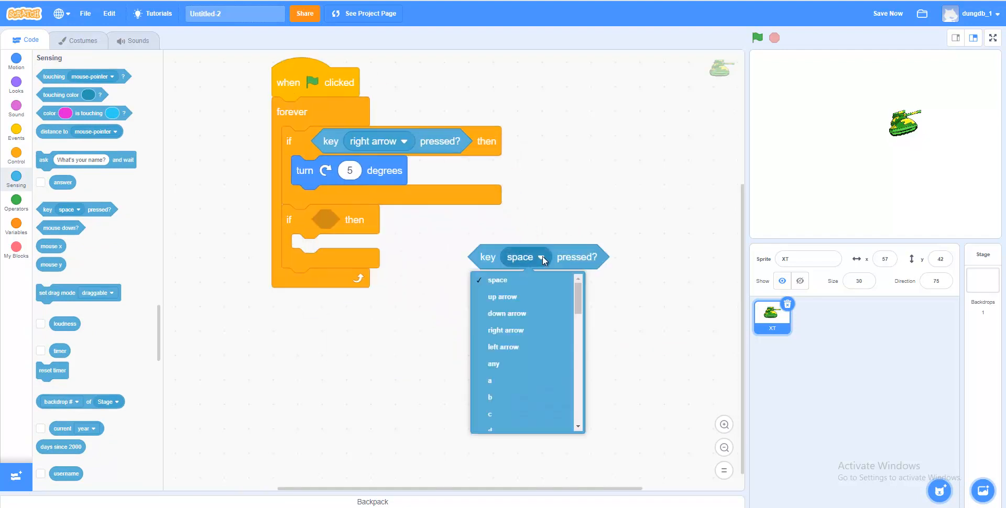
click(503, 346)
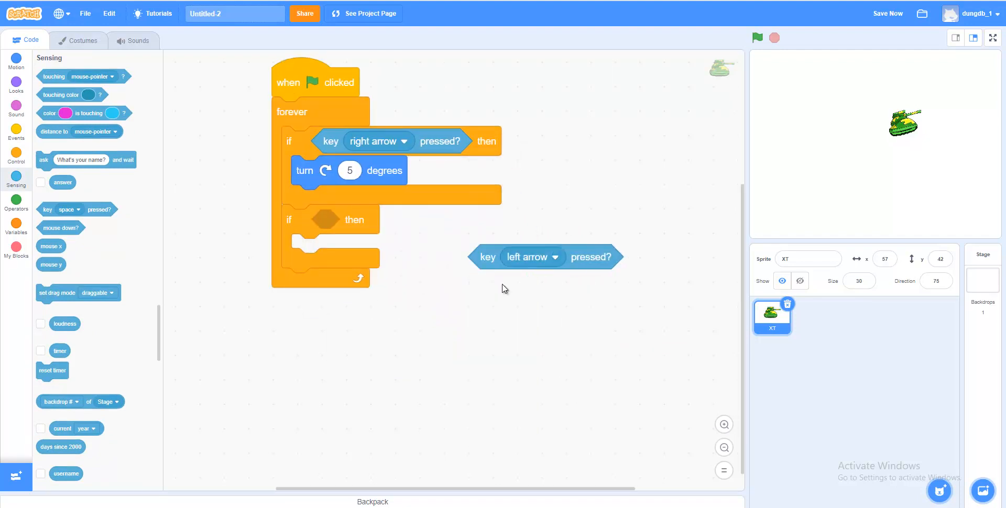
drag(545, 257, 363, 219)
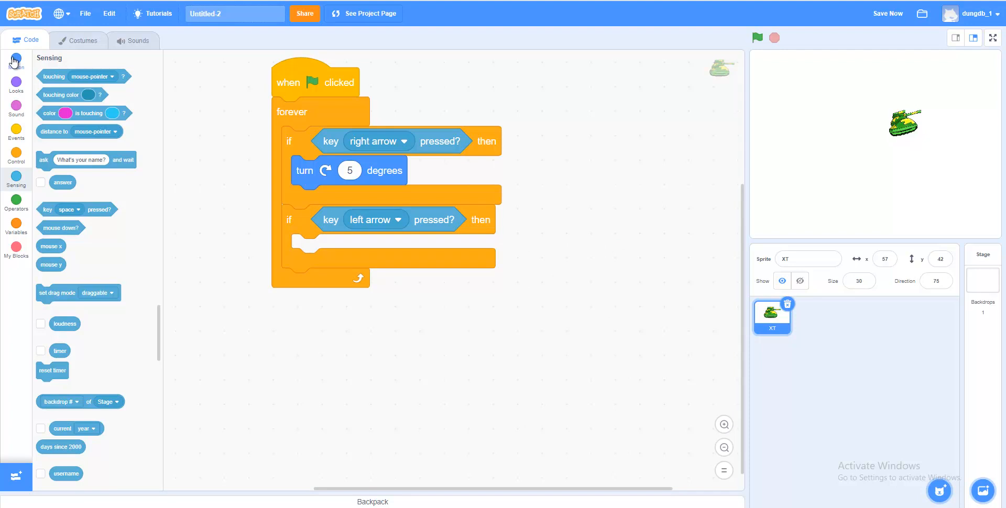
click(15, 63)
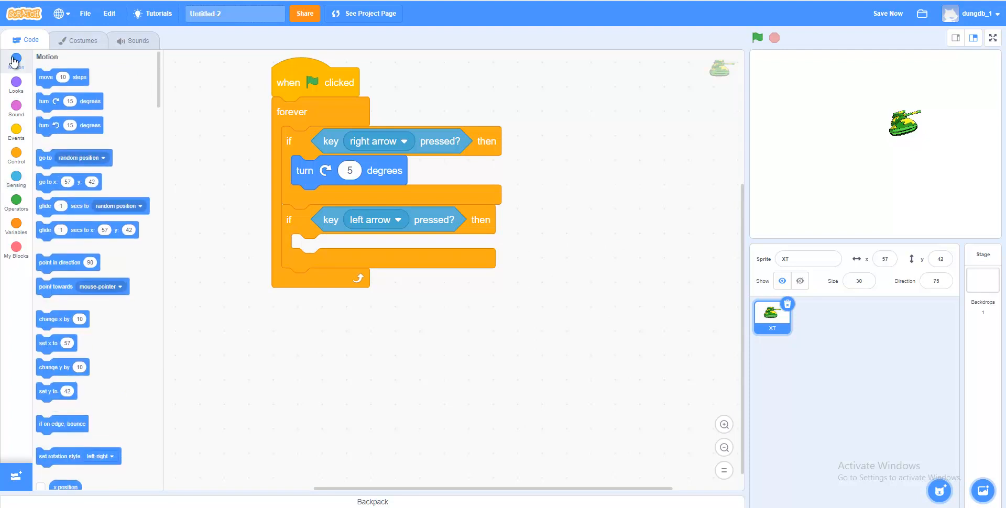
drag(69, 126, 320, 347)
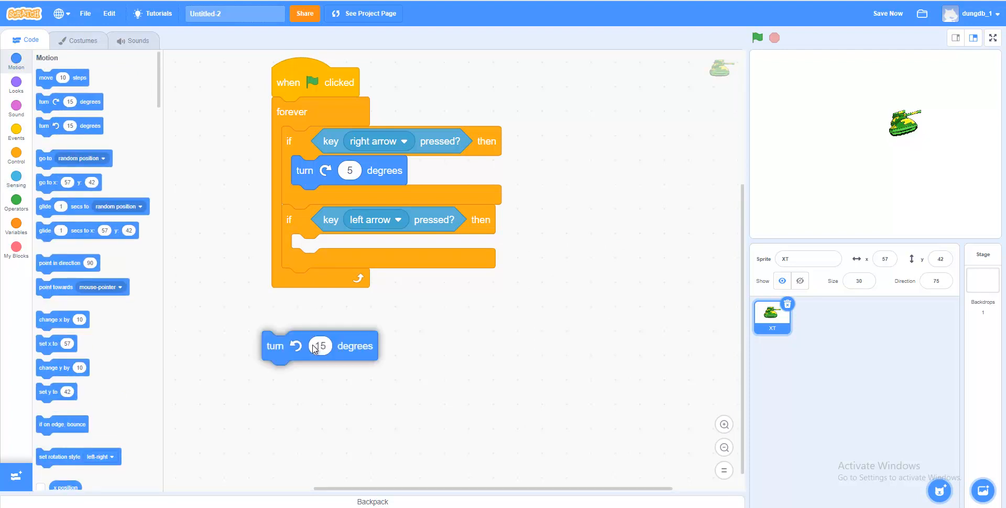
drag(320, 345, 348, 249)
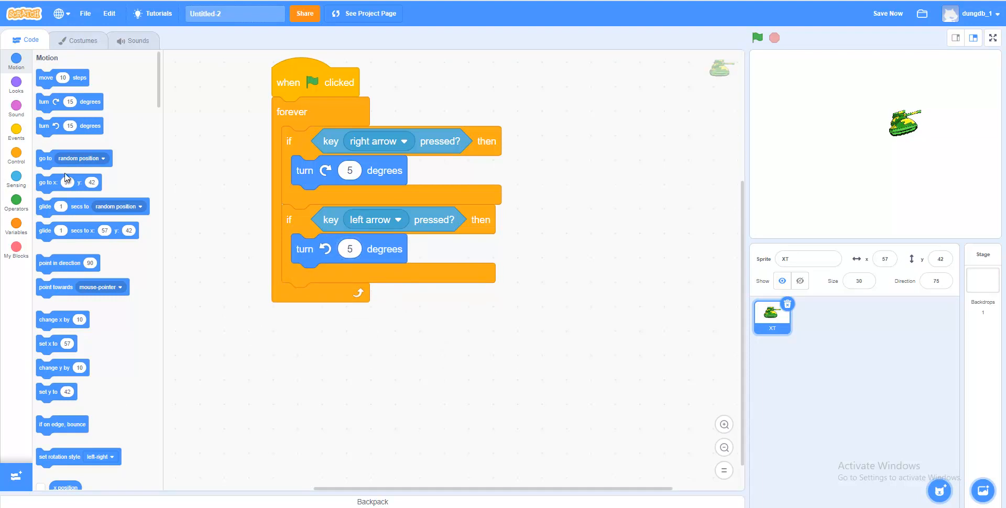
click(15, 157)
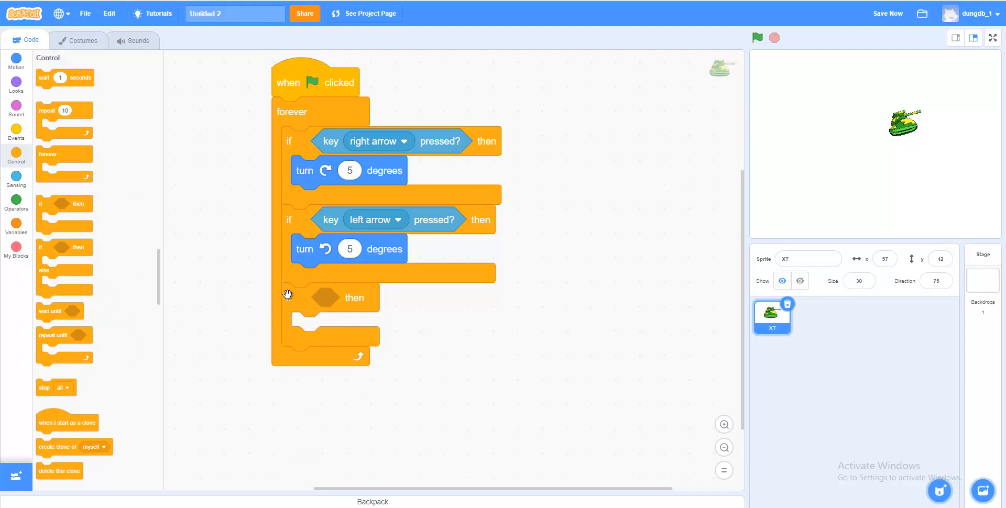
Put an up-arrow check in the third if that moves the tank 4 steps
click(15, 182)
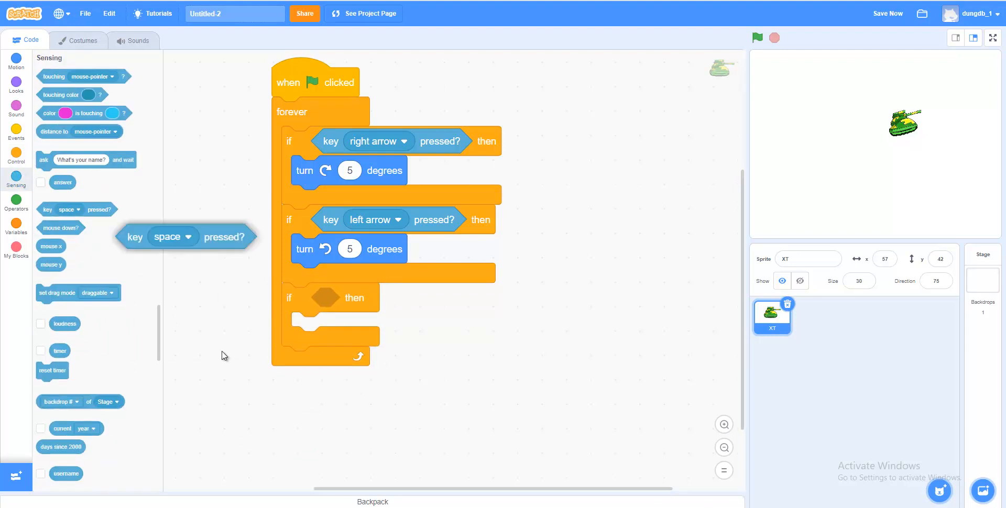
drag(185, 237, 514, 341)
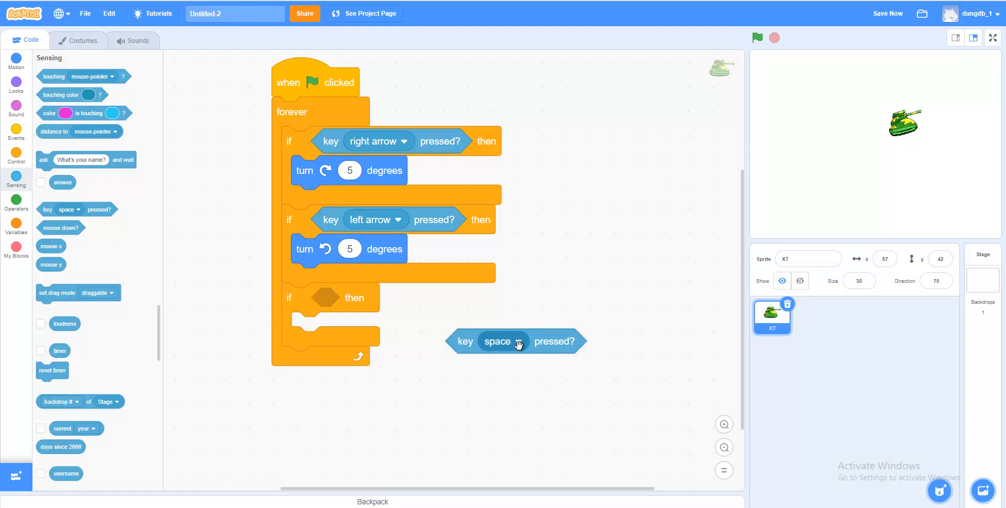
click(514, 341)
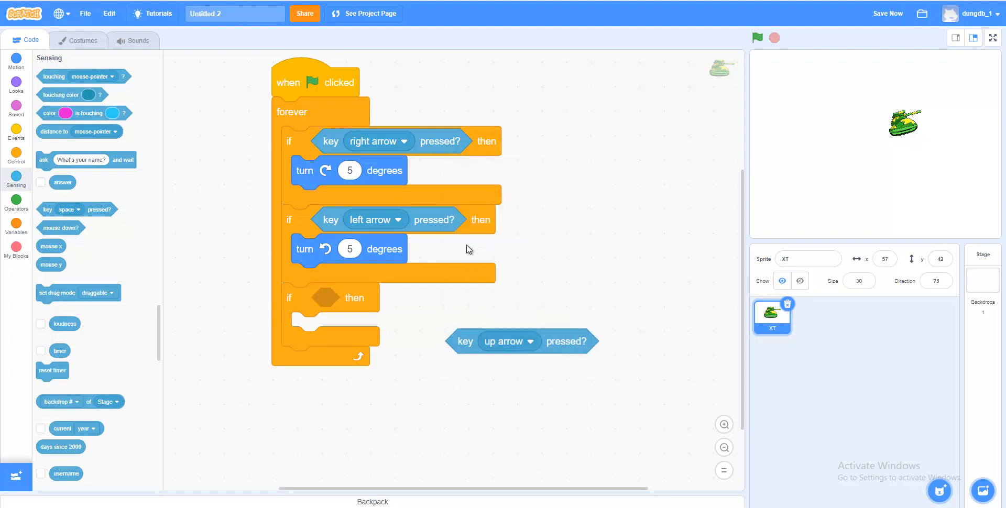
mouse_move(455, 332)
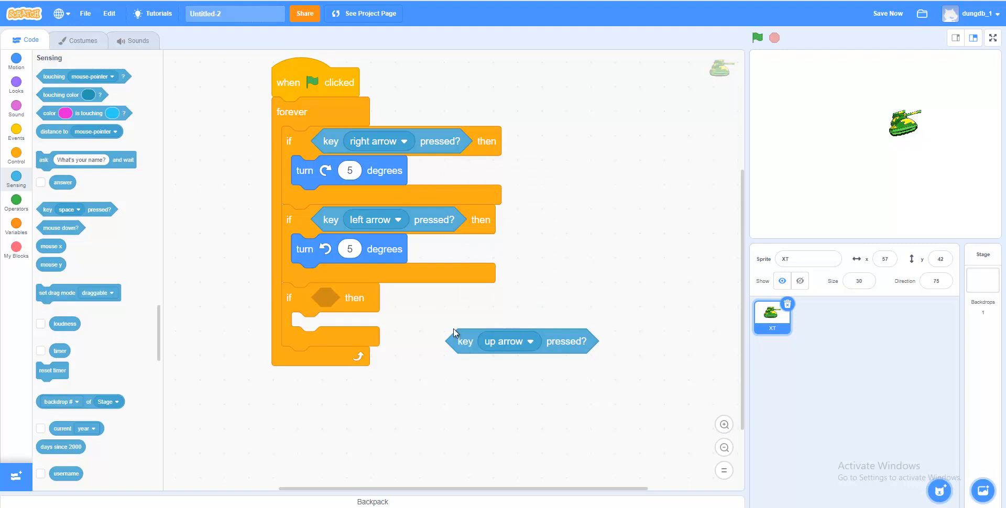
drag(464, 340, 327, 297)
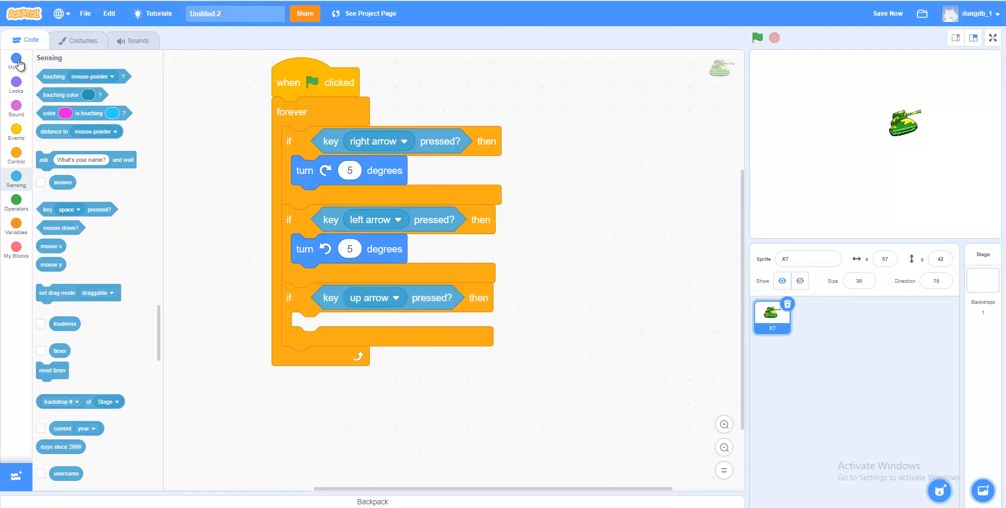
click(16, 58)
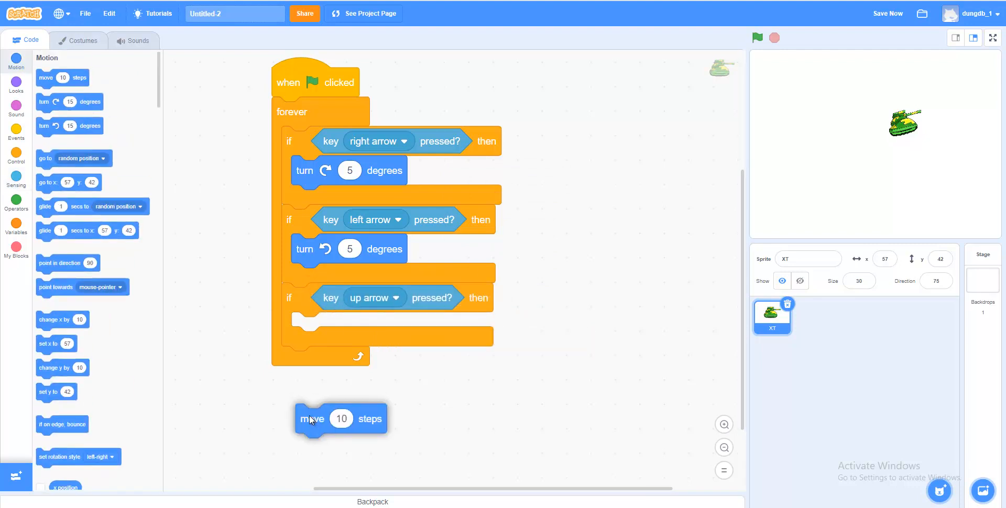
drag(341, 419, 343, 369)
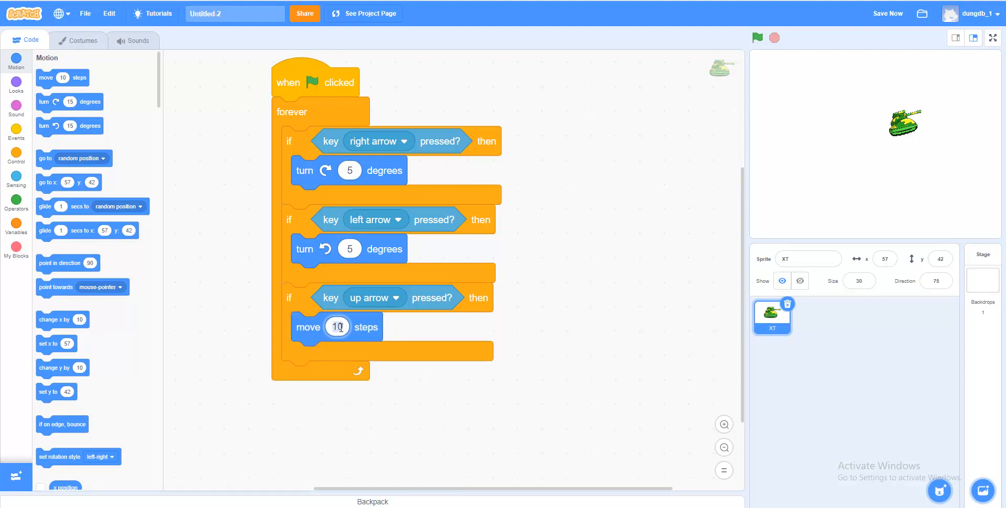
text(4)
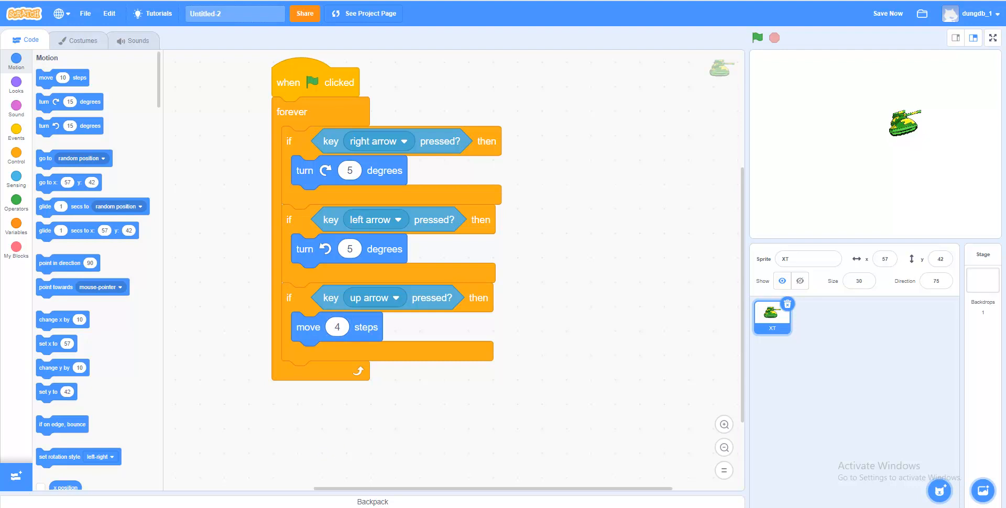
click(757, 38)
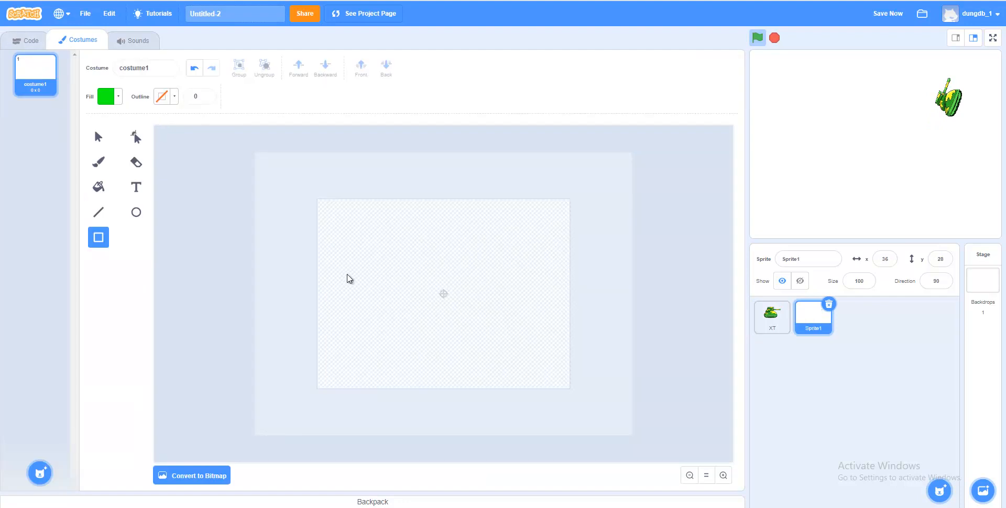
mouse_move(438, 293)
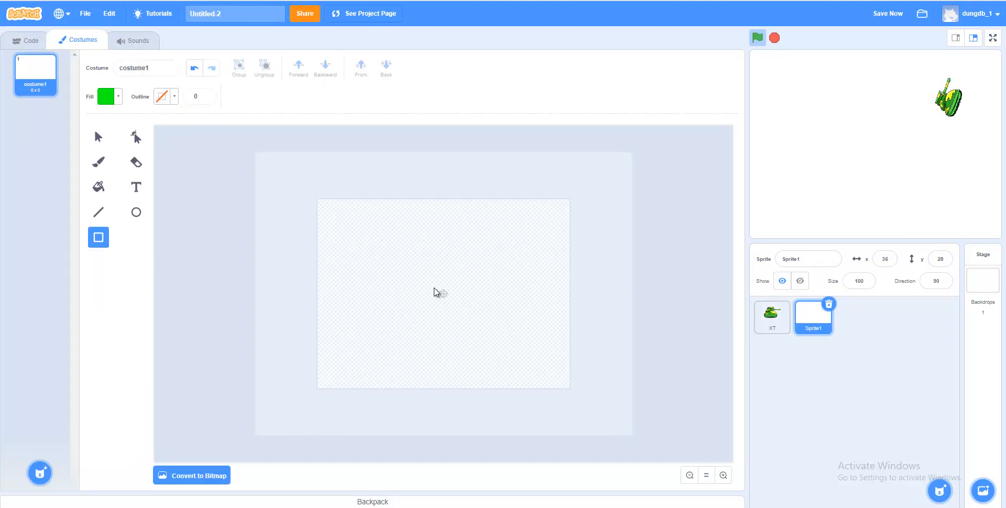
Draw a small green rectangle as the new bullet sprite's costume
drag(429, 285, 457, 300)
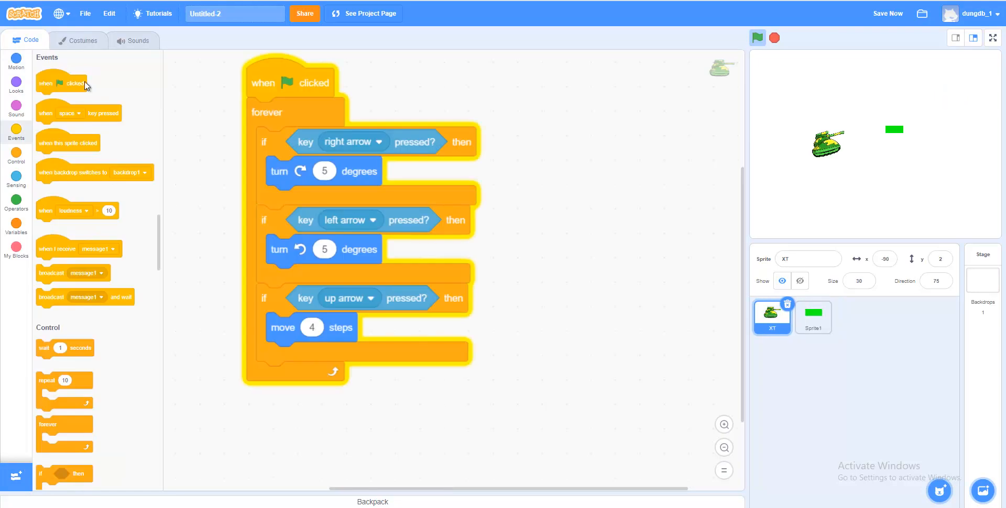
Start a second tank script: green flag, forever loop, if key space pressed
drag(61, 83, 618, 118)
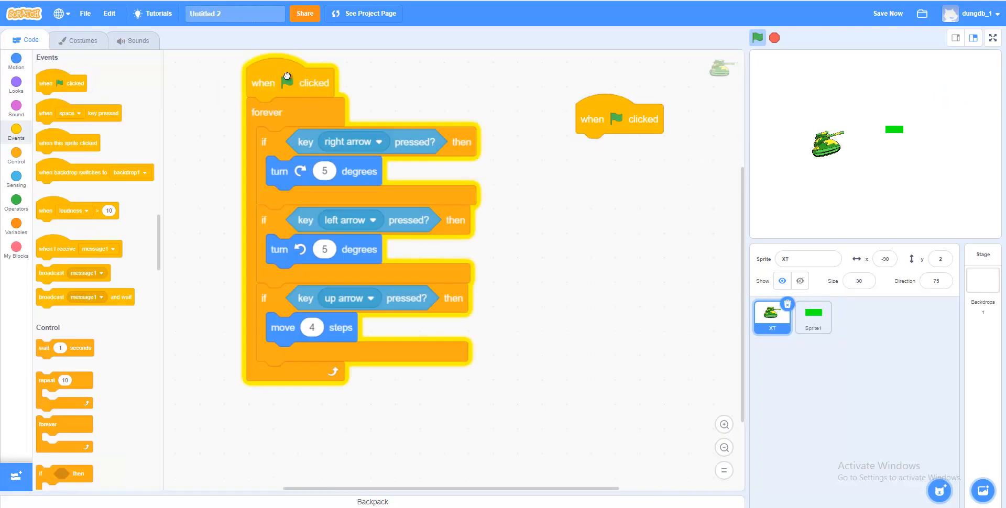
click(15, 157)
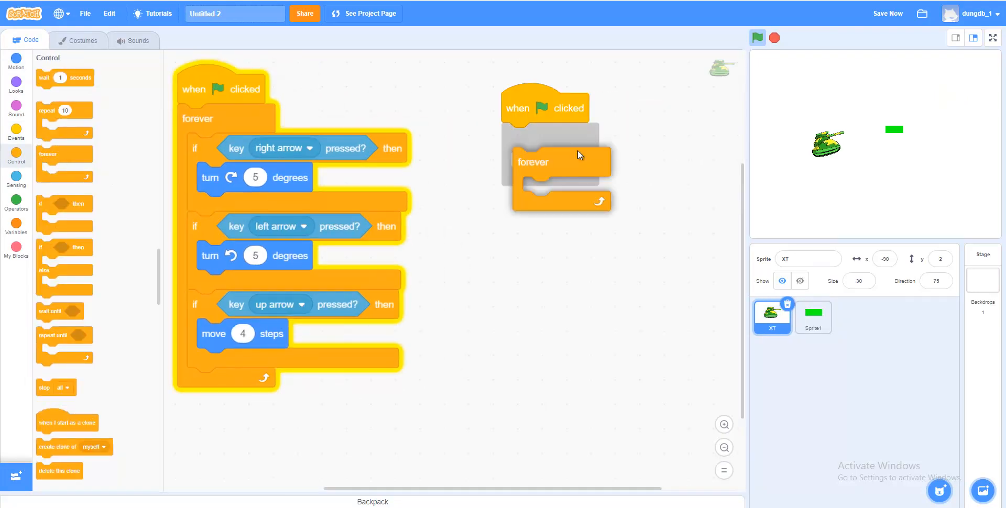
drag(533, 162, 520, 136)
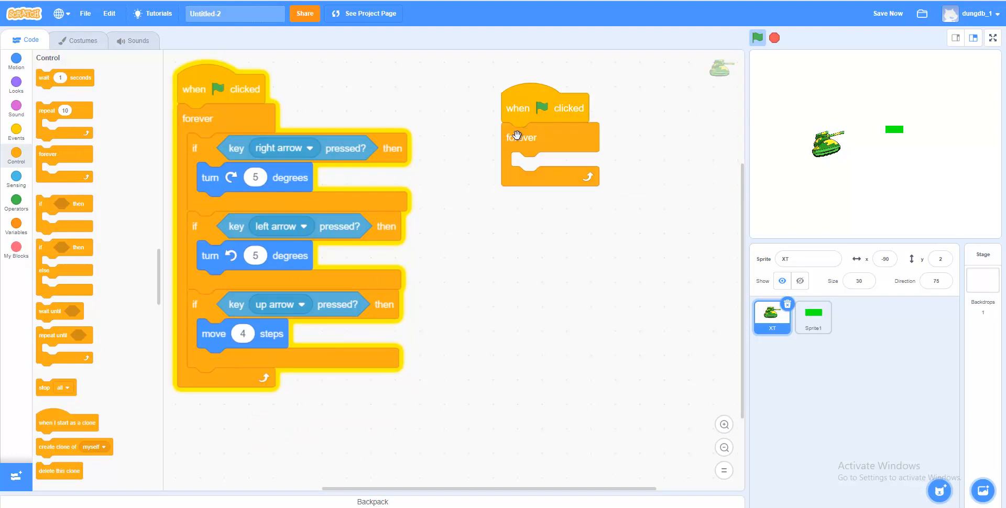
drag(68, 215, 546, 205)
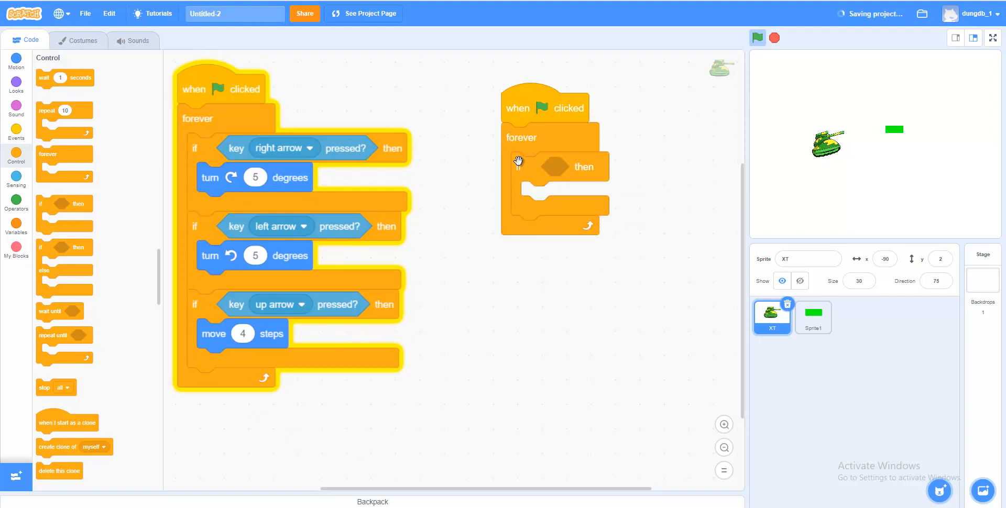
click(15, 182)
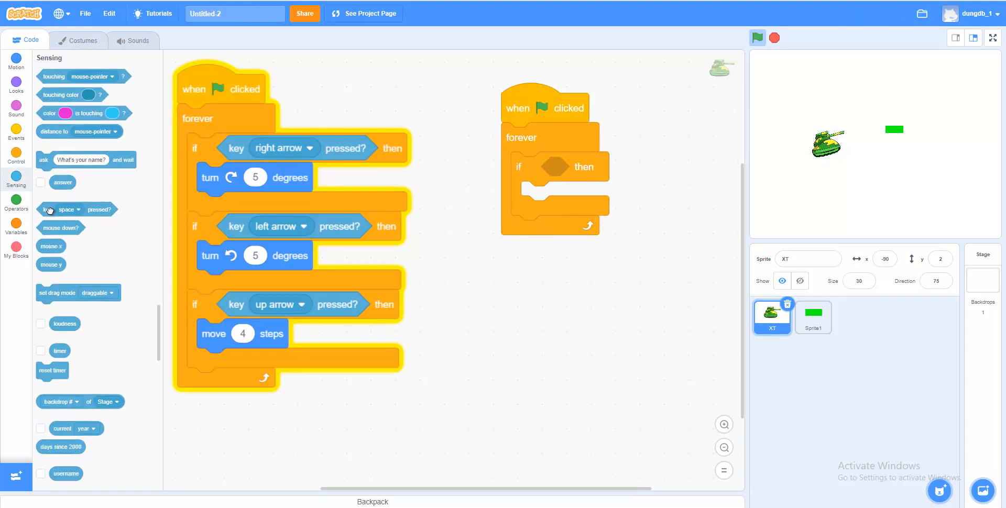
drag(77, 209, 613, 200)
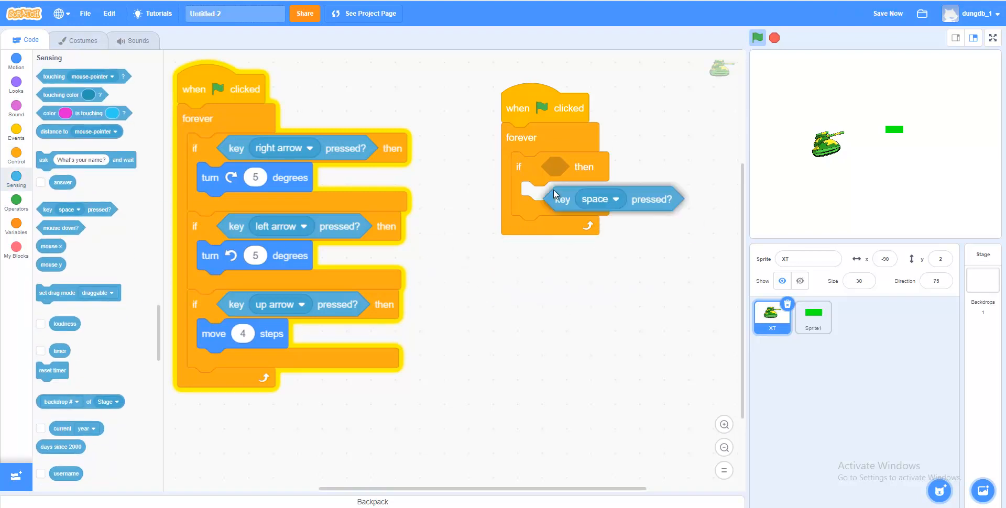
drag(610, 199, 613, 166)
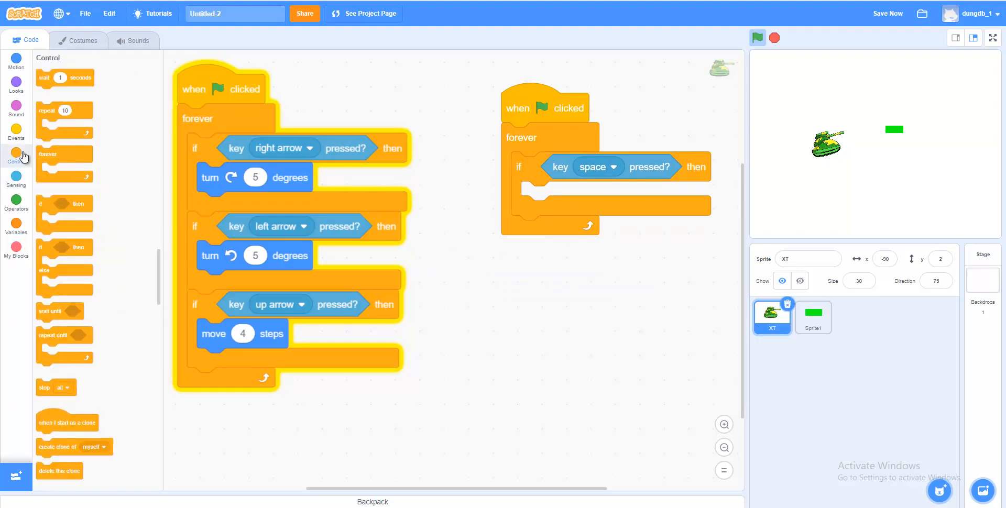
mouse_move(104, 186)
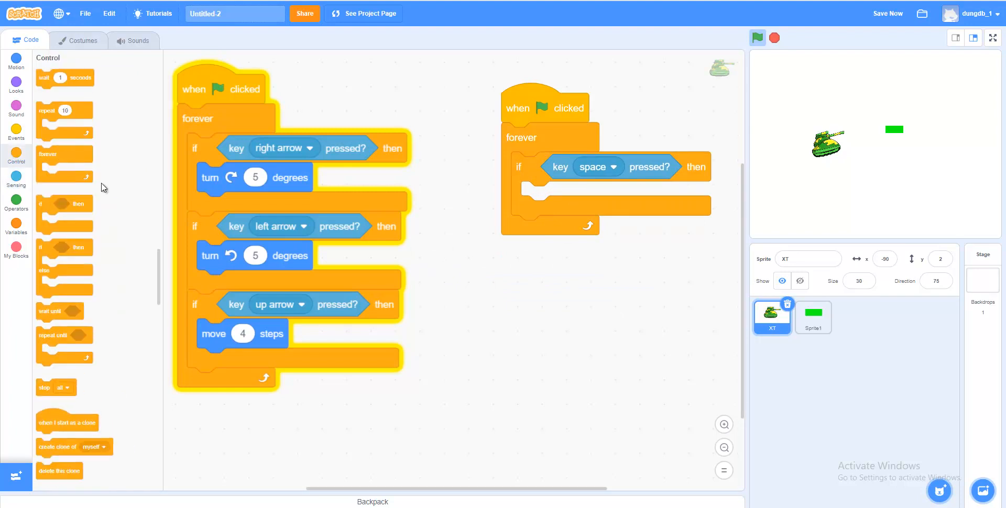
Inside the space check, create a clone of Sprite1 then wait 0.3 seconds
scroll(down, 3)
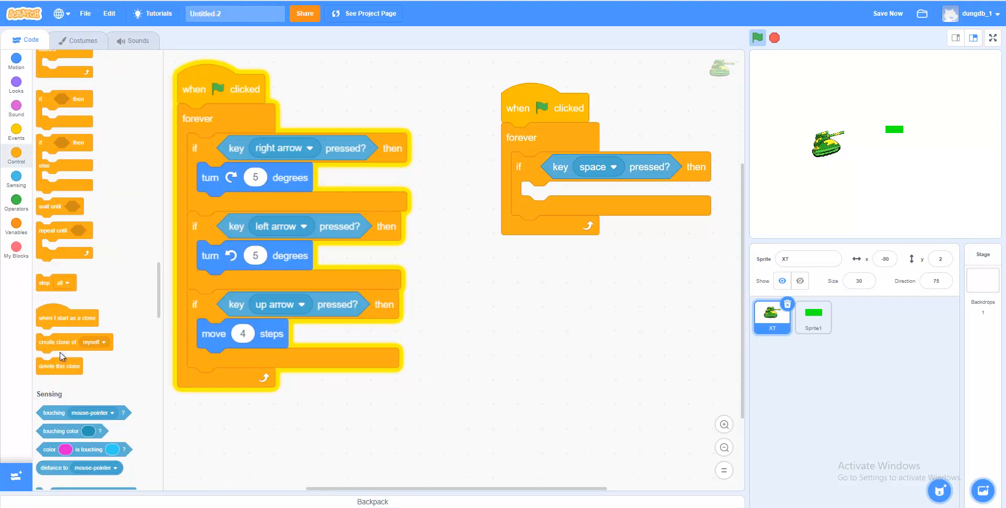
drag(57, 342, 541, 303)
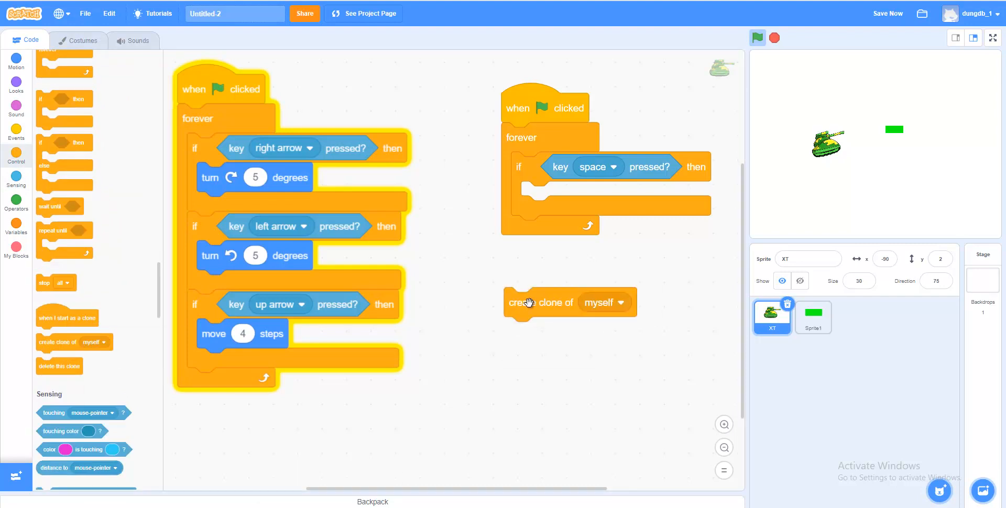
mouse_move(529, 303)
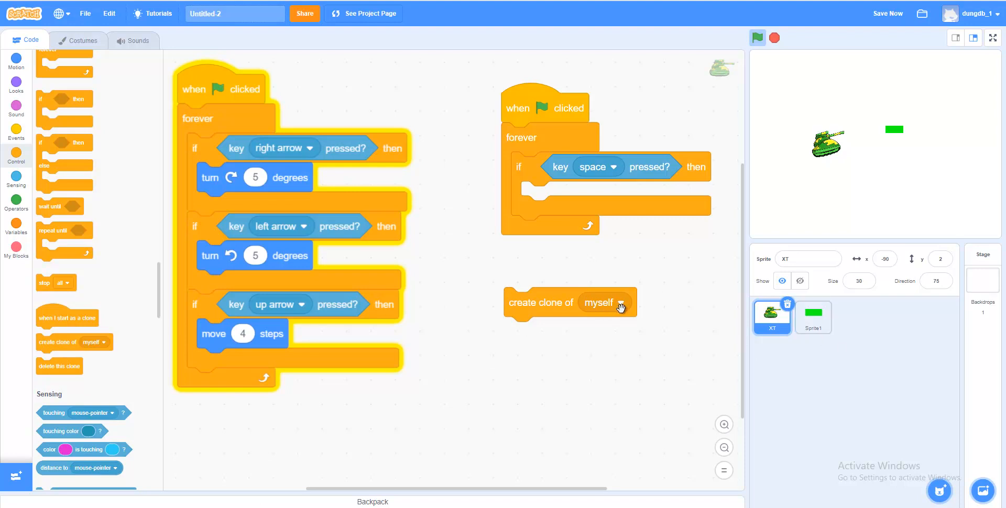
click(613, 302)
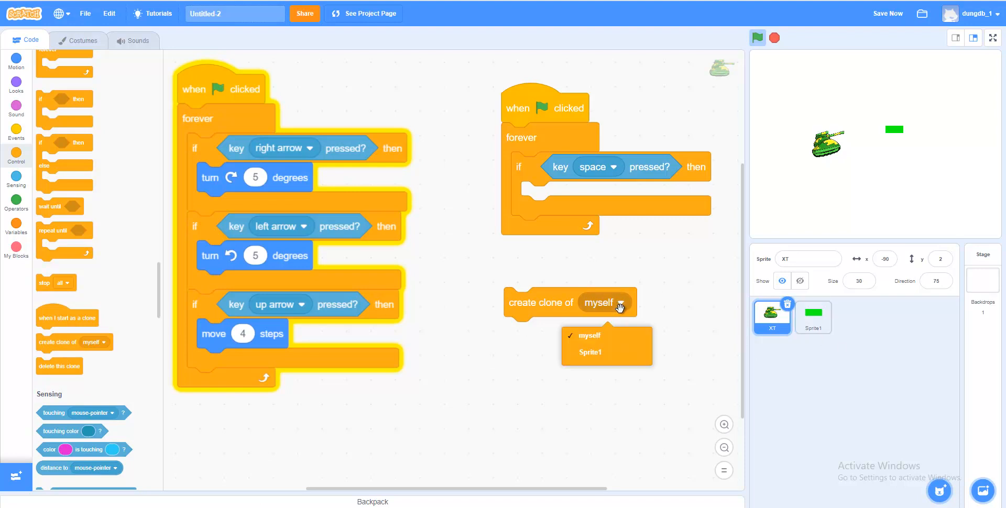
click(590, 351)
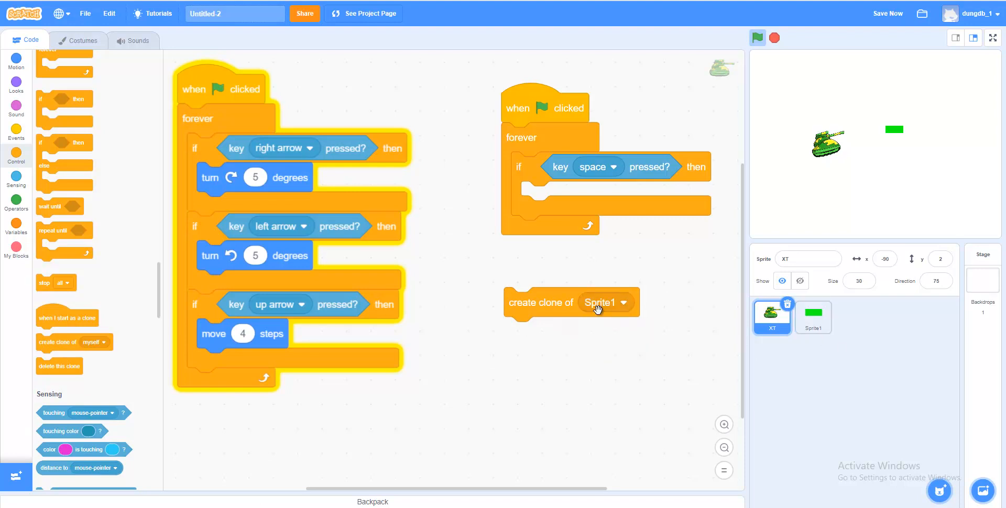
drag(541, 302, 549, 196)
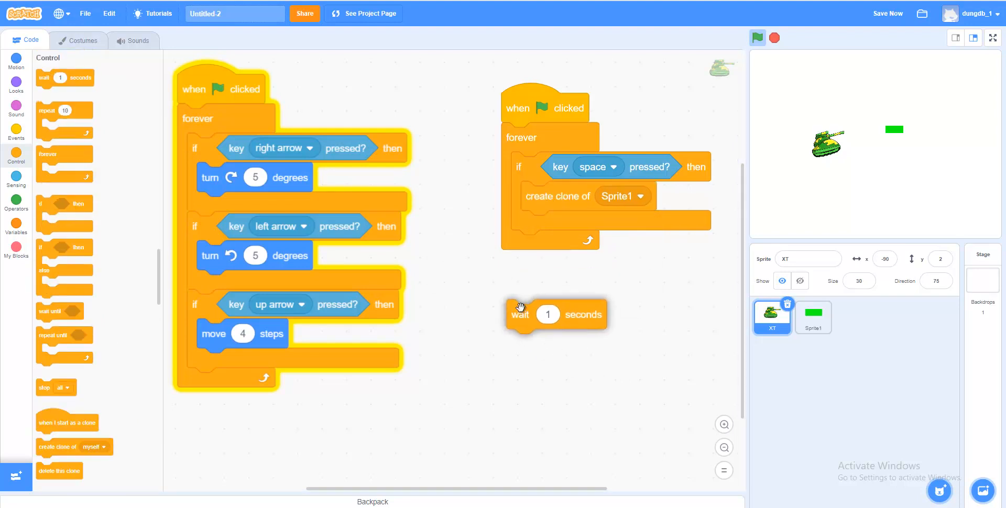
drag(520, 314, 535, 274)
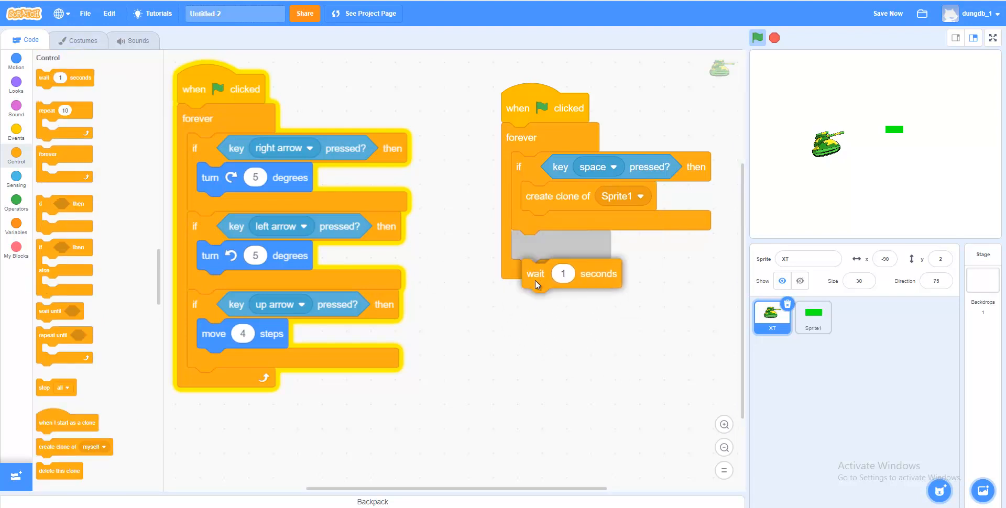
drag(535, 273, 535, 225)
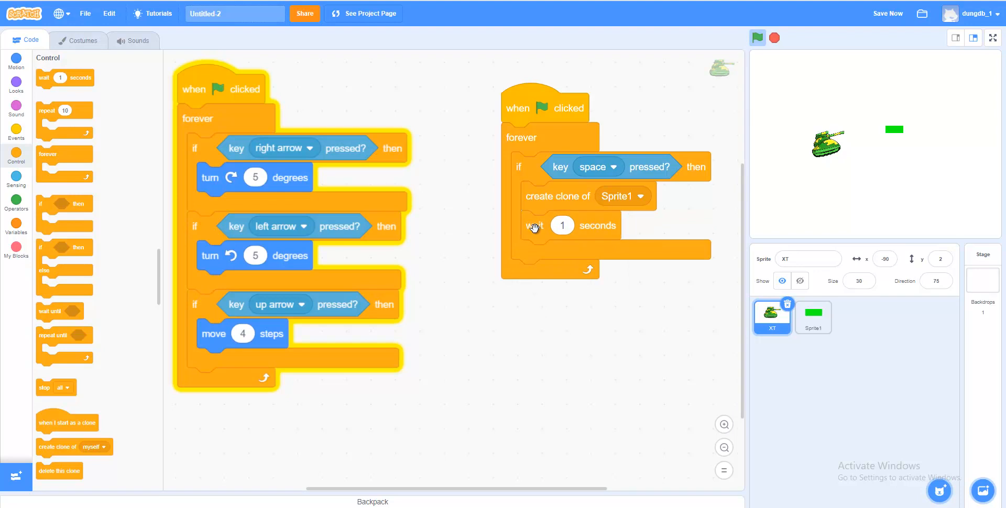
click(563, 225)
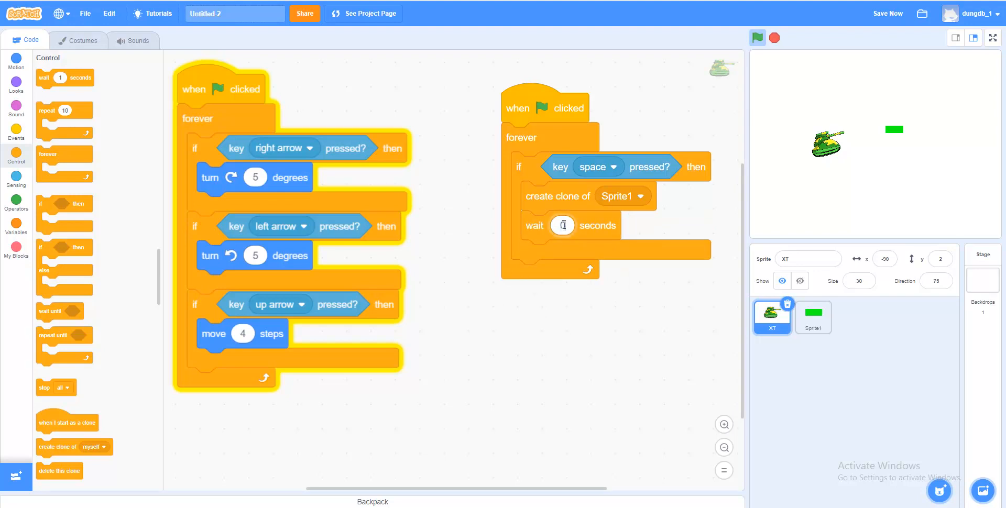
text(0.3)
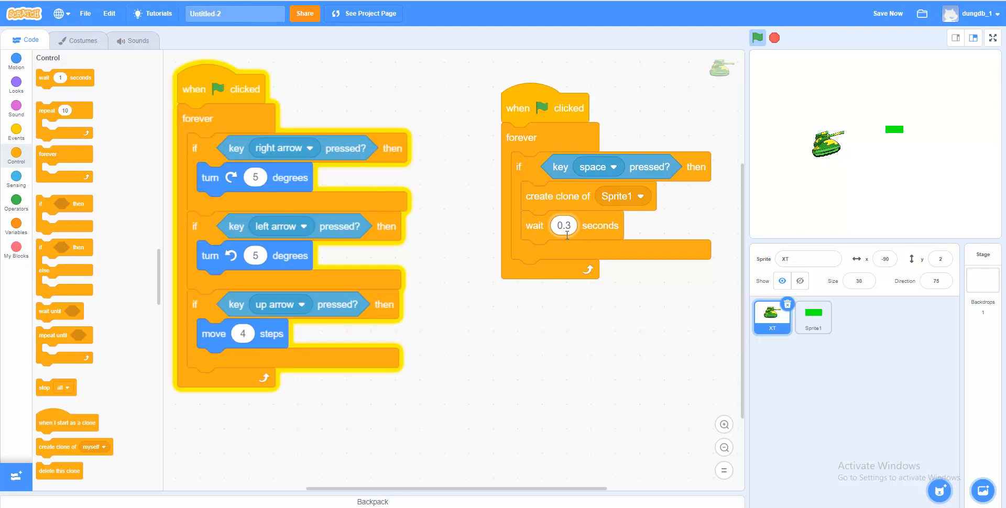
click(812, 317)
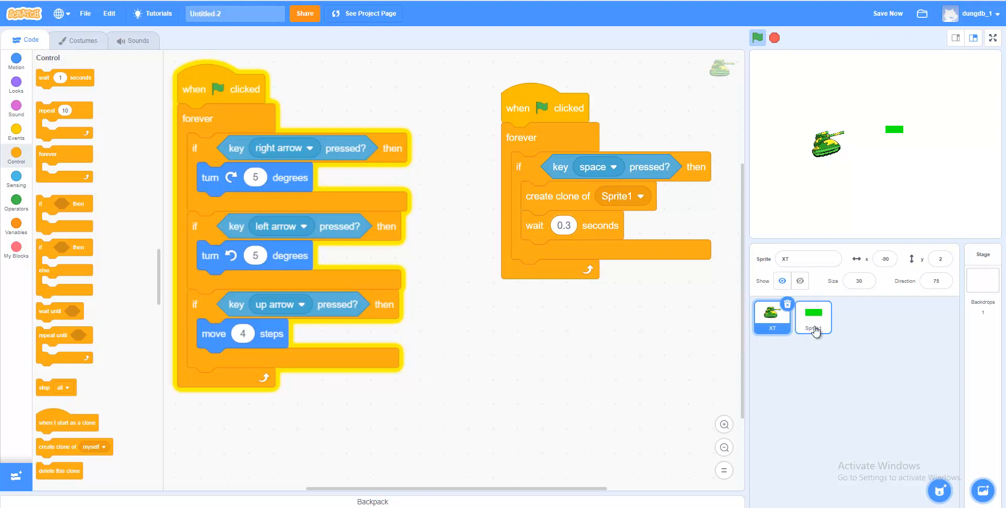
Give Sprite1 a green-flag script followed by a hide block
click(812, 317)
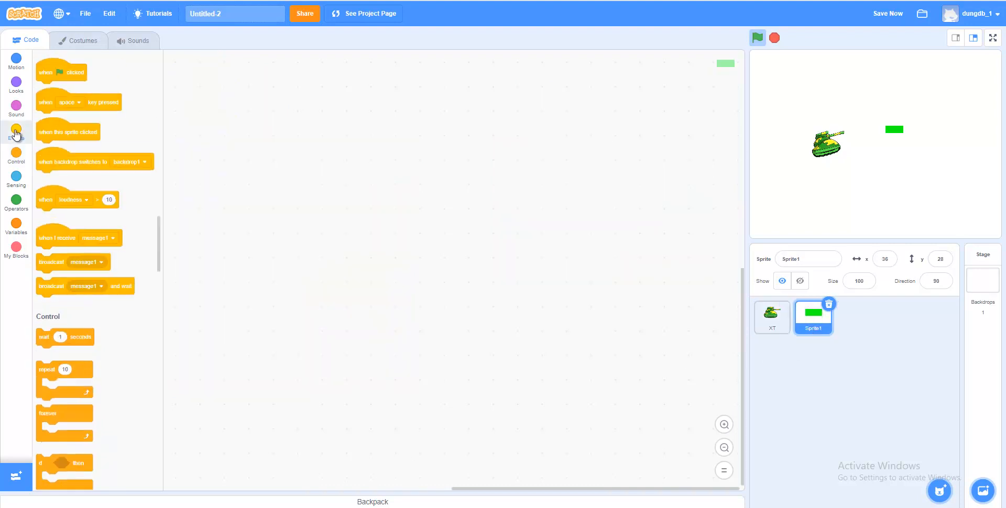
drag(61, 71, 262, 124)
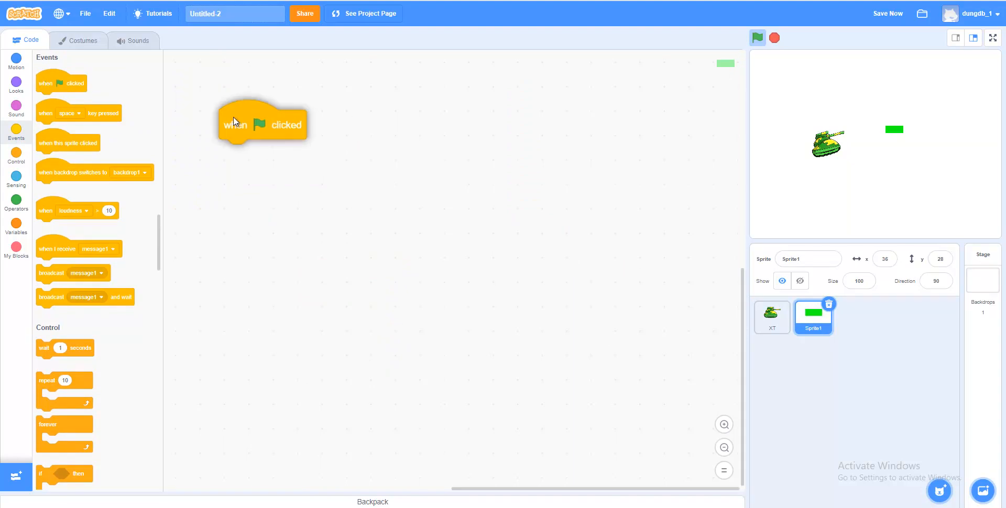
drag(263, 122, 319, 125)
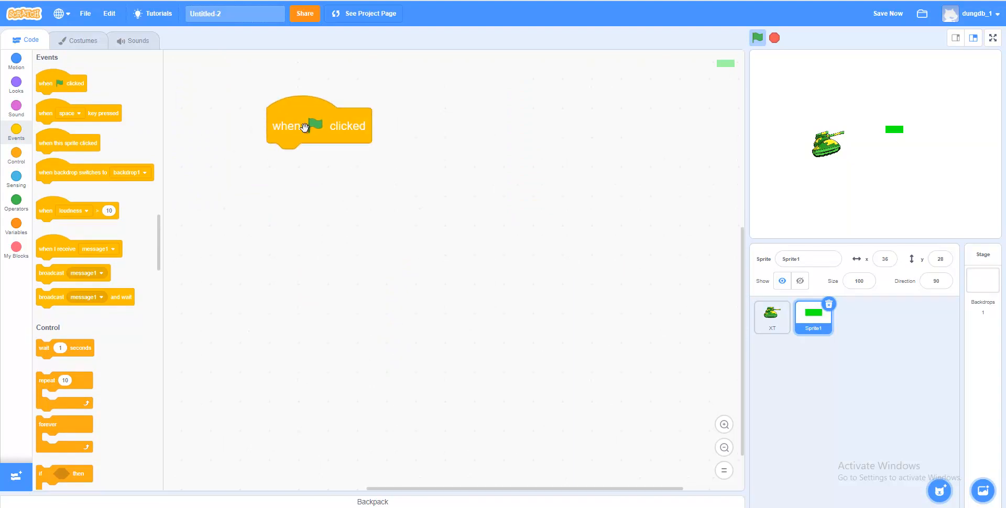
drag(320, 125, 300, 152)
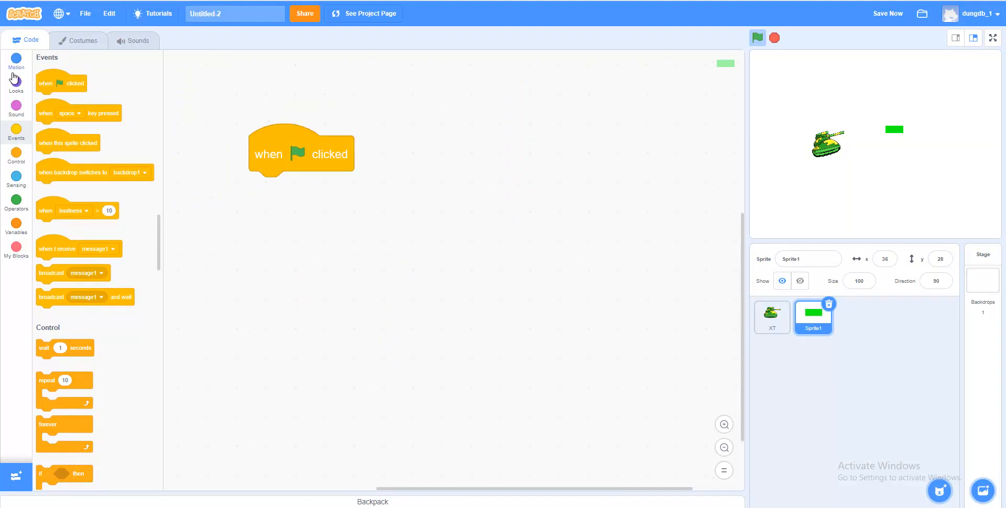
click(16, 82)
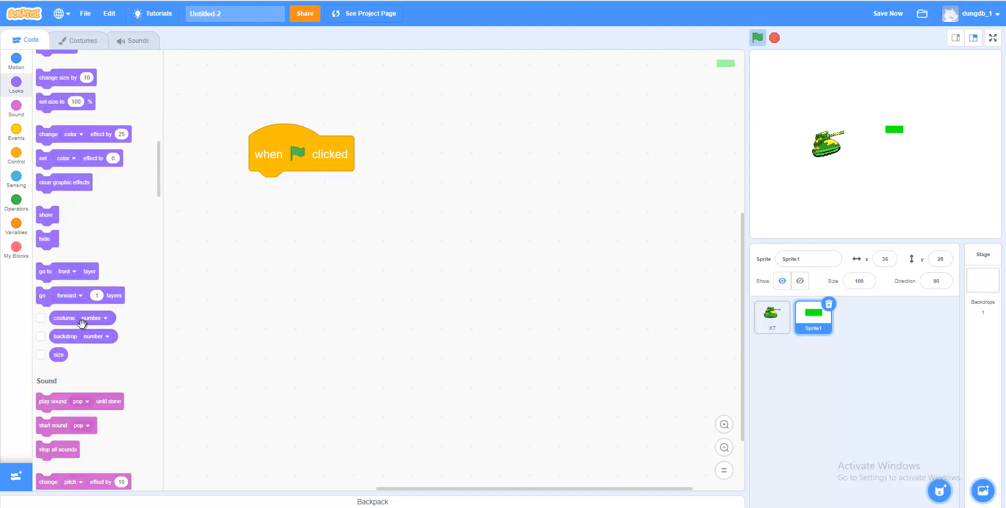
drag(43, 239, 229, 227)
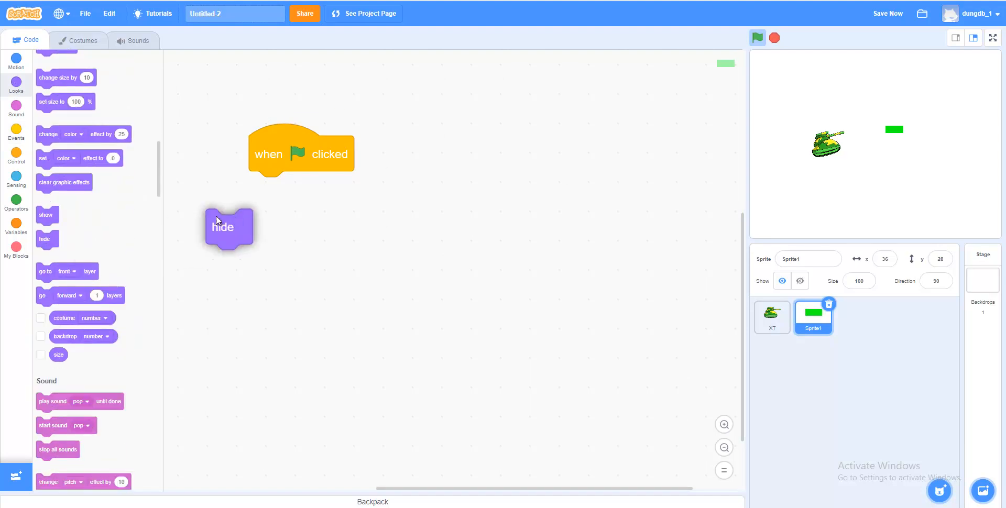
click(16, 154)
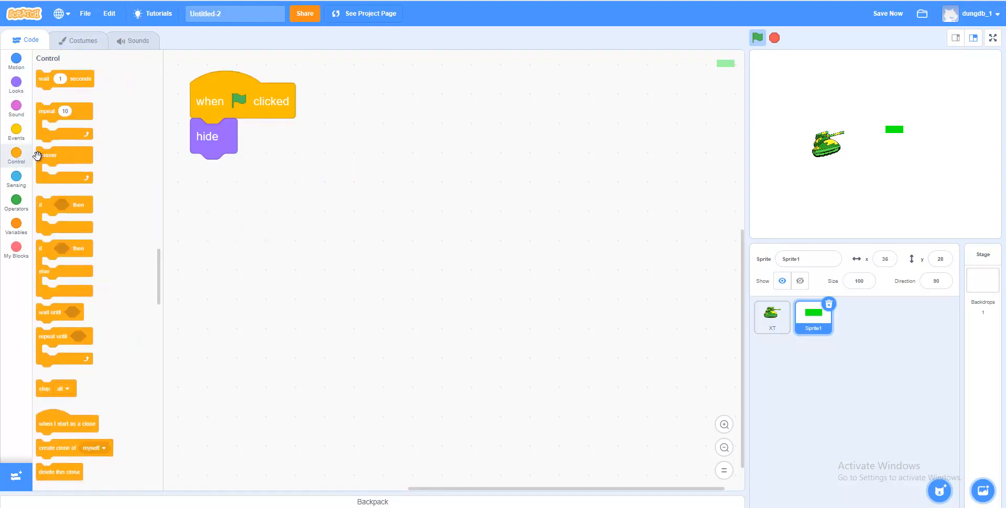
scroll(down, 3)
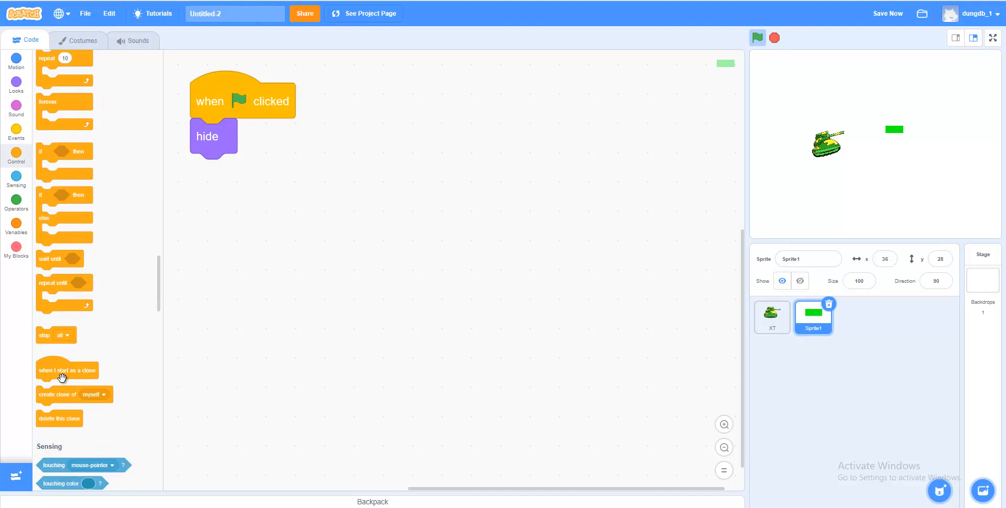
Build the bullet's 'when I start as a clone' script: show, go to XT, point in direction
drag(67, 371, 456, 103)
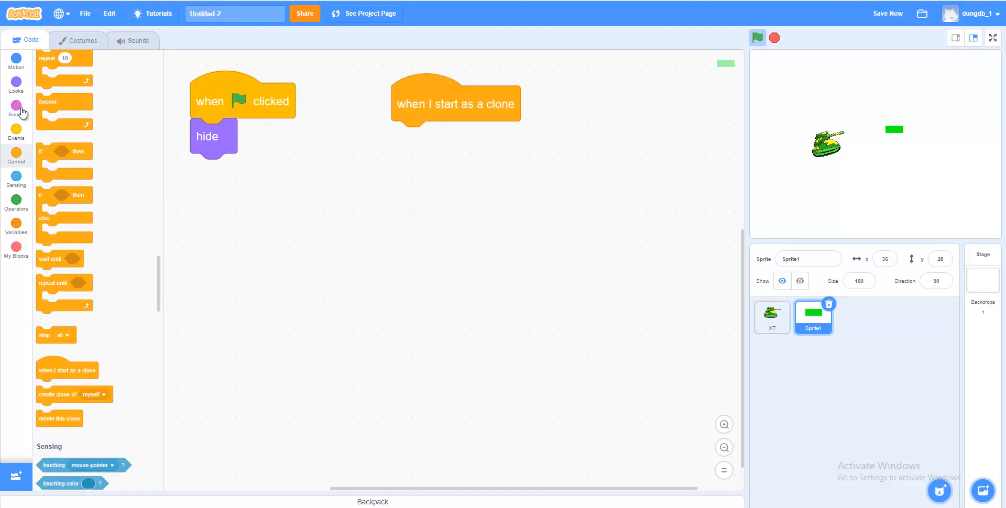
click(15, 82)
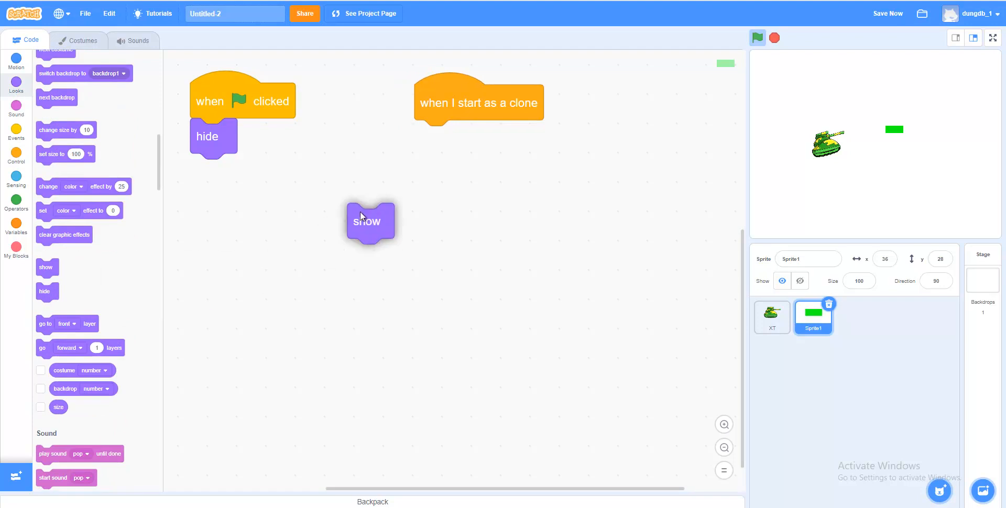
drag(370, 221, 440, 134)
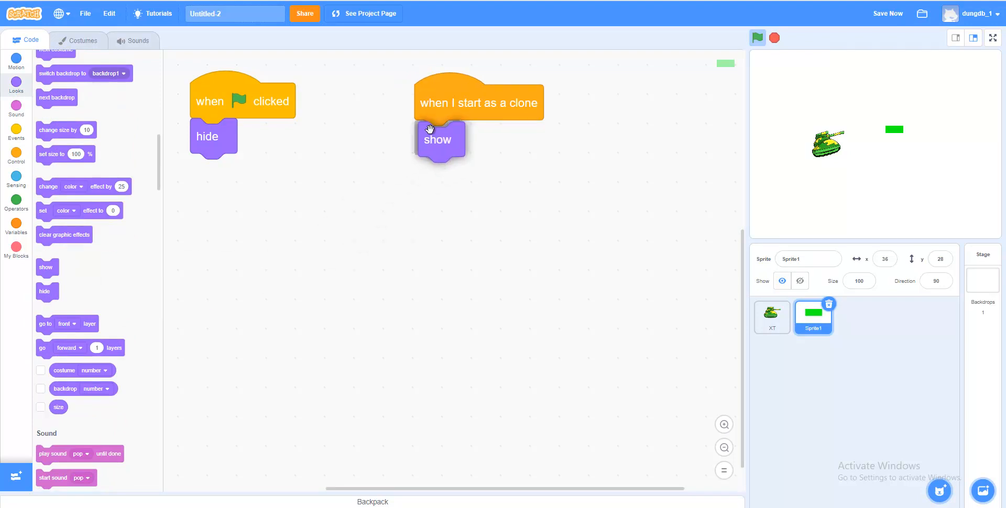
click(15, 60)
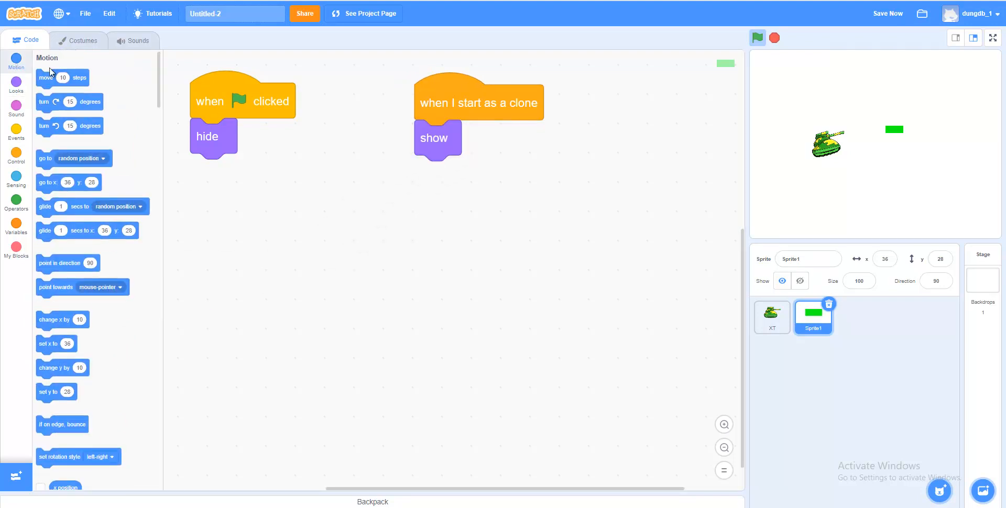
mouse_move(85, 146)
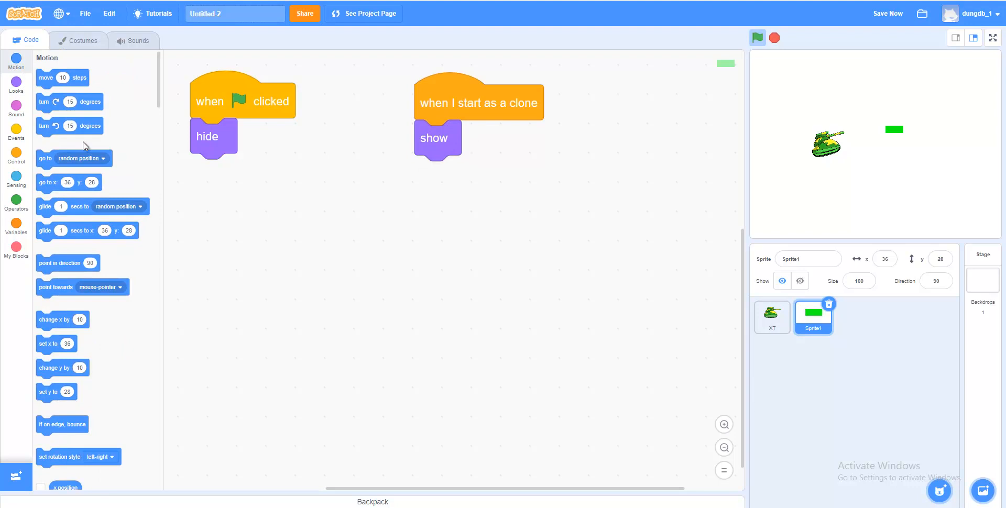
drag(74, 158, 420, 195)
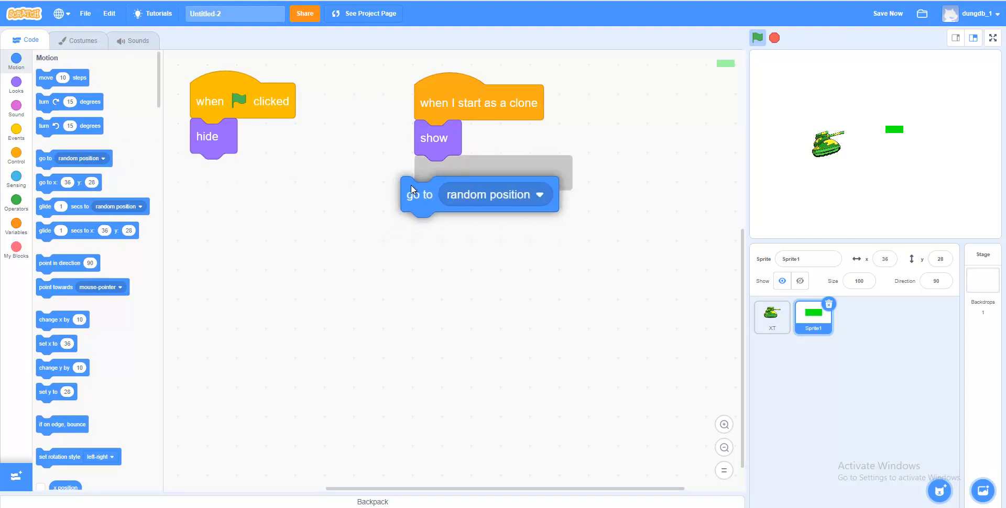
drag(420, 195, 431, 173)
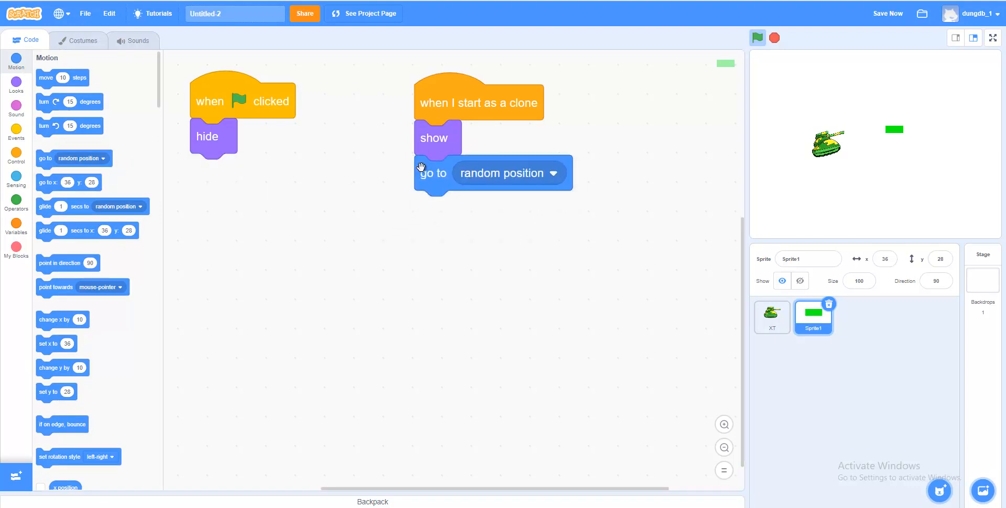
click(503, 172)
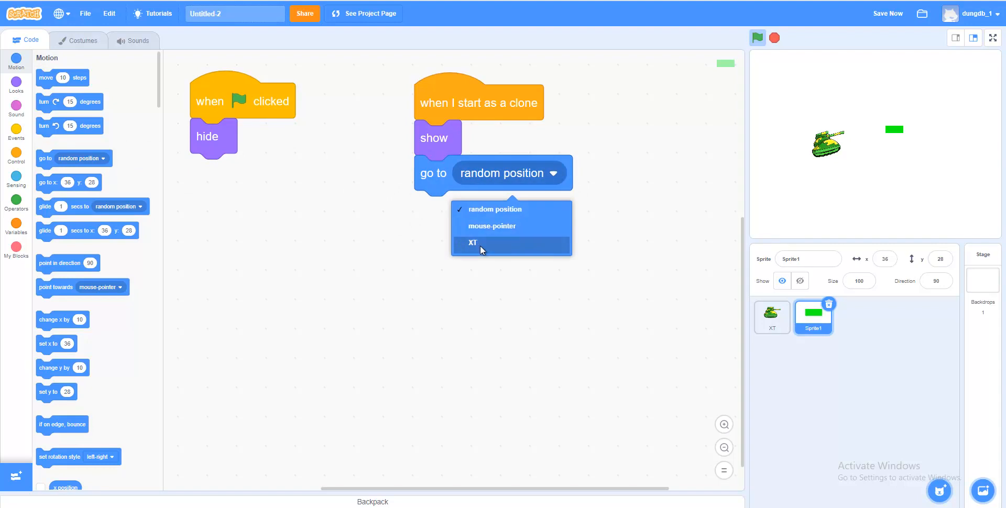
click(473, 242)
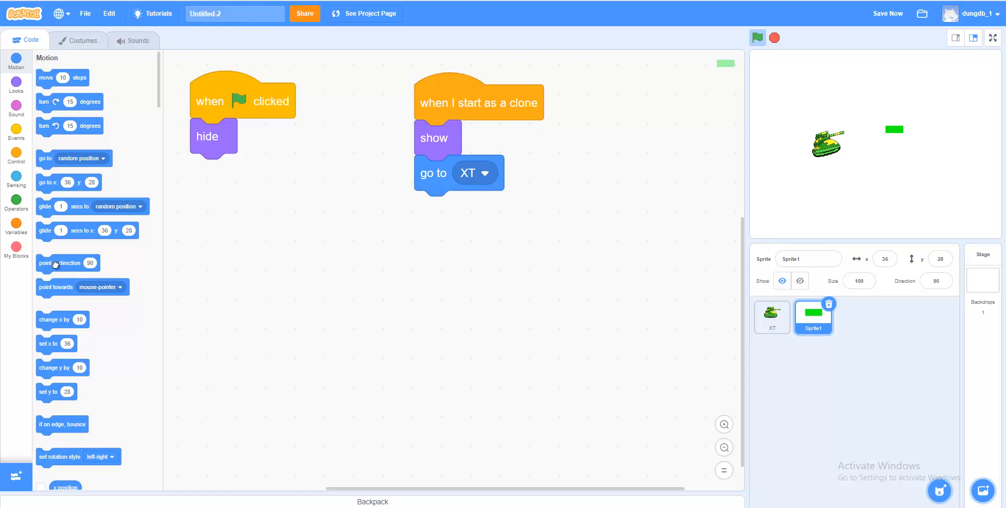
drag(58, 264, 404, 288)
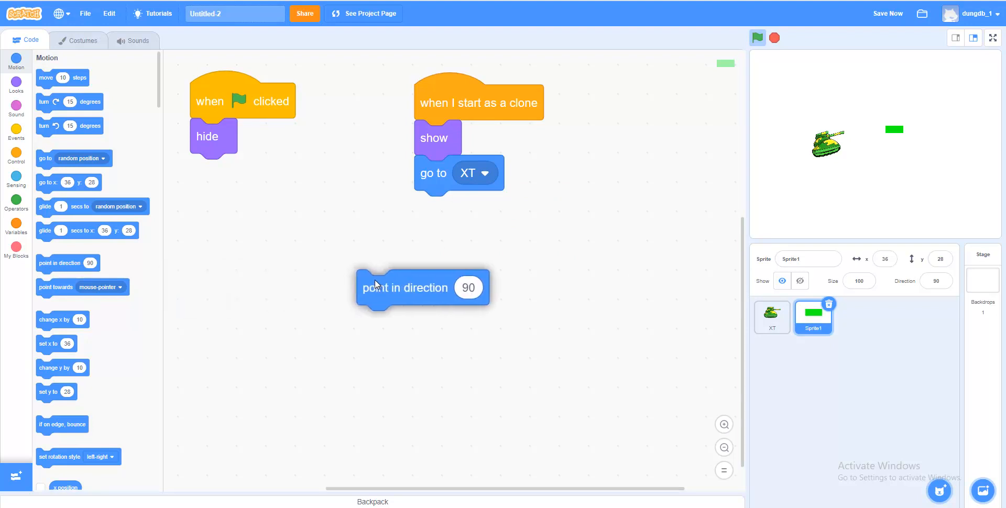
drag(404, 288, 464, 213)
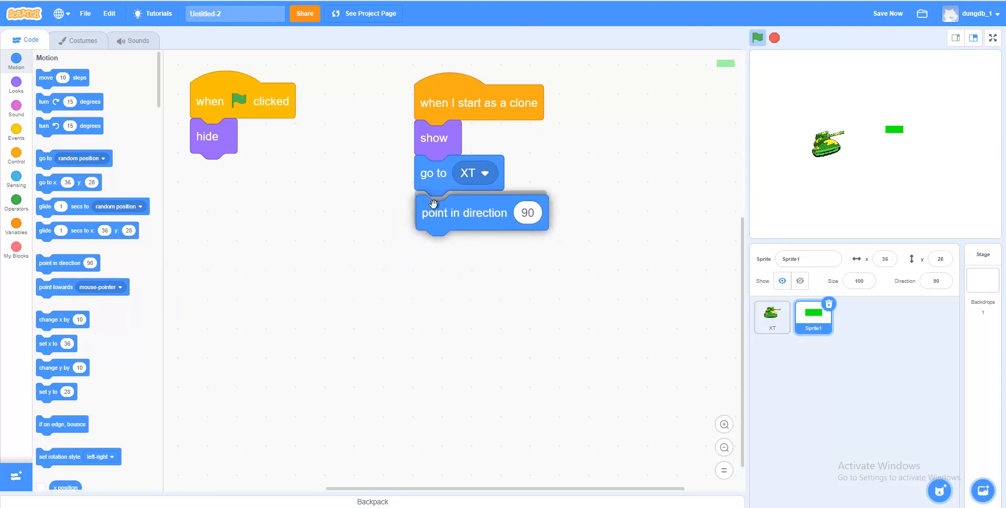
Make the bullet clone point in direction using a 'direction of XT' sensing reporter
click(16, 177)
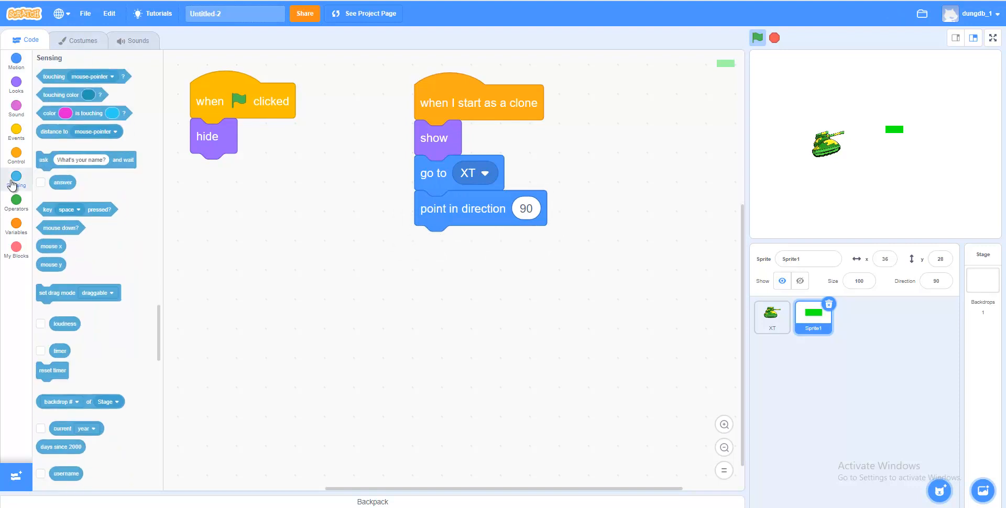
scroll(down, 3)
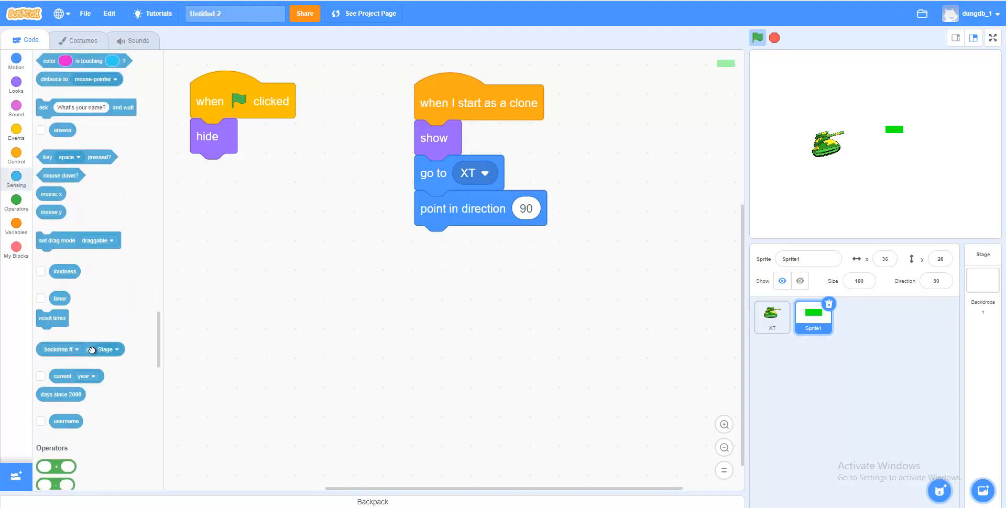
drag(78, 349, 420, 334)
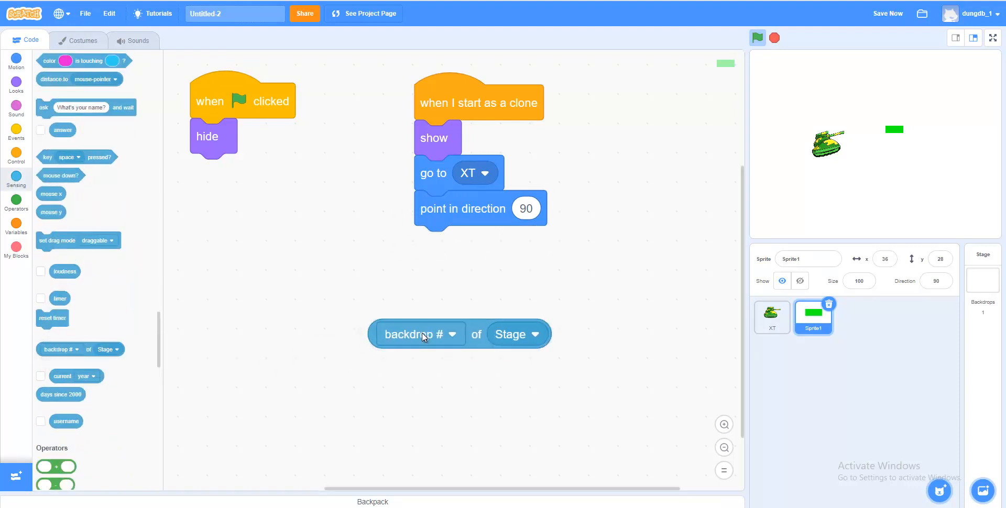
click(452, 334)
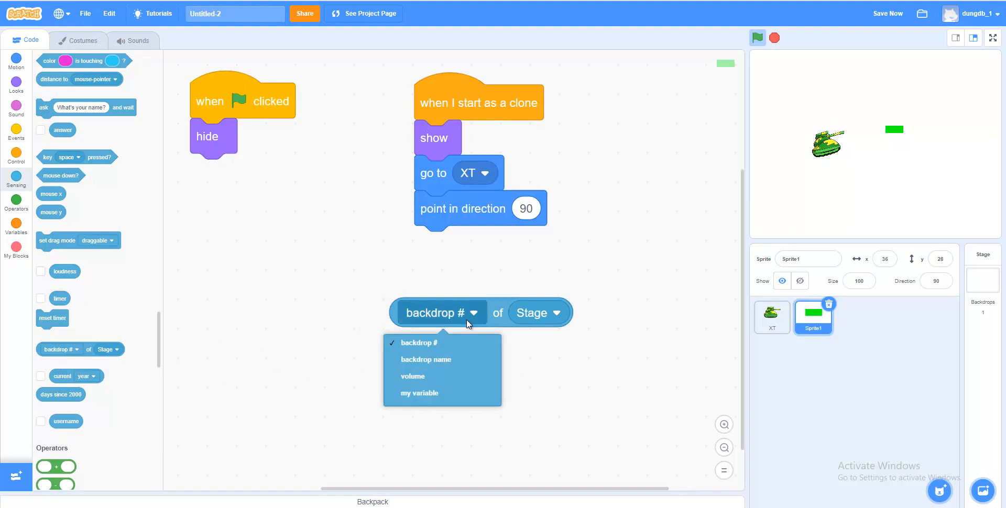
click(538, 312)
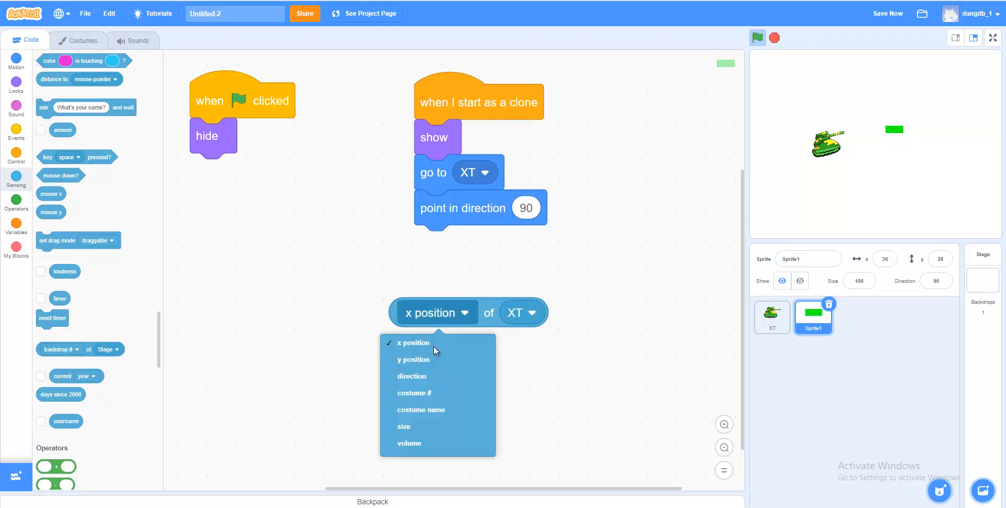
click(411, 376)
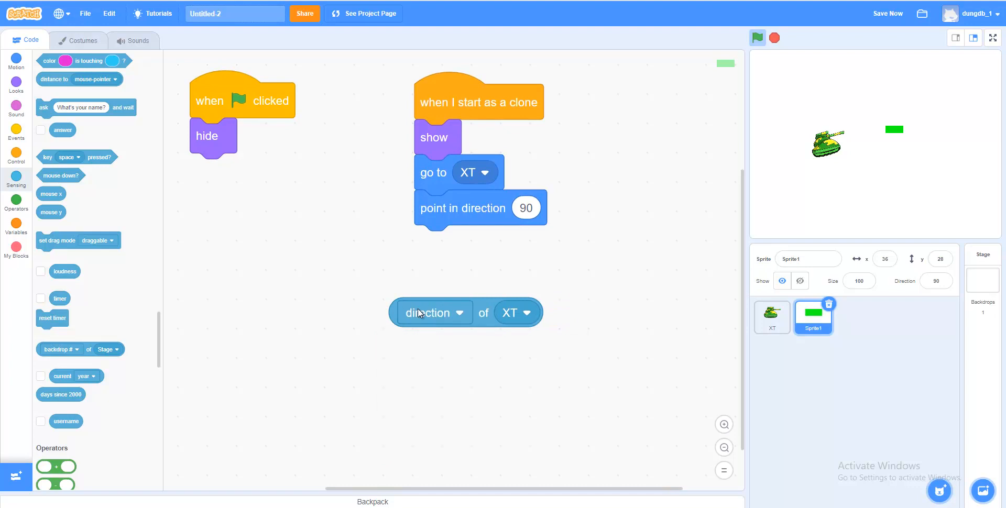
drag(426, 312, 525, 295)
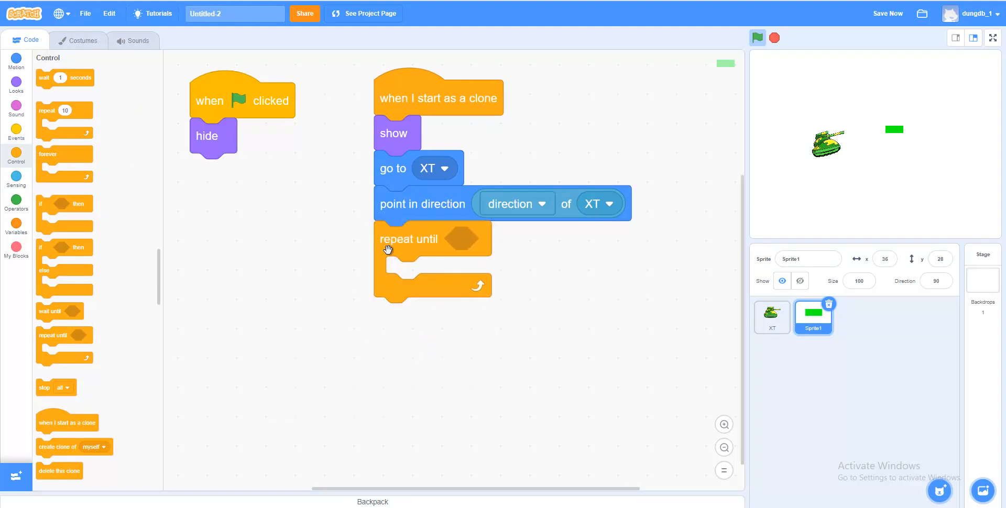
Make the loop repeat until touching edge
click(15, 179)
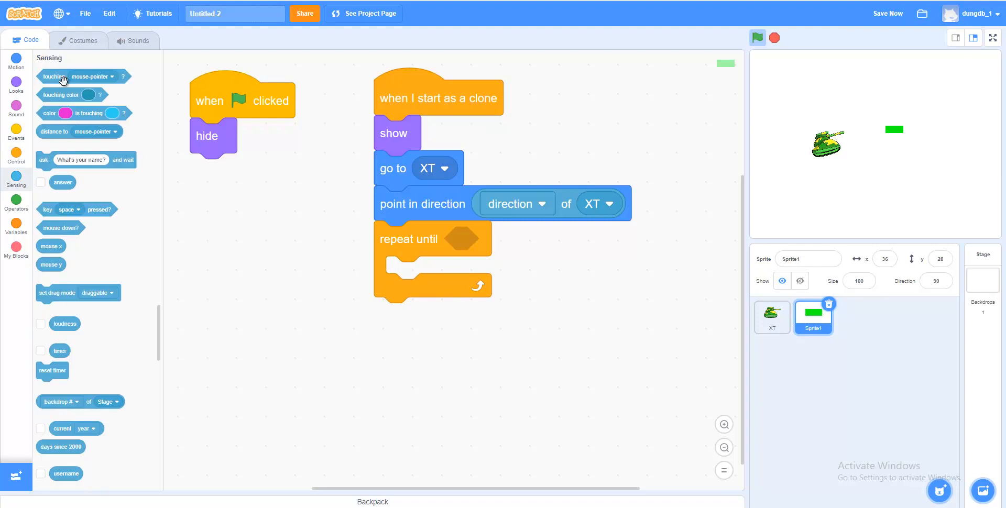
drag(61, 77, 292, 349)
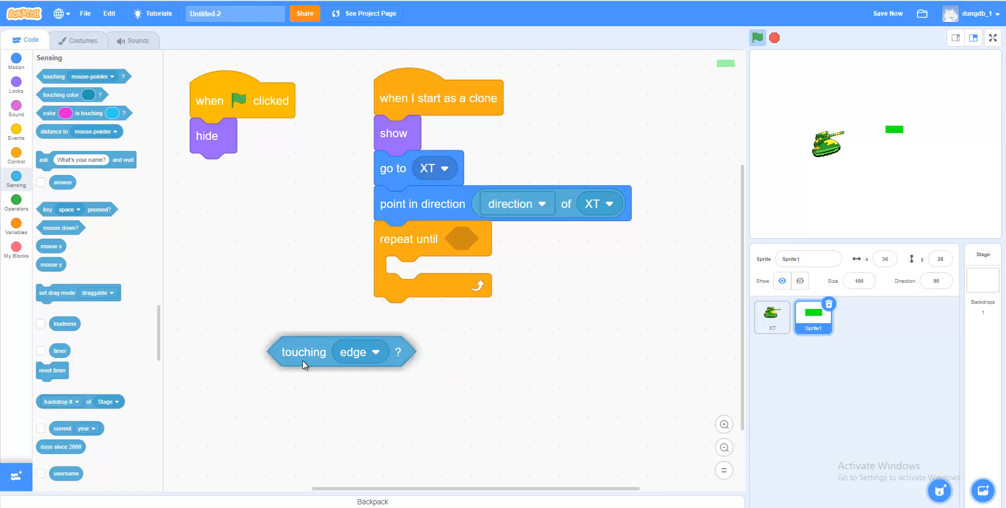
drag(305, 352, 475, 241)
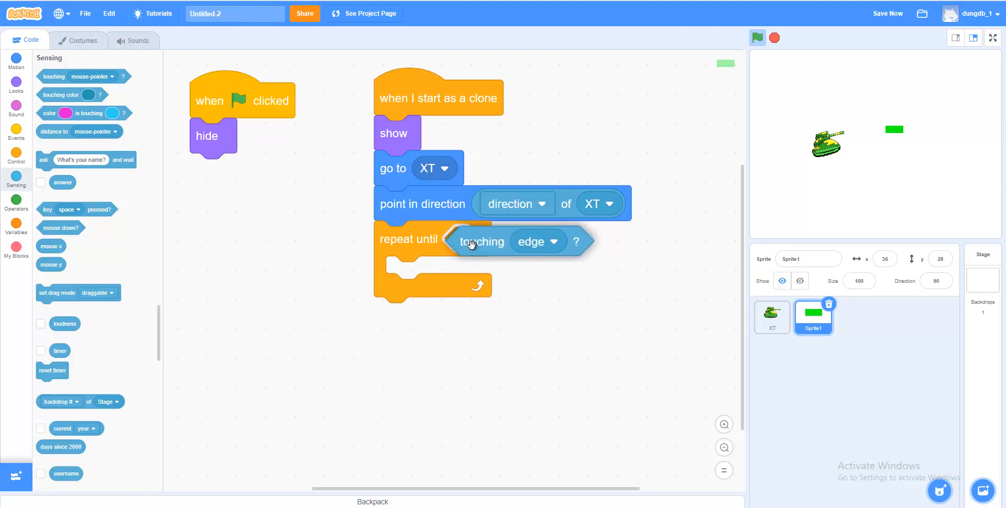
Put move 15 steps inside the loop and delete this clone after it
click(16, 58)
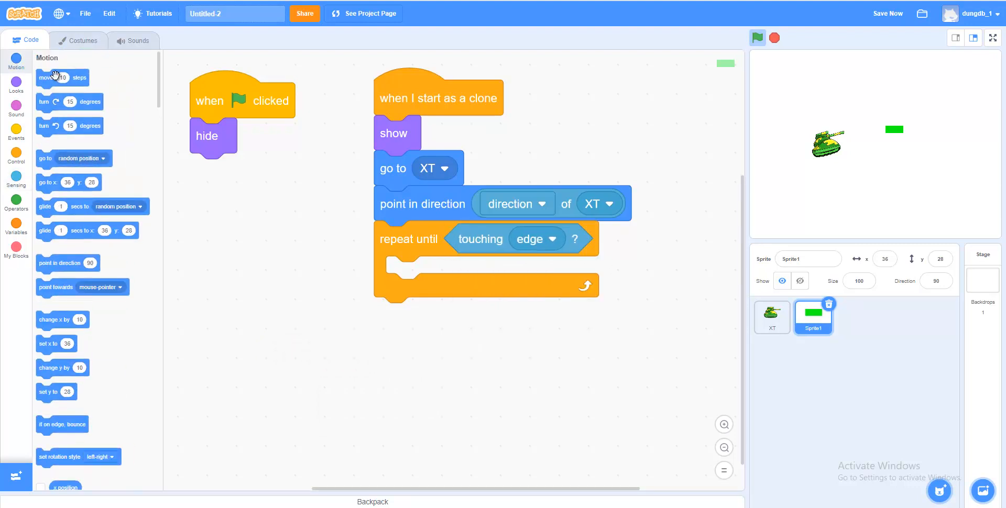
drag(62, 77, 417, 286)
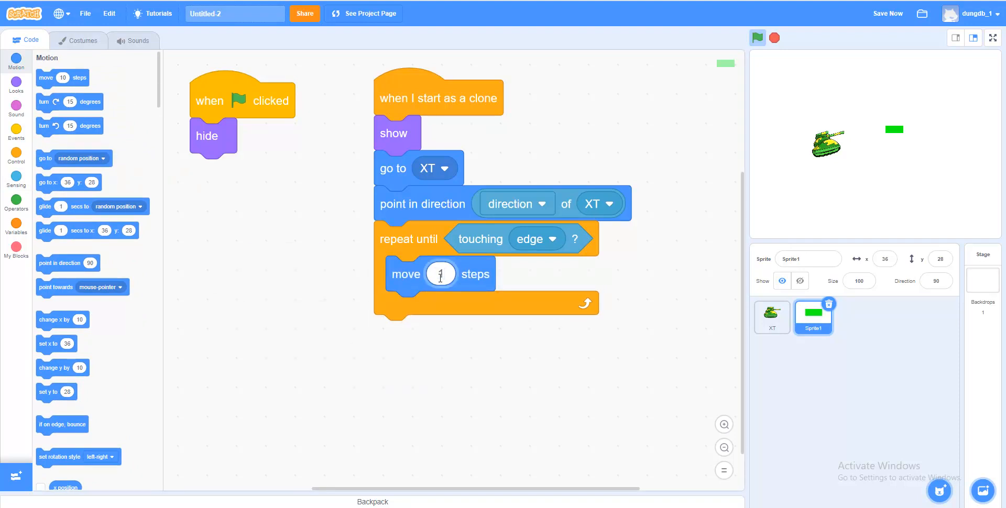
text(15)
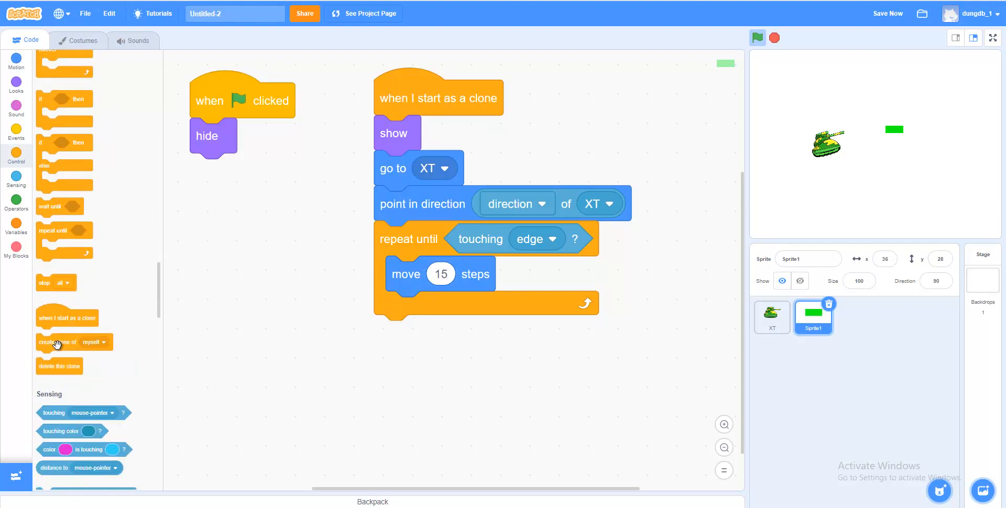
mouse_move(49, 366)
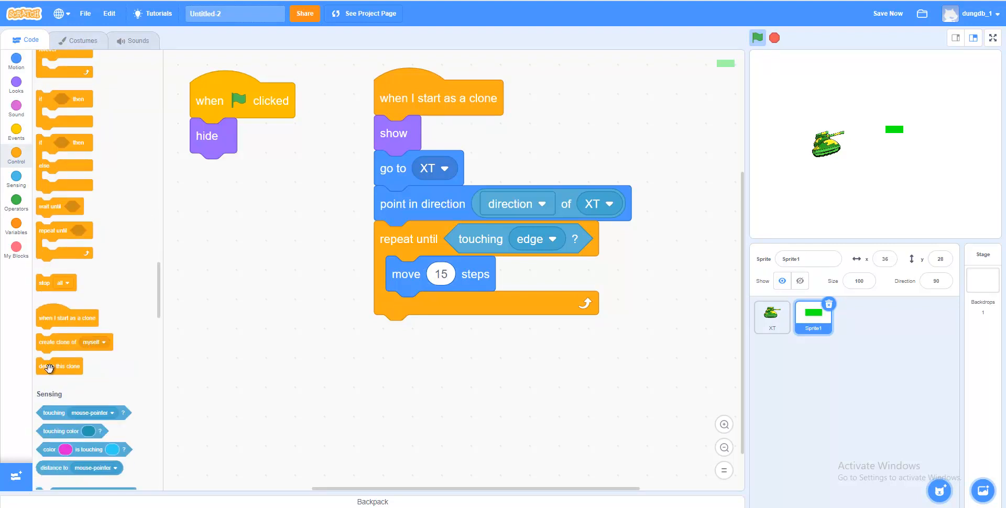
drag(59, 366, 414, 426)
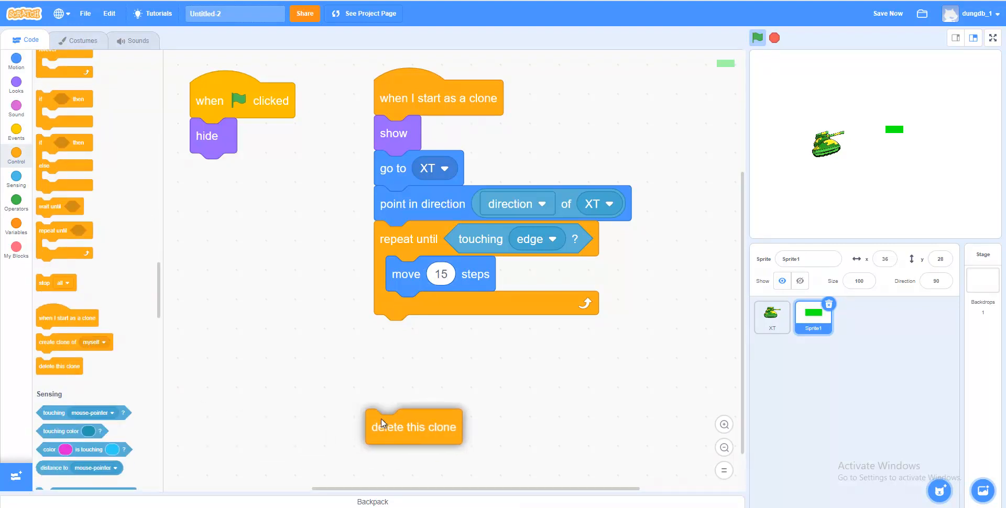
drag(414, 427, 422, 332)
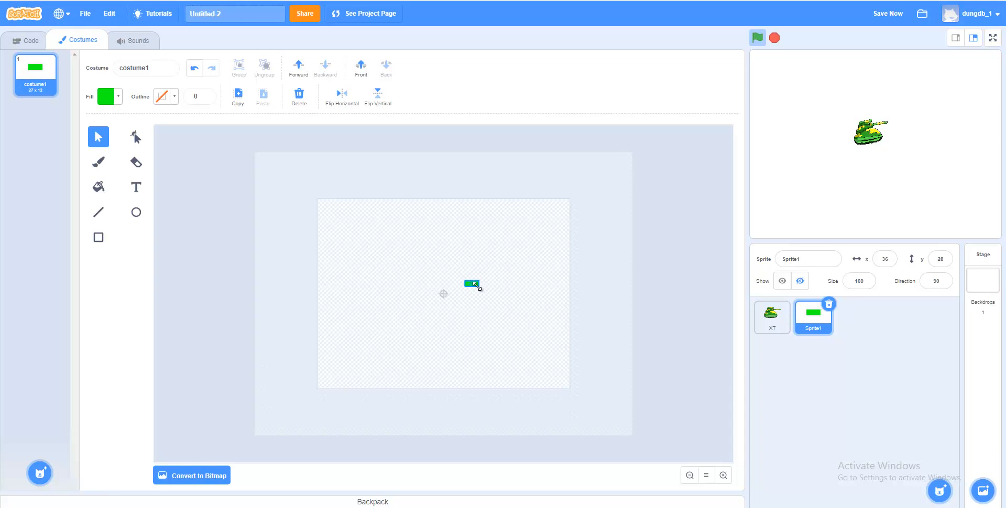
Test-run the project and check the green bar's costume
click(26, 40)
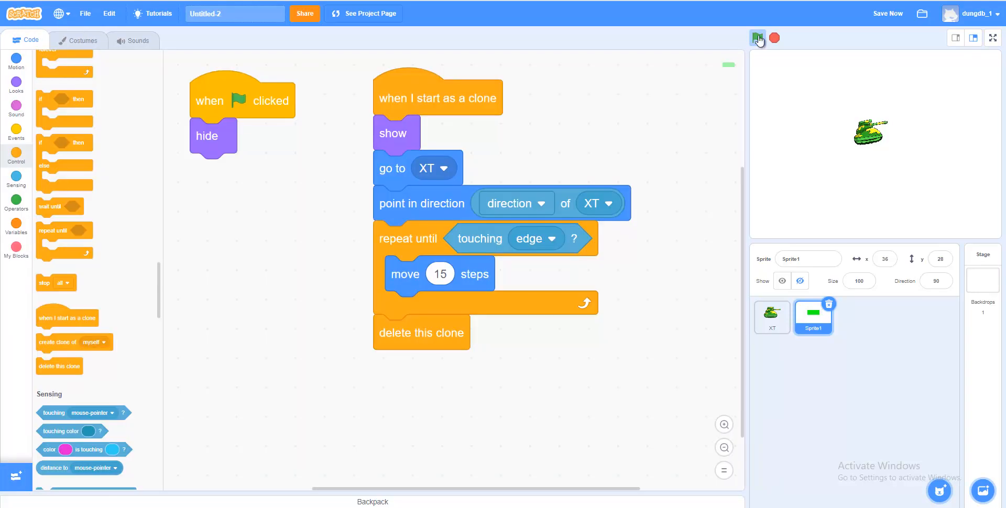
click(757, 38)
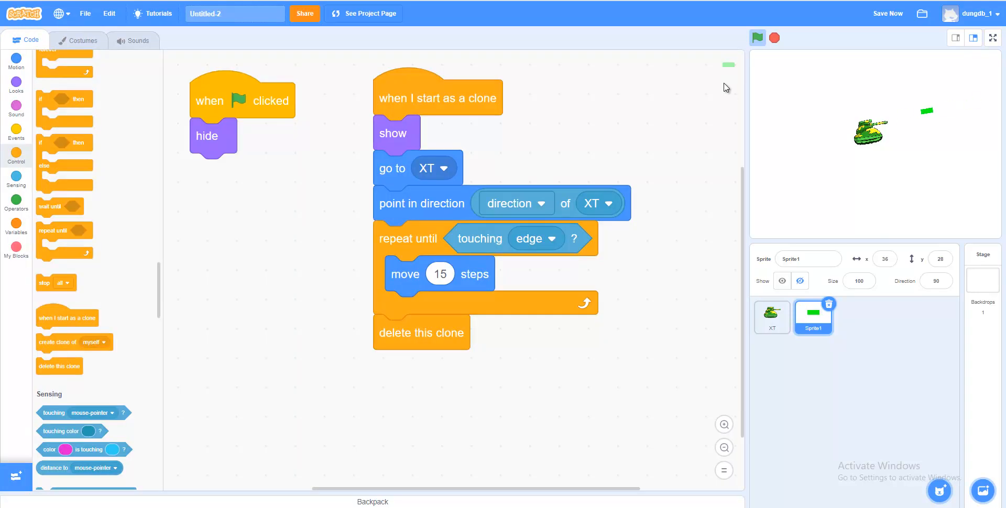
click(82, 41)
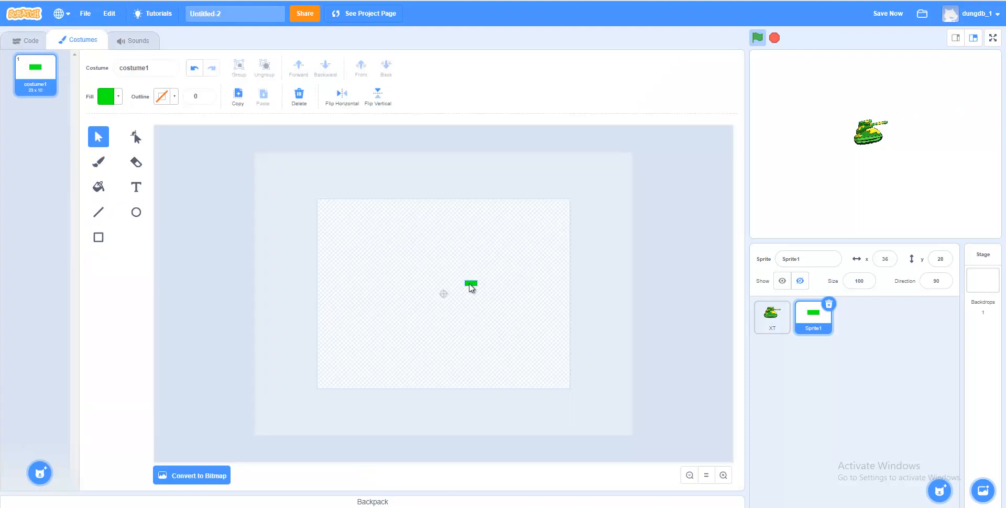
click(30, 41)
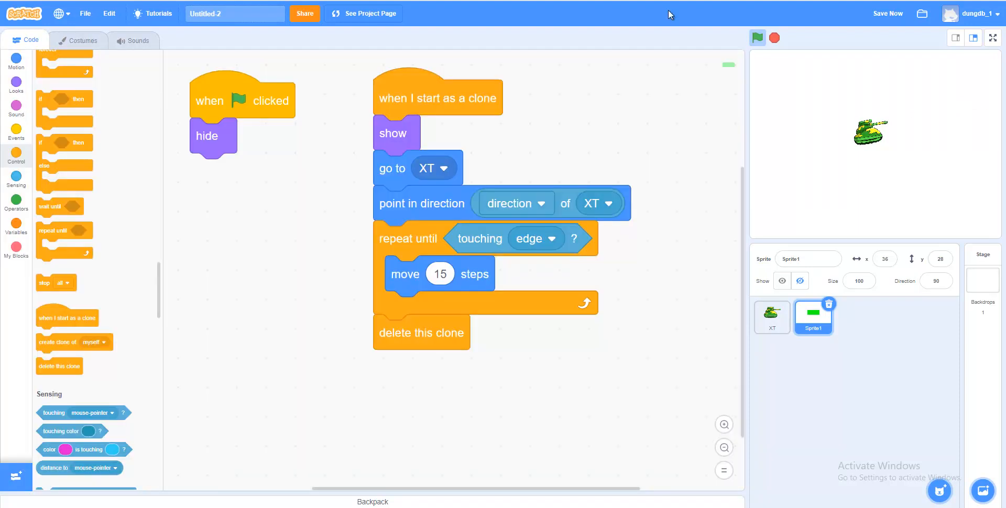
click(758, 37)
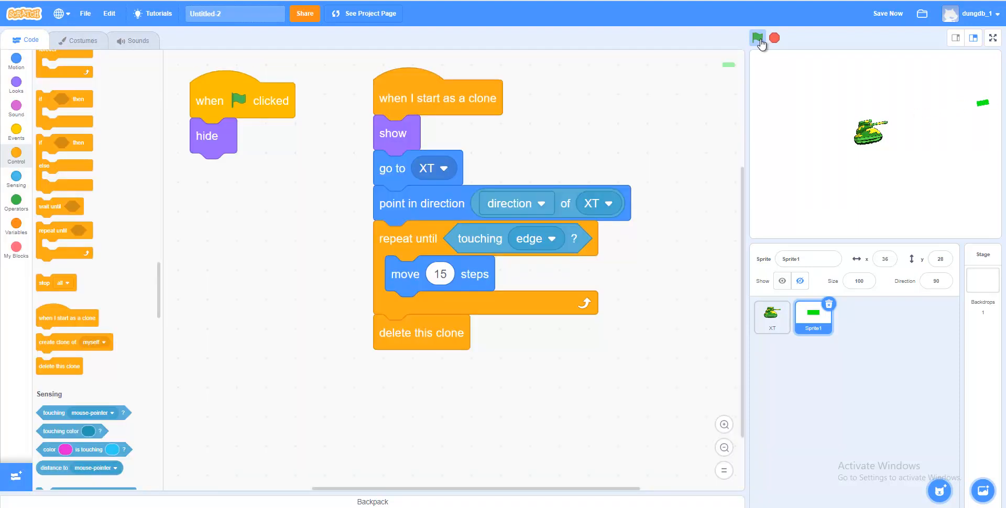
Add a 25-step move before the repeat-until loop and test the game
click(15, 61)
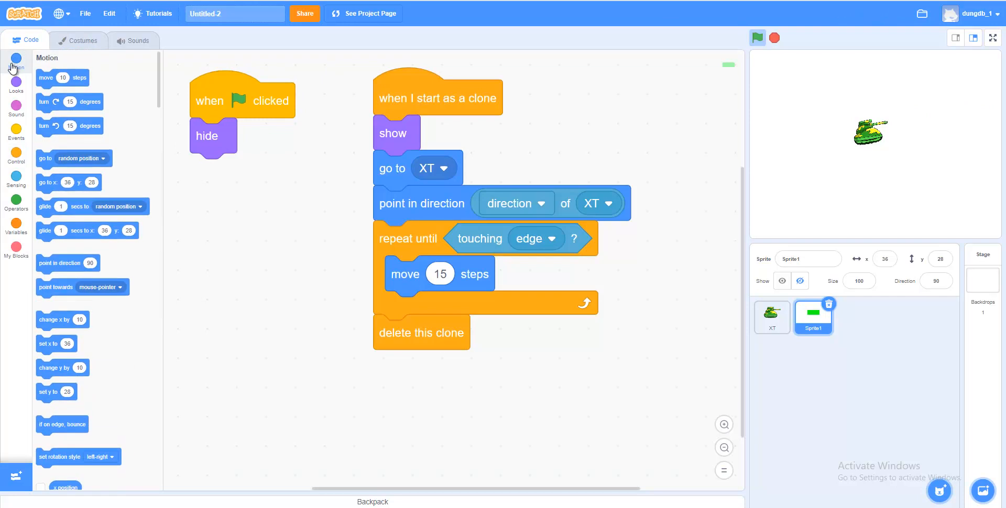
mouse_move(54, 77)
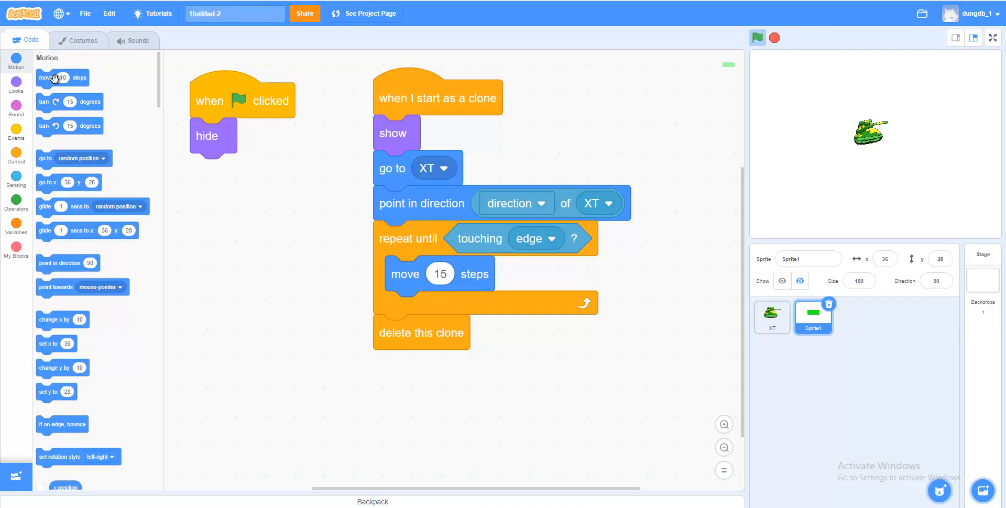
drag(63, 78, 377, 243)
text(15)
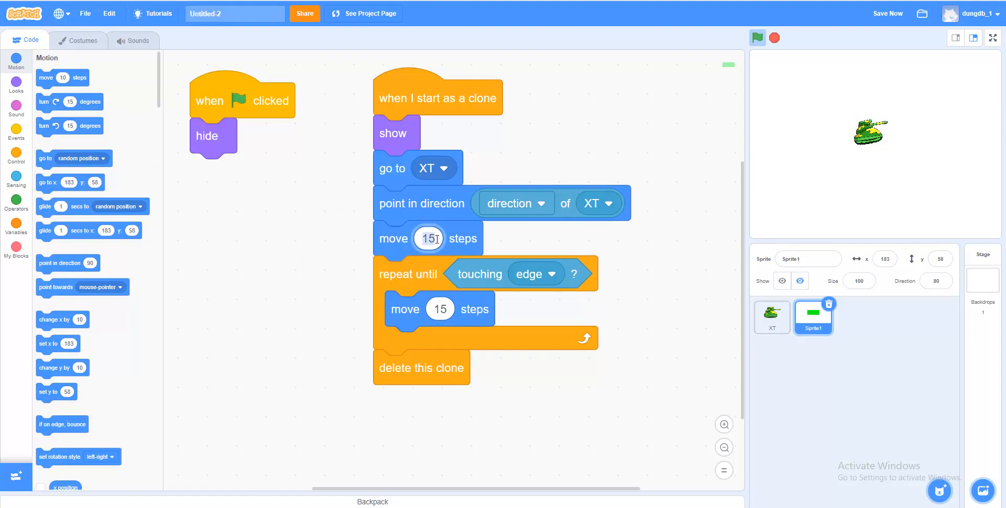
text(25)
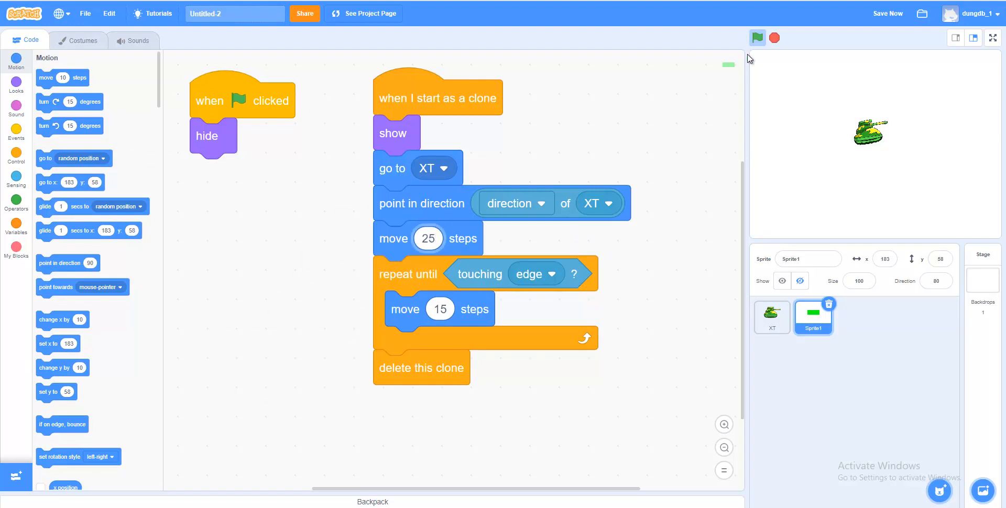
click(758, 37)
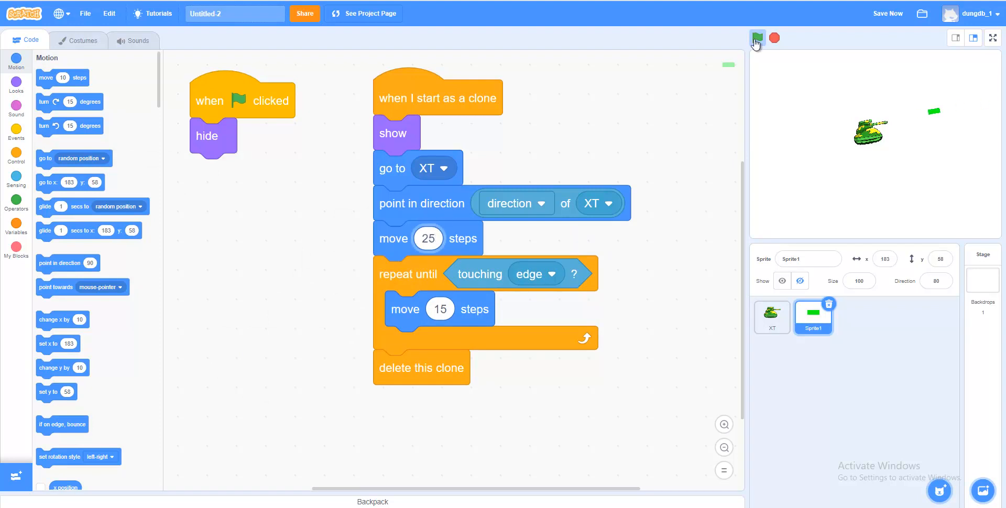
click(757, 38)
text(99)
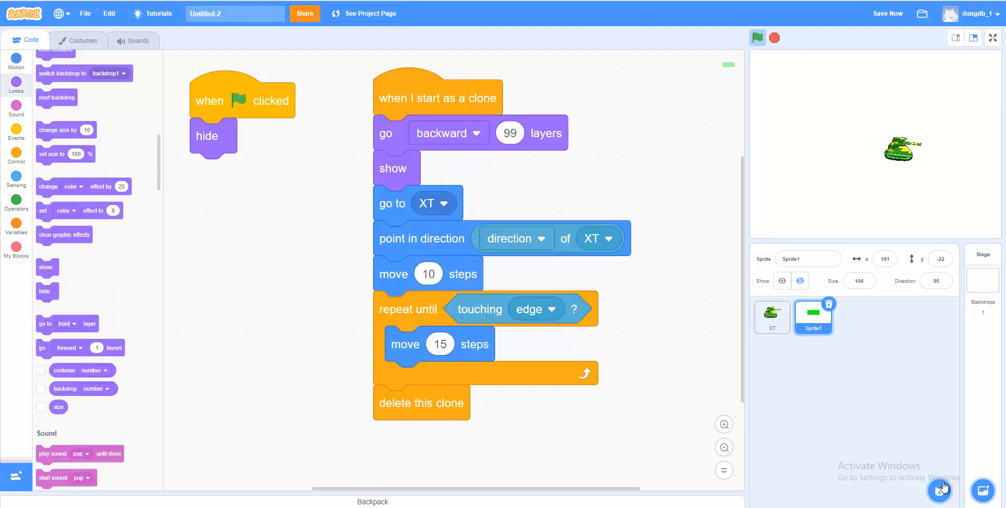
mouse_move(940, 414)
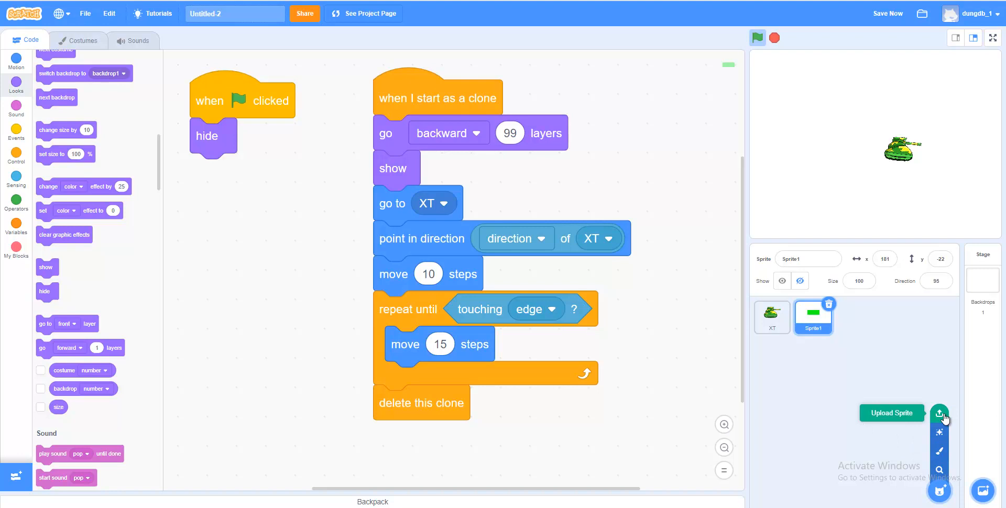
Upload the Among Us image as a new sprite, AMONG US 01
click(940, 413)
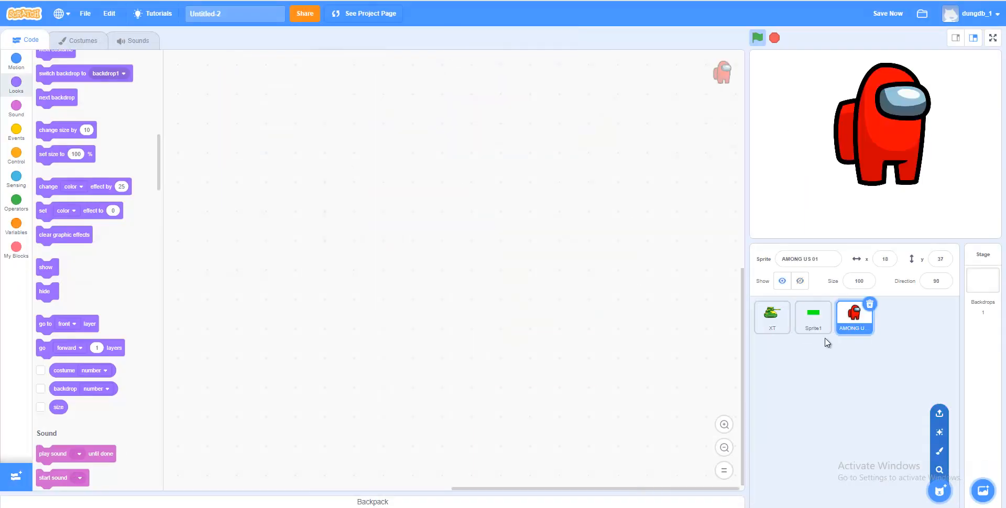
Build when flag clicked → hide → forever wait 1.2 seconds and create clone of myself
click(15, 133)
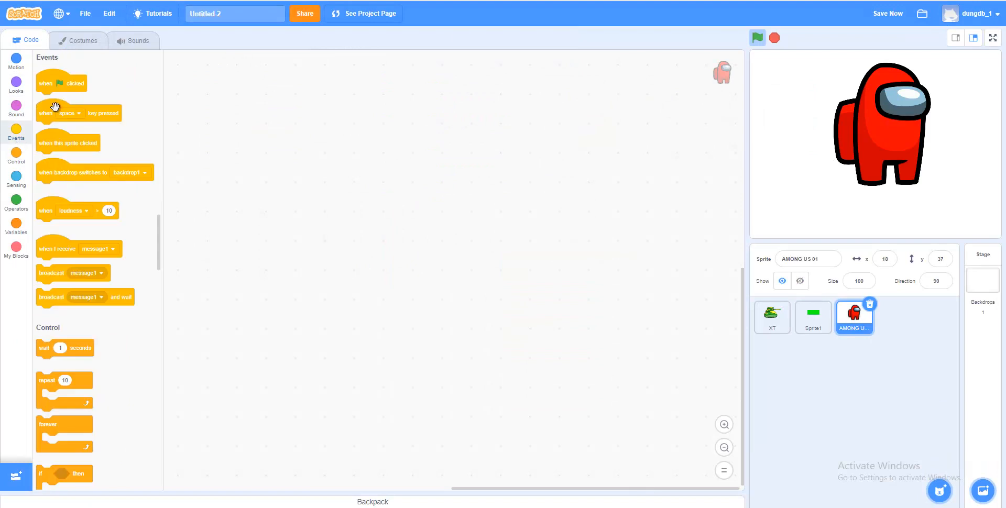
drag(61, 83, 294, 111)
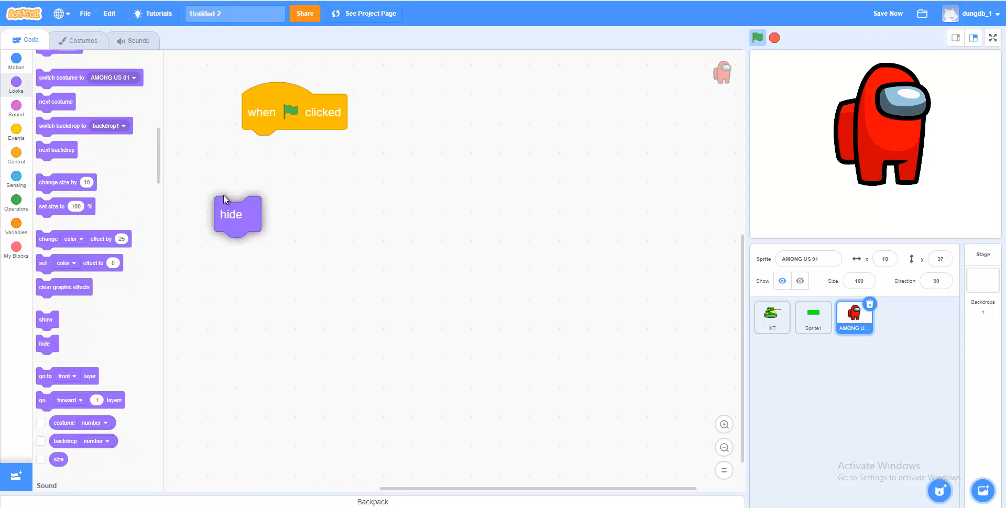
drag(231, 215, 259, 147)
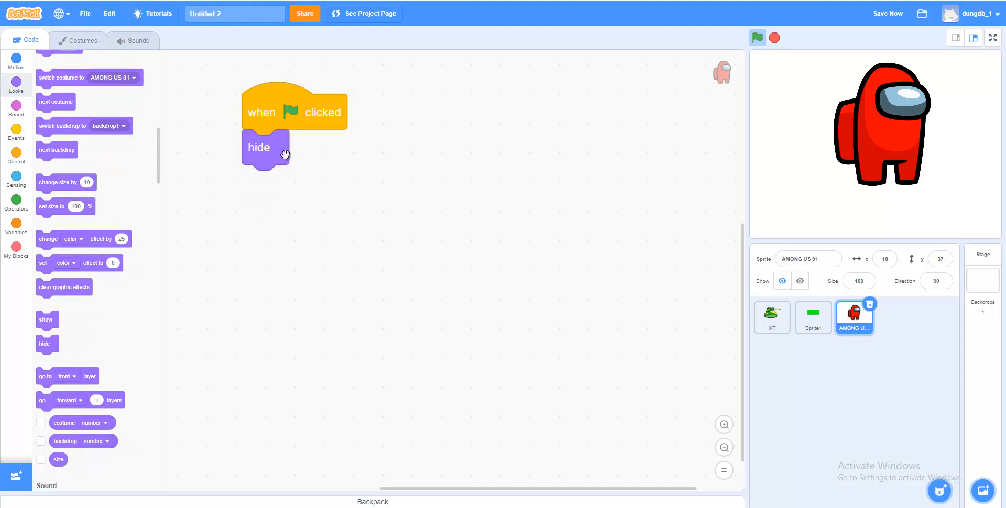
mouse_move(17, 159)
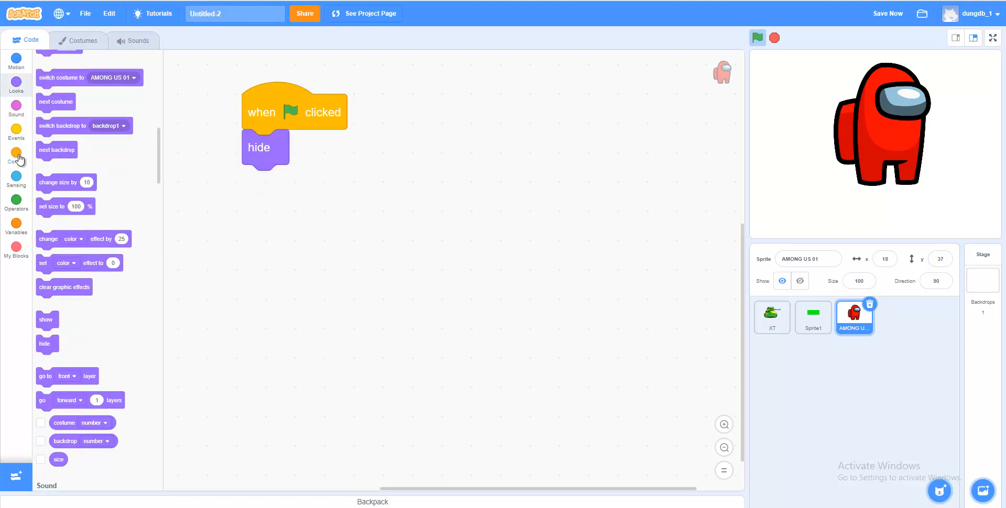
click(16, 154)
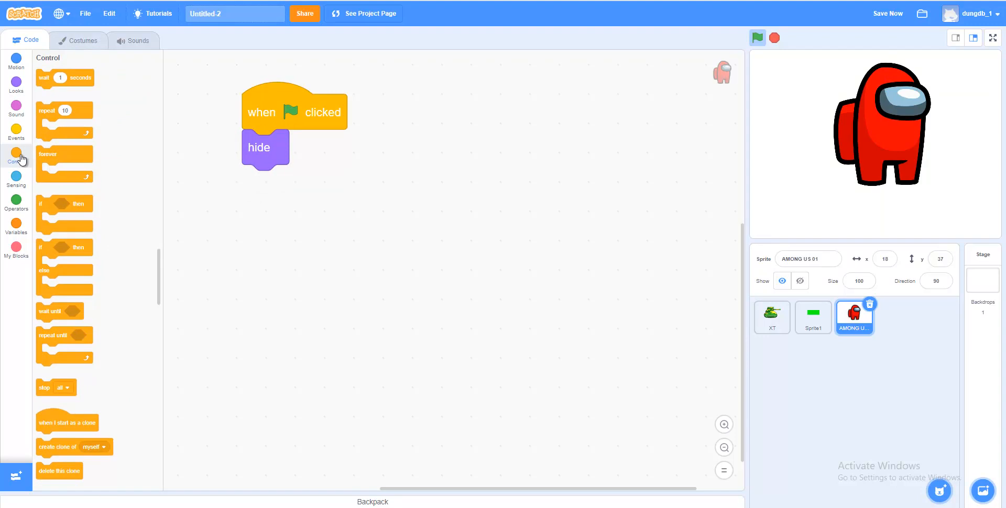
drag(64, 166, 265, 182)
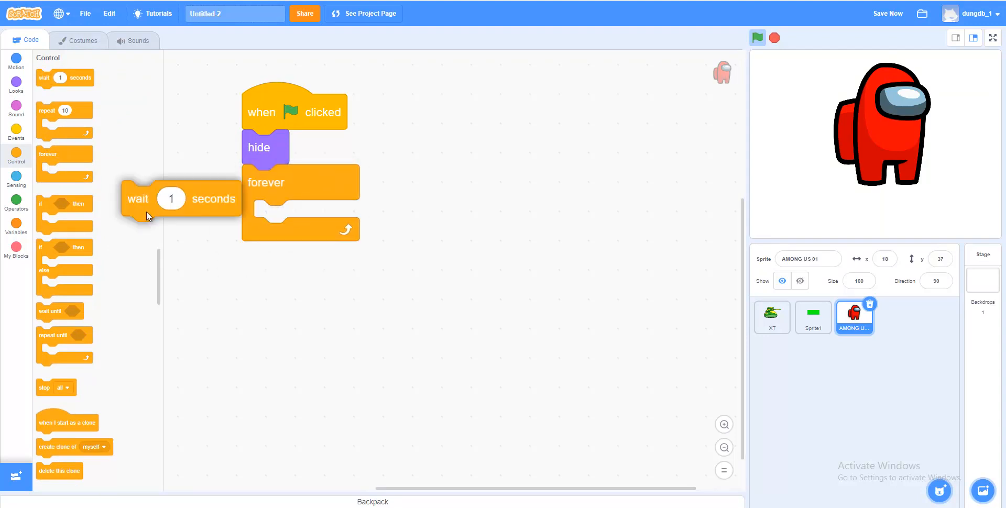
drag(170, 198, 288, 292)
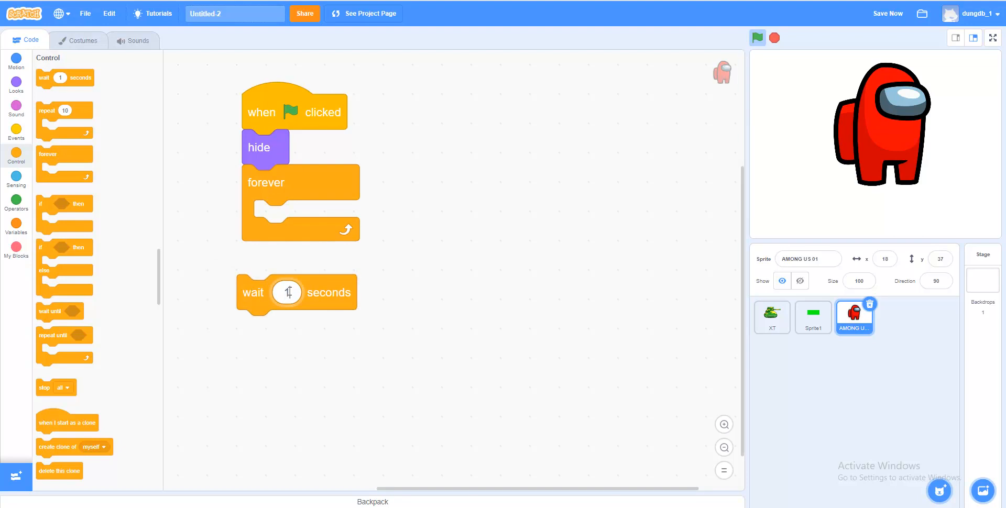
text(1.2)
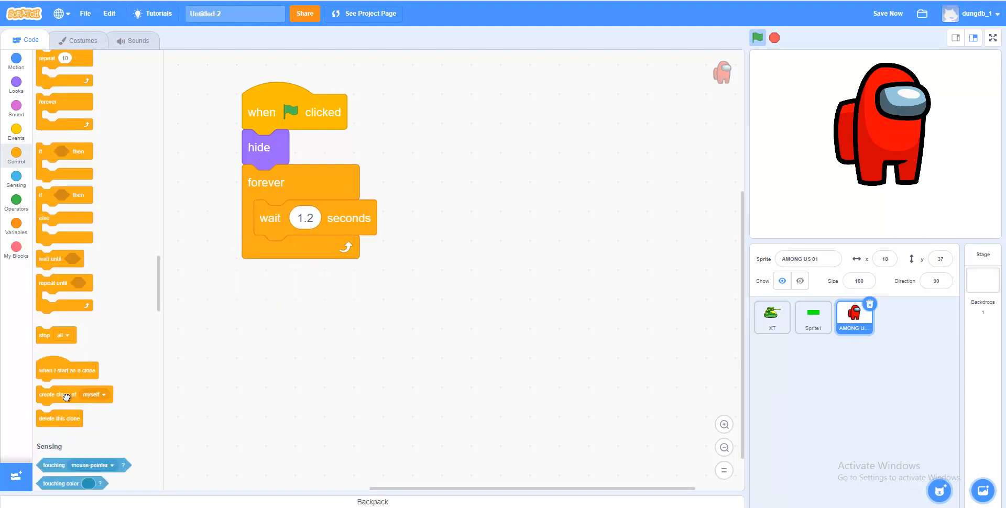
drag(57, 394, 289, 264)
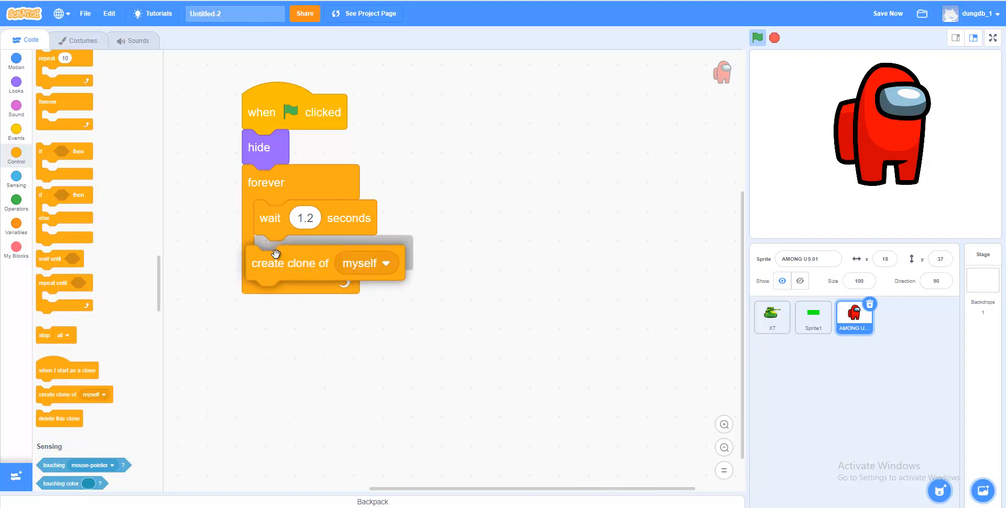
click(16, 156)
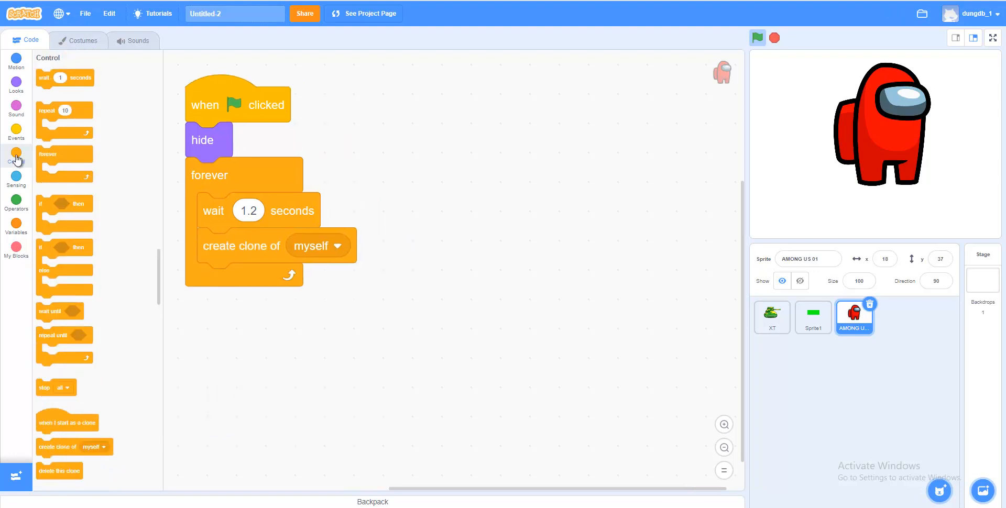
mouse_move(34, 308)
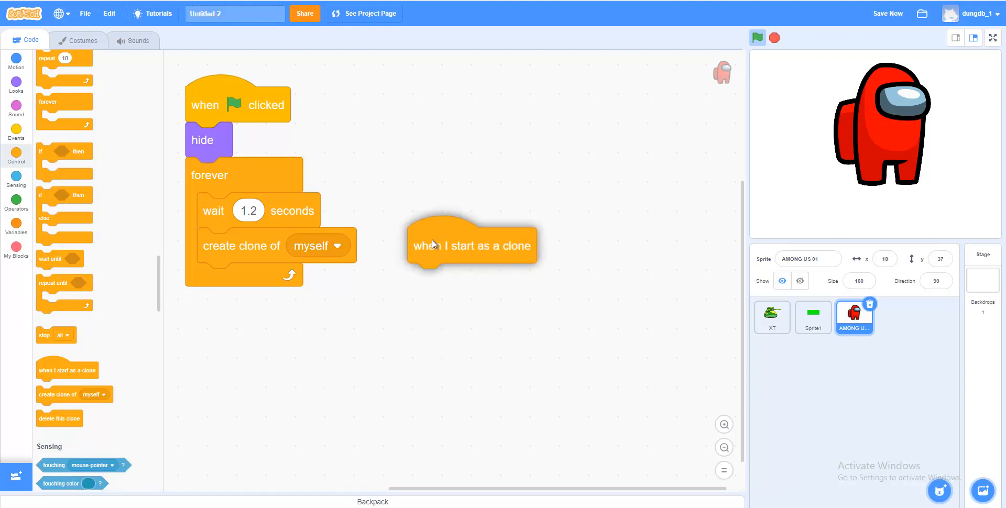
Resize the Among Us sprite and attach go to x: 80 y: 37 under the clone hat
click(15, 61)
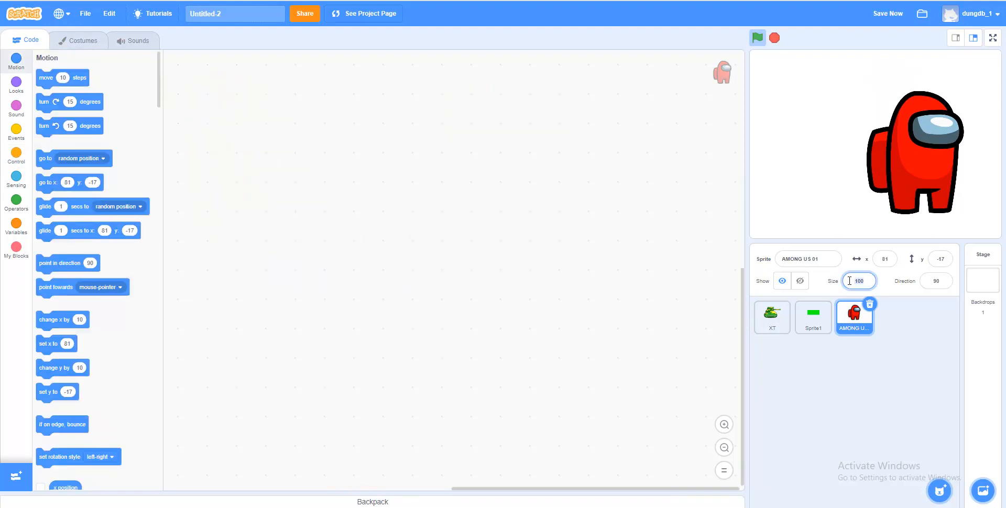
text(20)
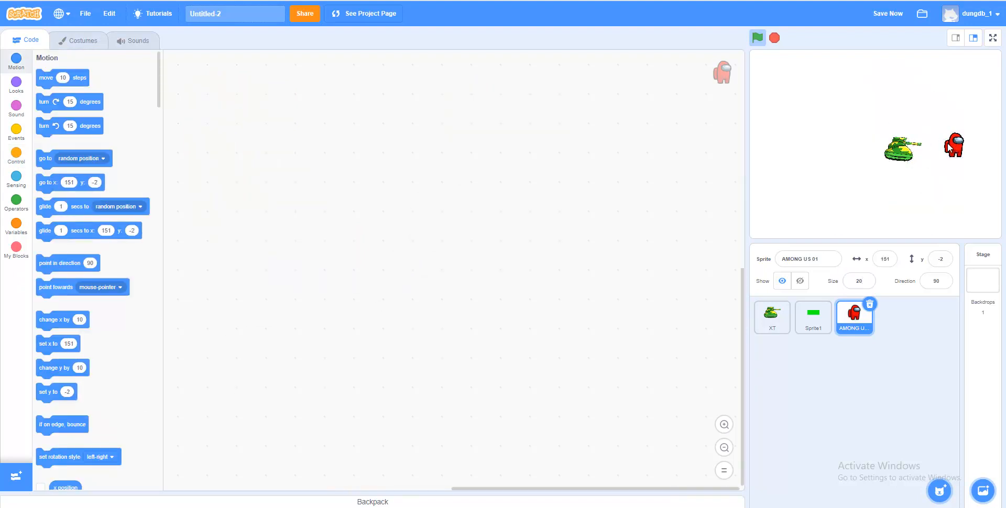
click(82, 40)
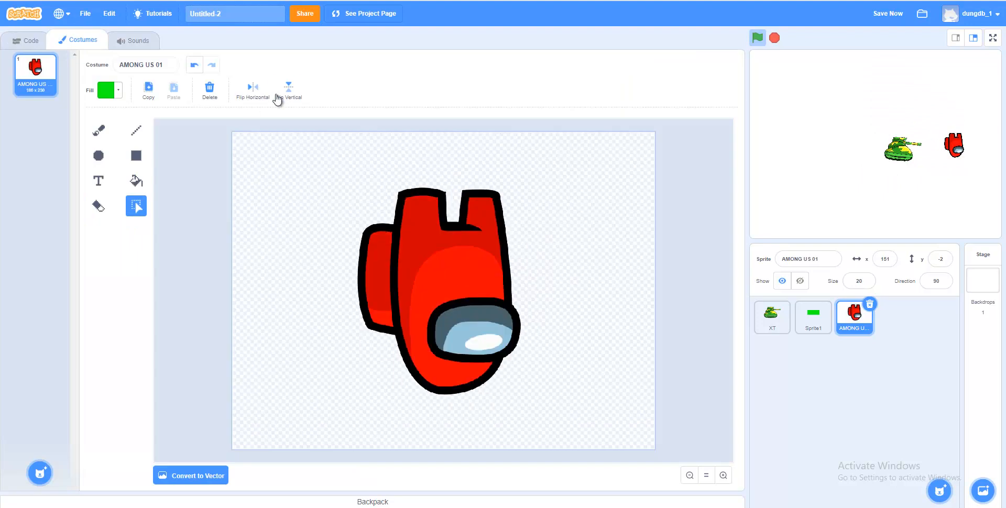
click(29, 40)
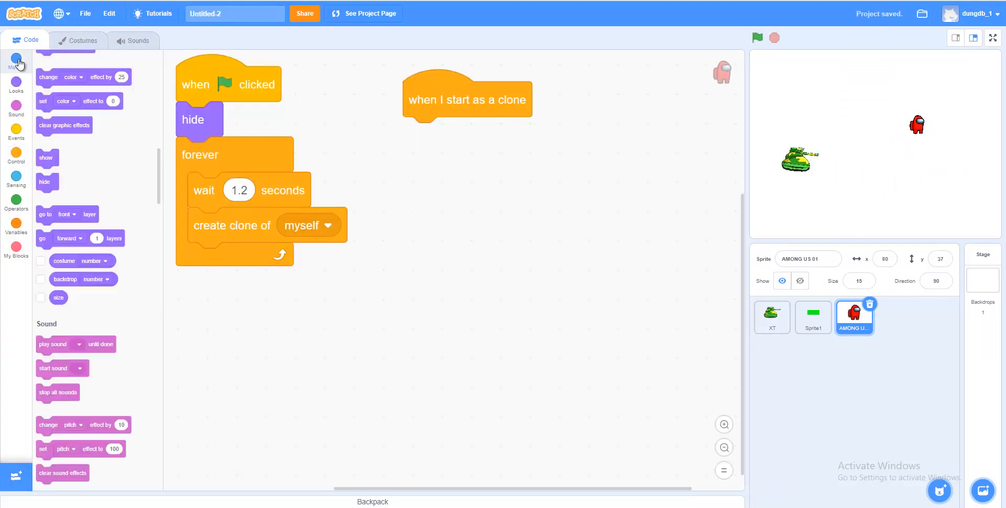
click(16, 60)
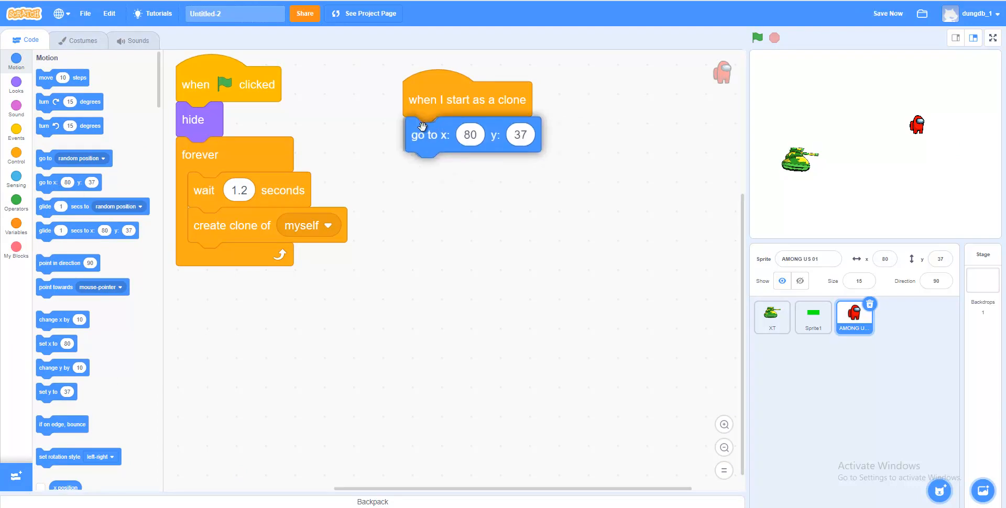
drag(430, 135, 426, 135)
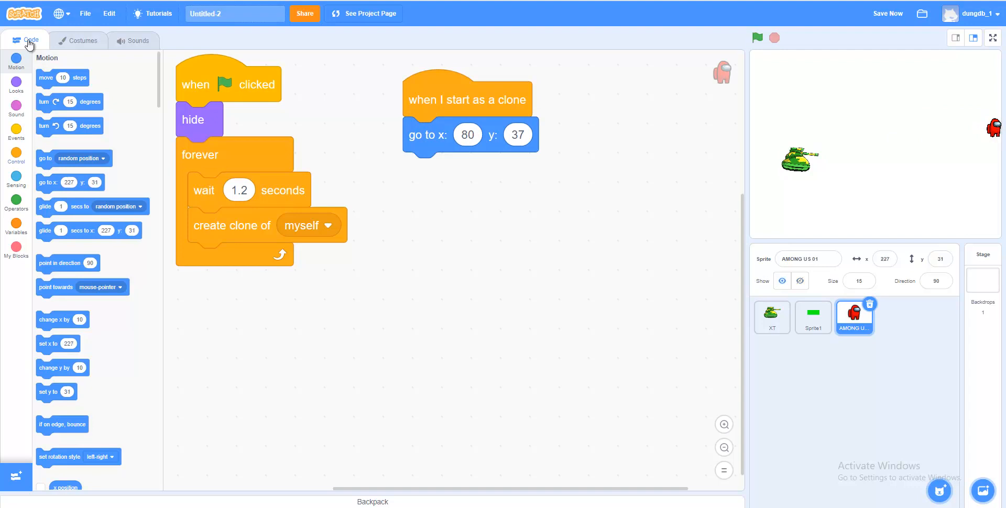
Flip the Among Us costume horizontally so it faces left
click(83, 40)
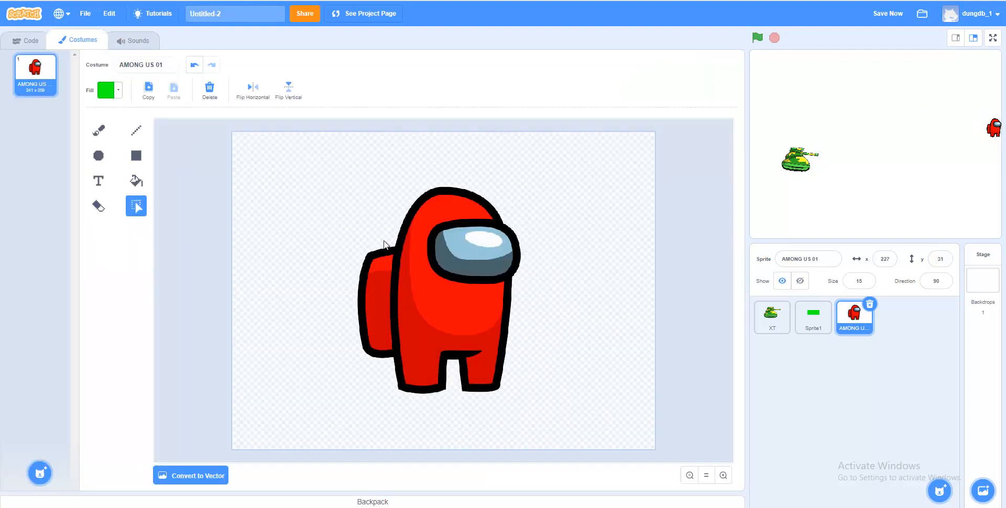
click(251, 90)
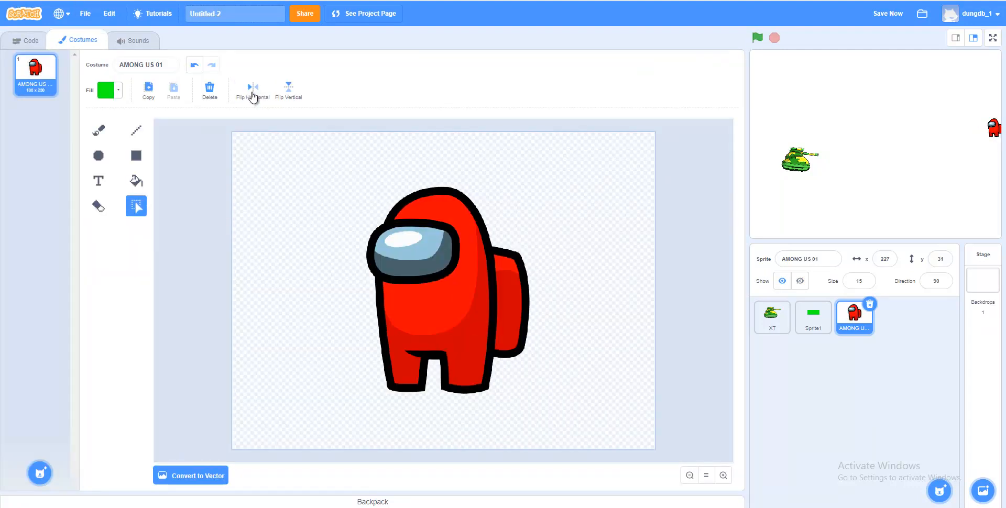
click(26, 40)
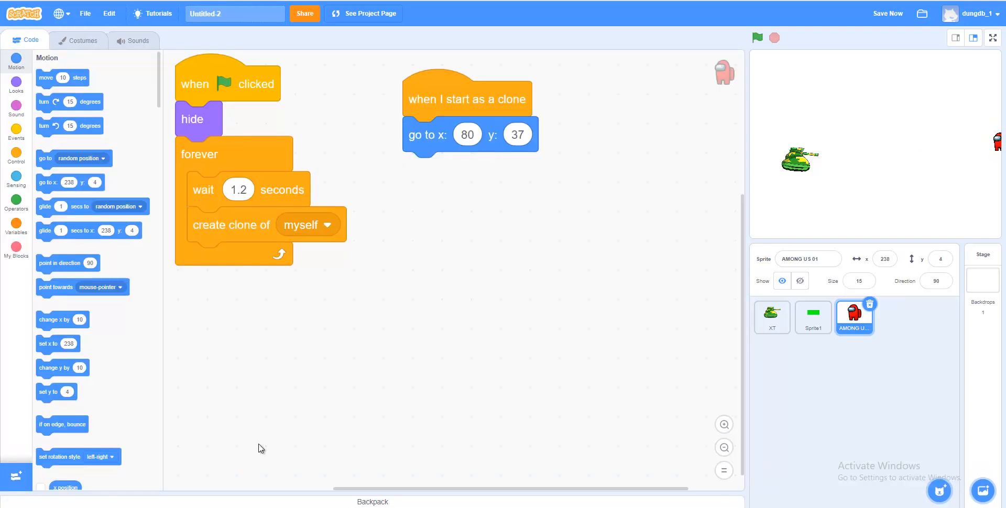
Set the clone's go to x to 250 and y to pick random -170 to 170
click(467, 134)
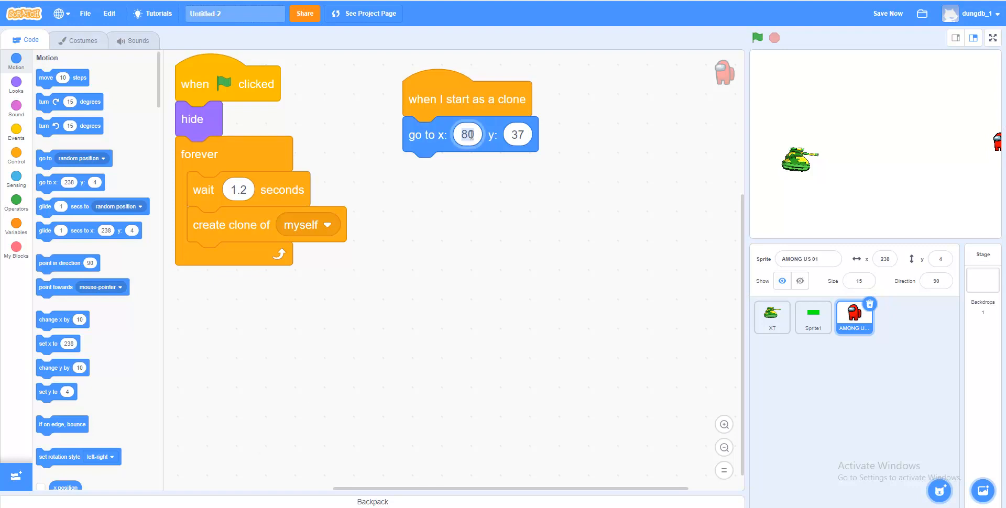
text(2)
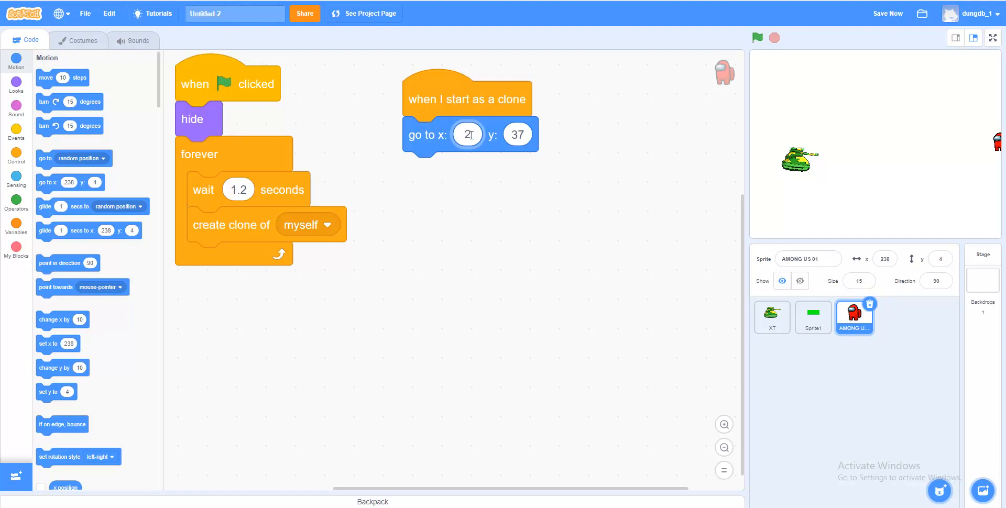
text(50)
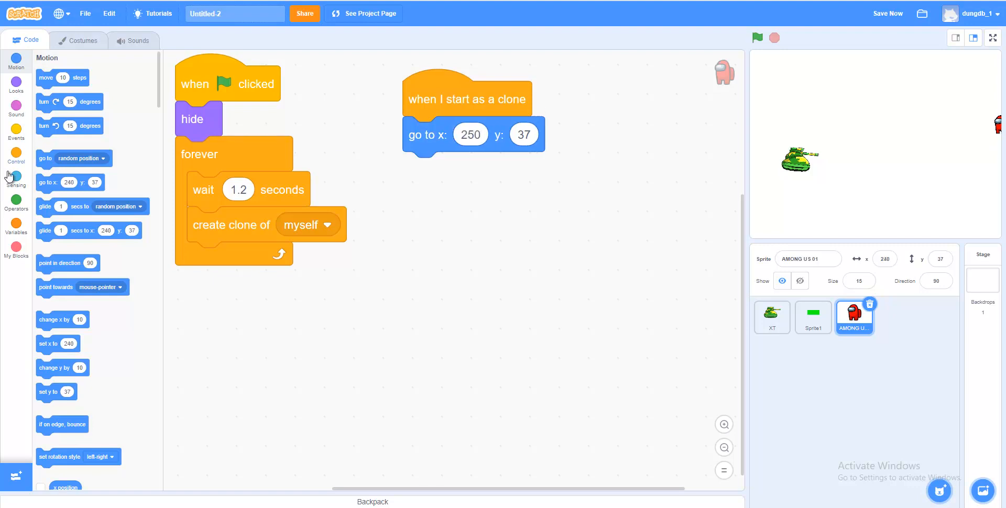
click(15, 203)
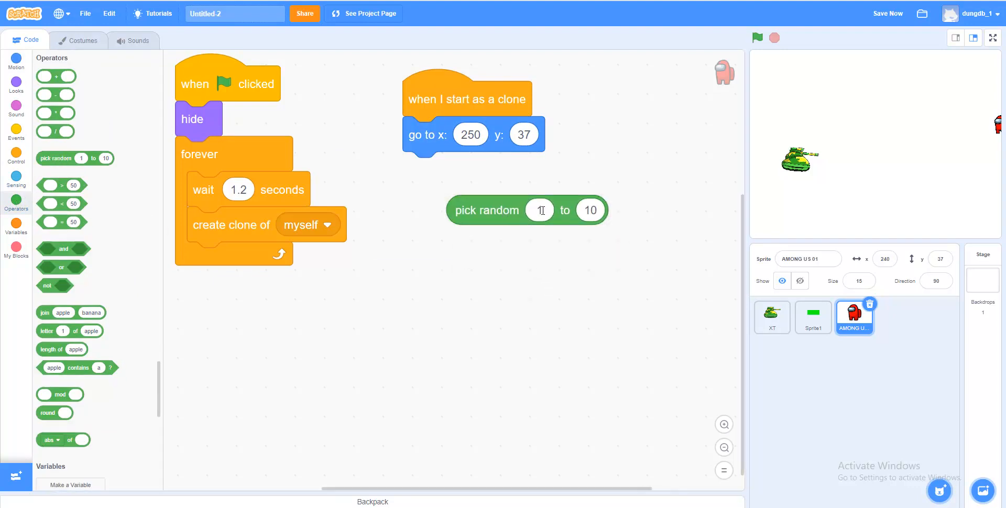
click(540, 210)
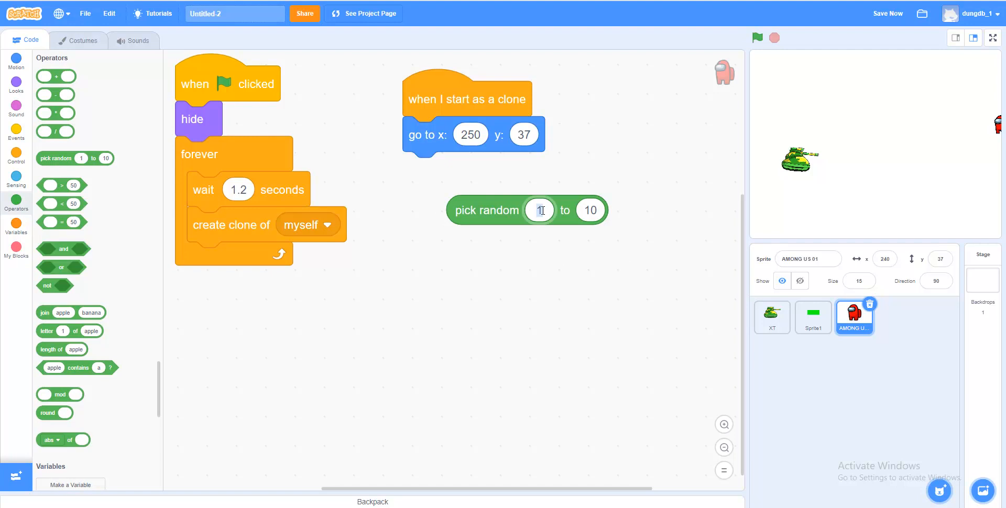
text(-170)
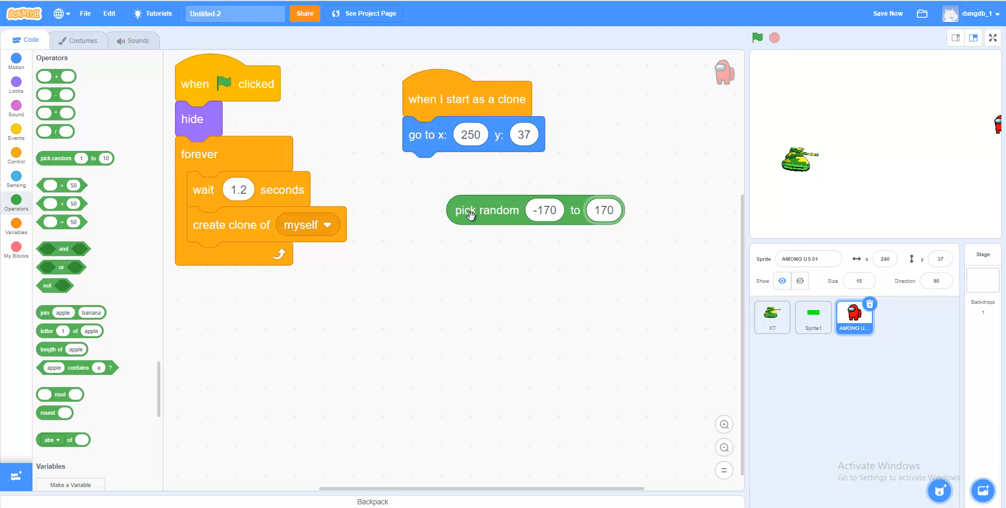
drag(486, 210, 510, 135)
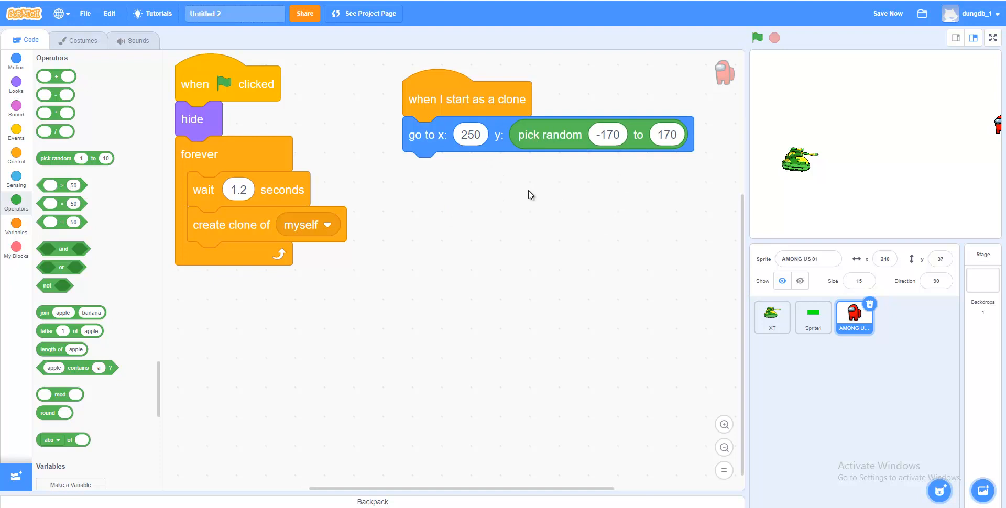
mouse_move(15, 84)
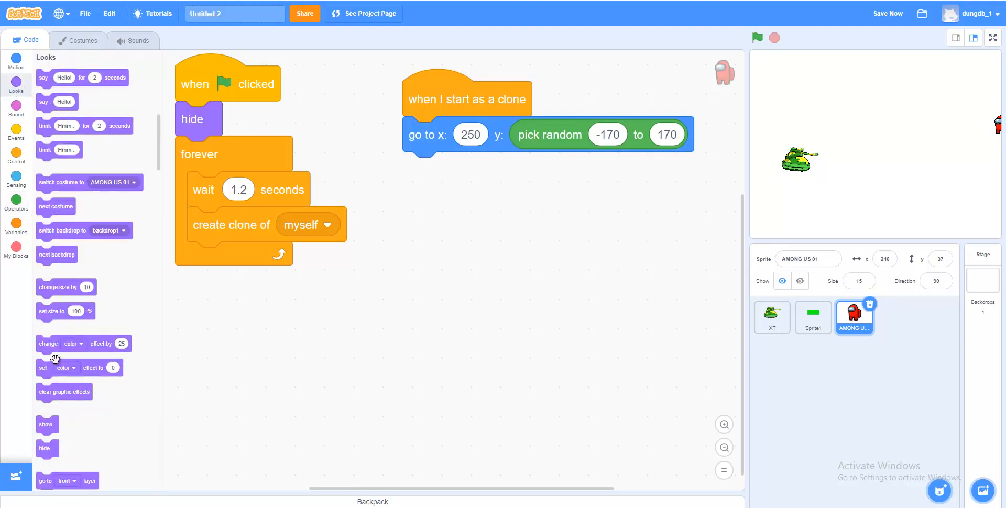
Add show under the clone hat, then a forever loop pointing towards XT and moving 1 step
drag(45, 425, 220, 381)
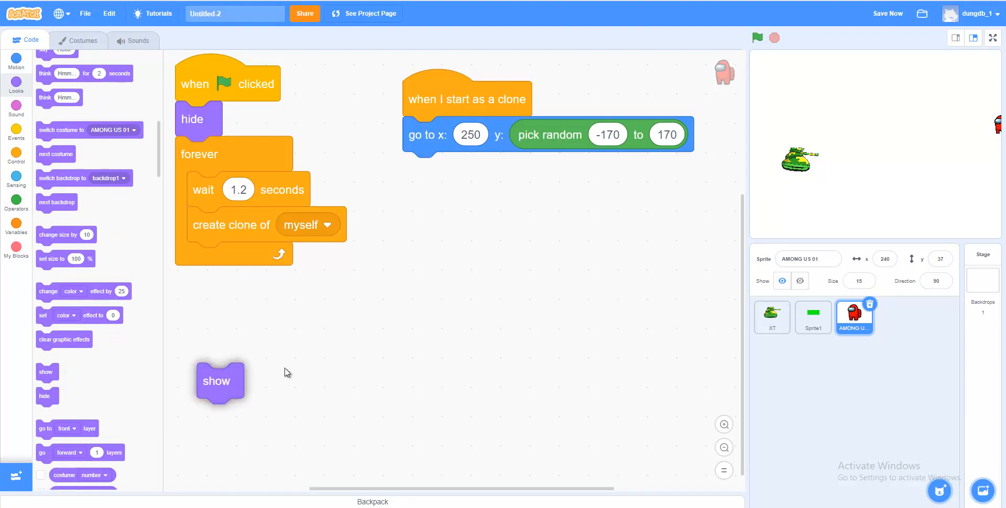
drag(220, 381, 422, 132)
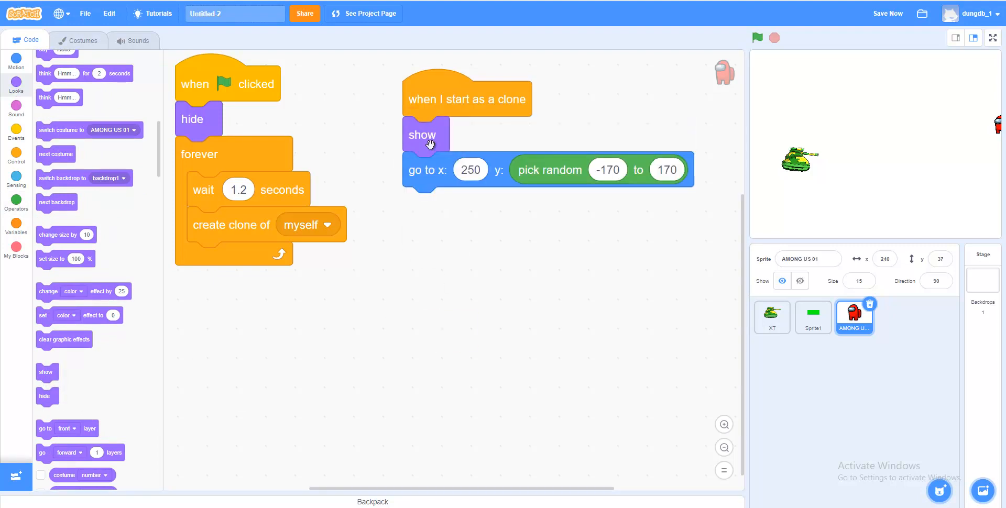
click(15, 157)
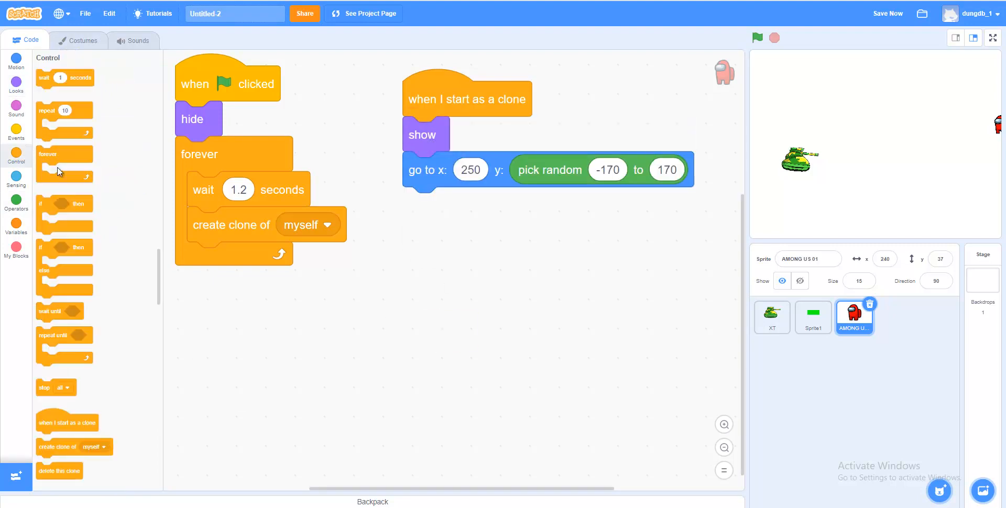
drag(48, 154, 426, 285)
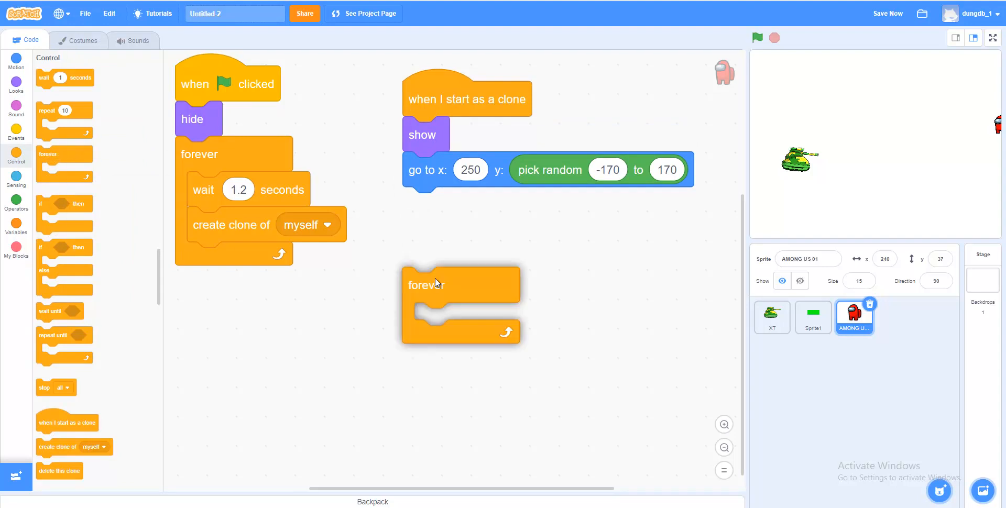
drag(425, 285, 425, 205)
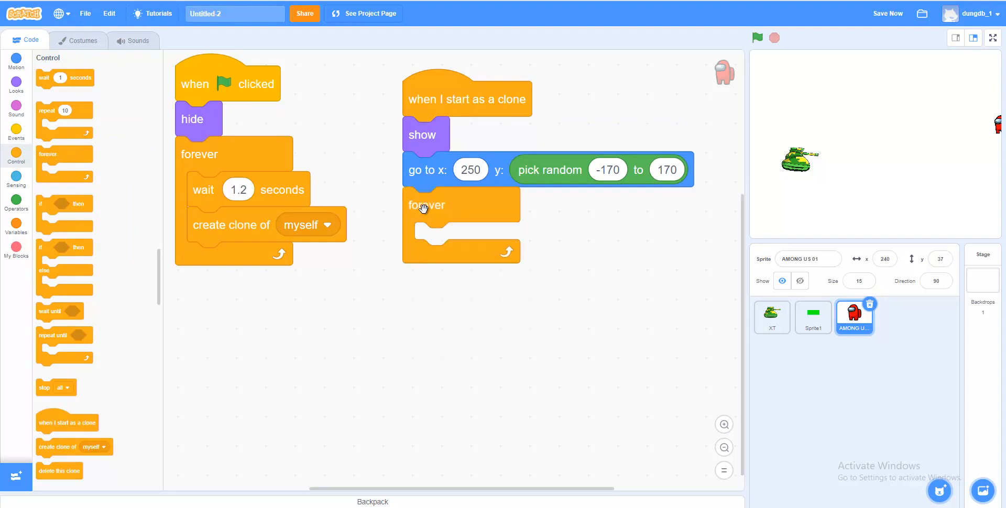
click(15, 58)
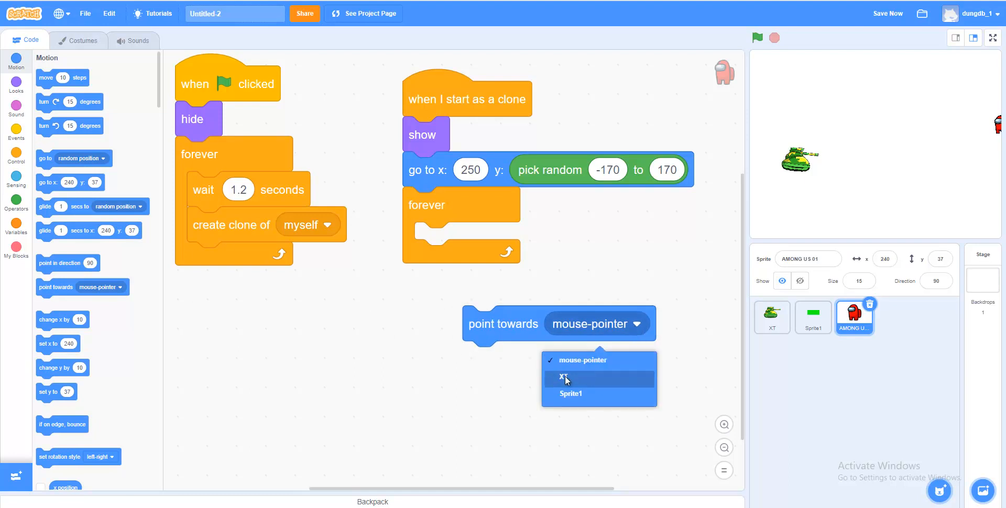
click(563, 377)
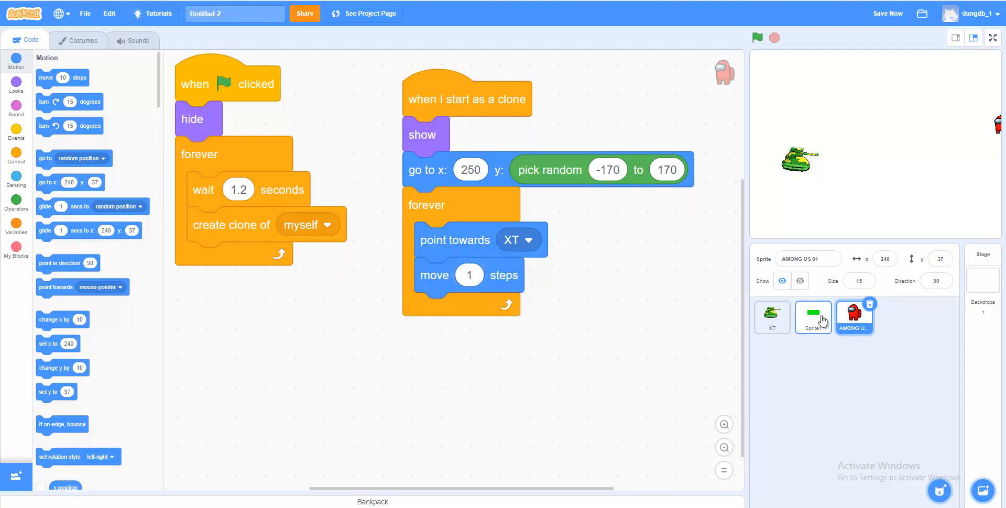
In Sprite1, make an or block holding touching edge the repeat-until condition
click(813, 317)
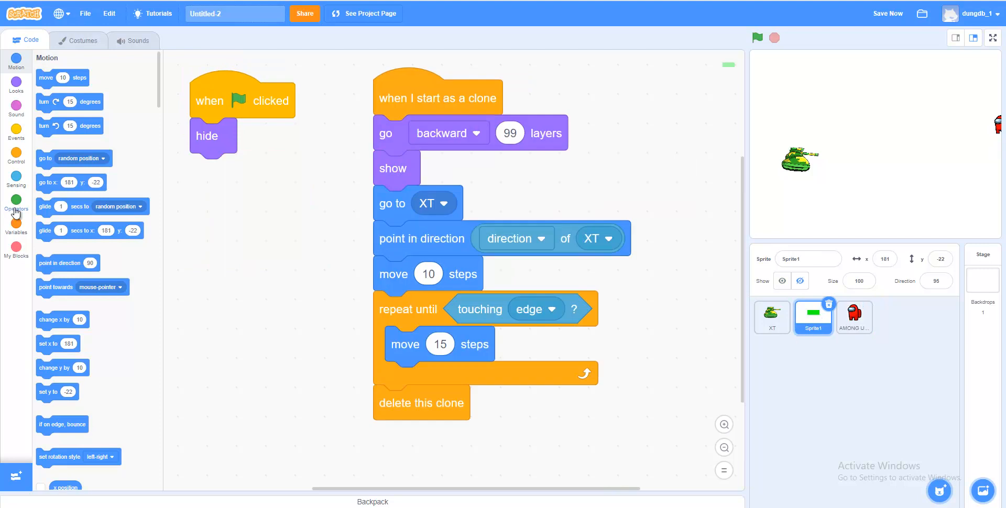
click(15, 202)
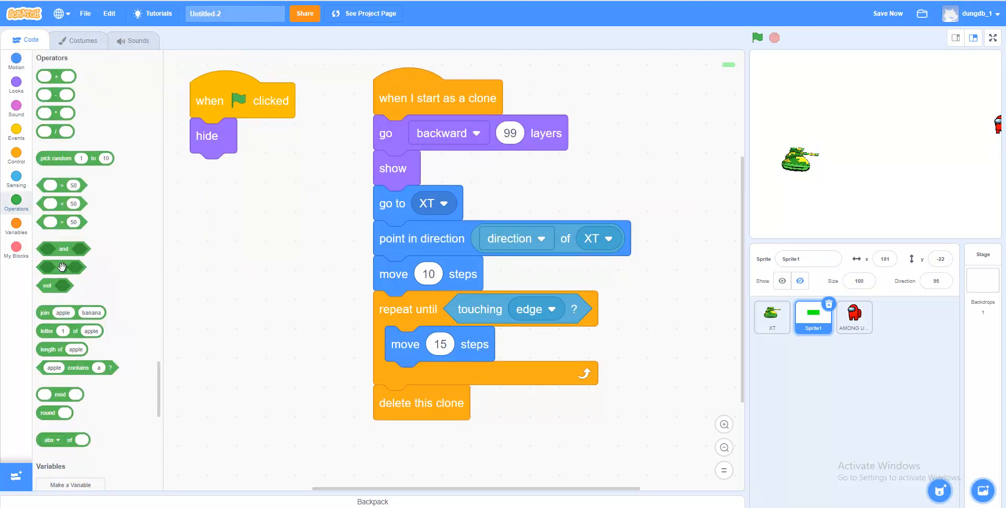
drag(56, 267, 257, 317)
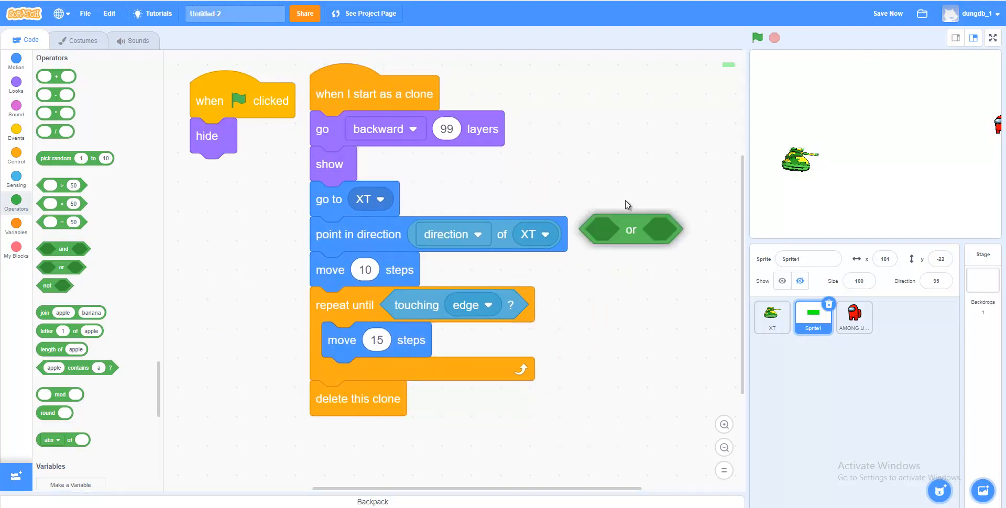
drag(631, 229, 615, 160)
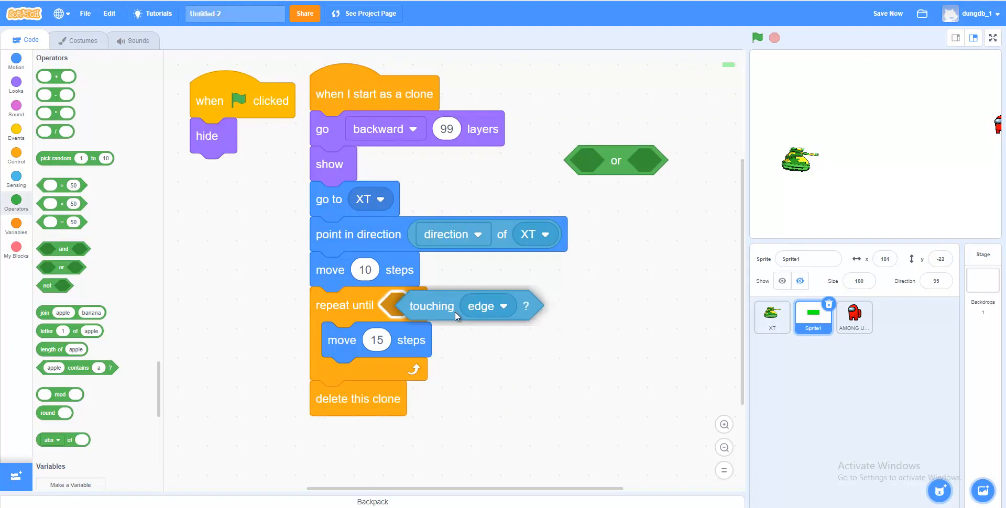
drag(431, 306, 591, 194)
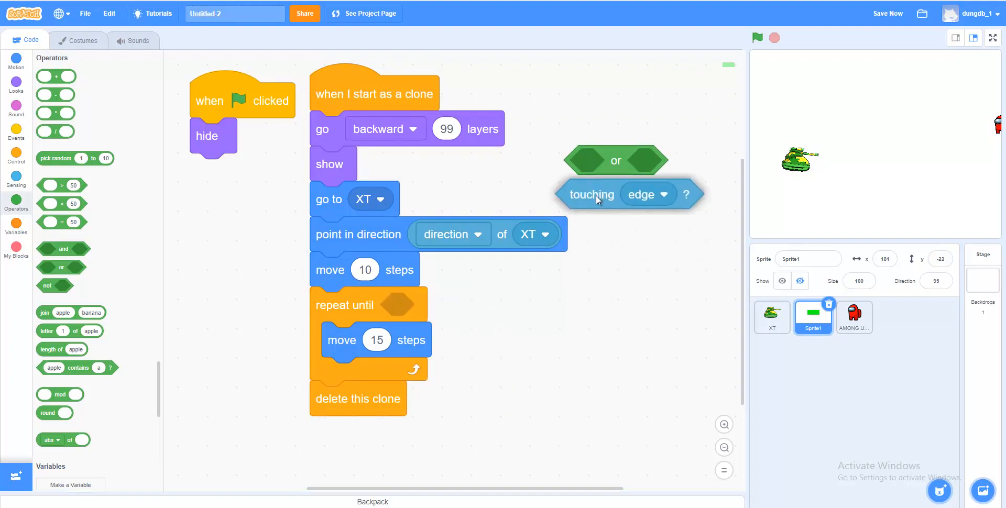
drag(591, 195, 553, 115)
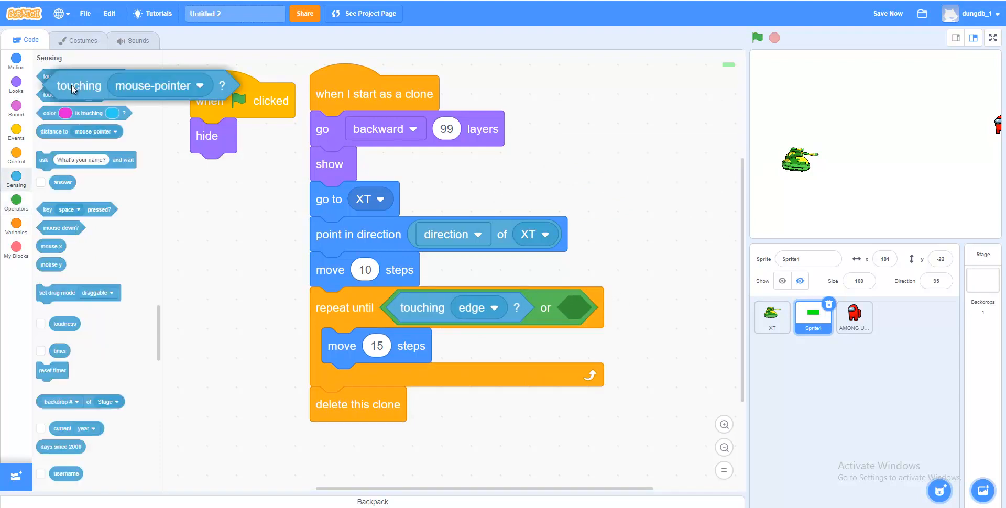
Fill the or's other slot with touching AMONG US 01 and reselect that sprite
drag(75, 86, 618, 165)
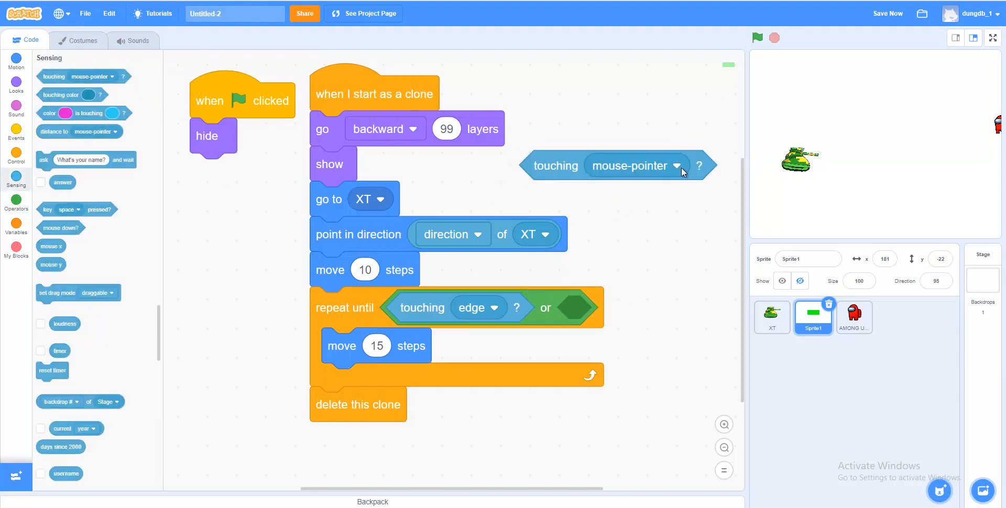
click(675, 165)
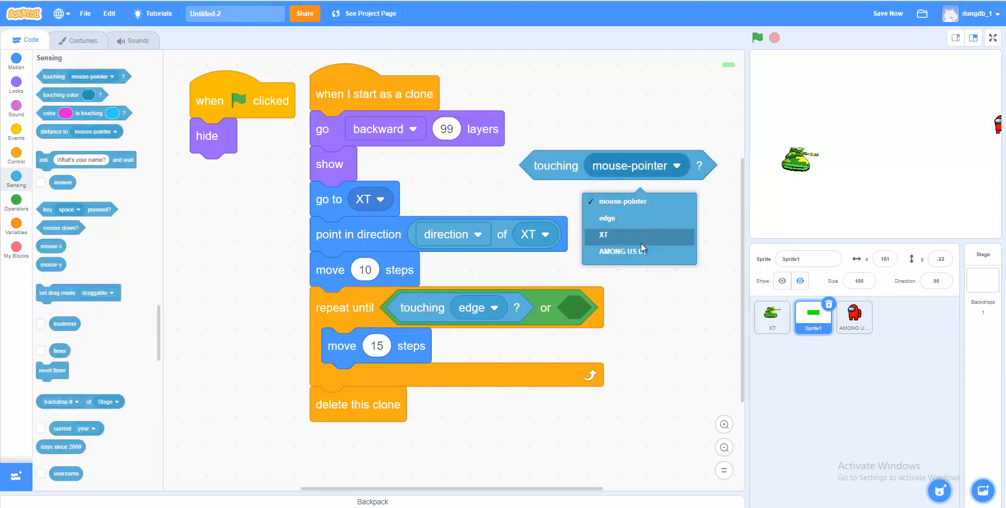
click(621, 251)
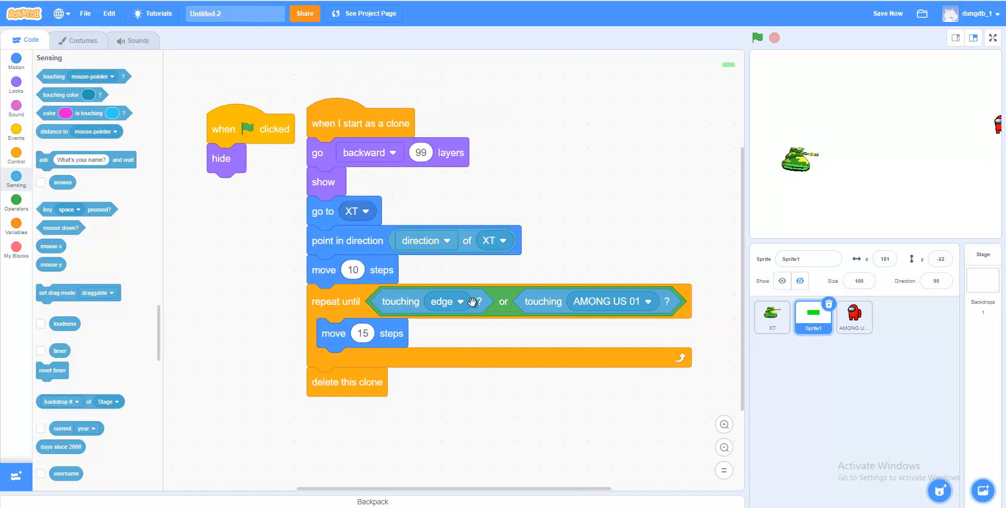
click(854, 317)
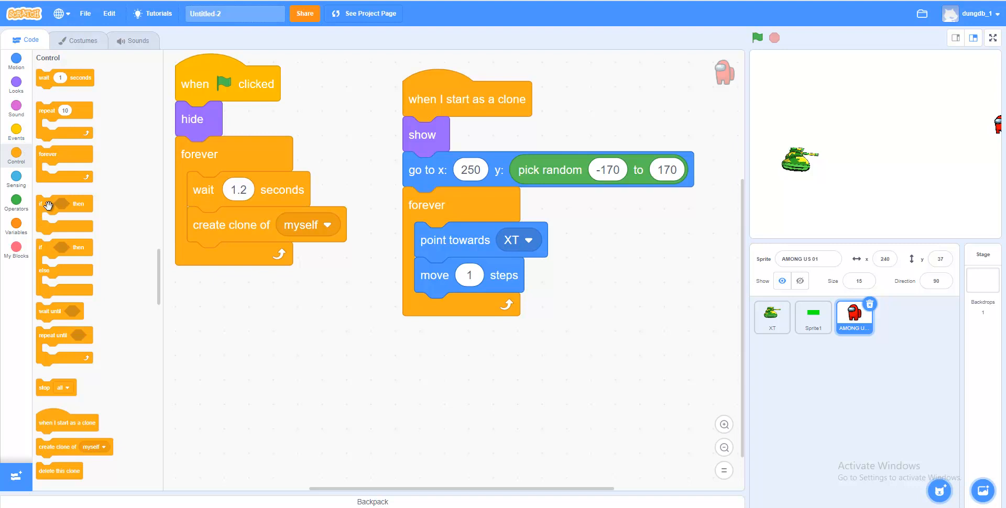
Add an if touching Sprite1 block inside the clone's forever loop
drag(48, 204, 327, 357)
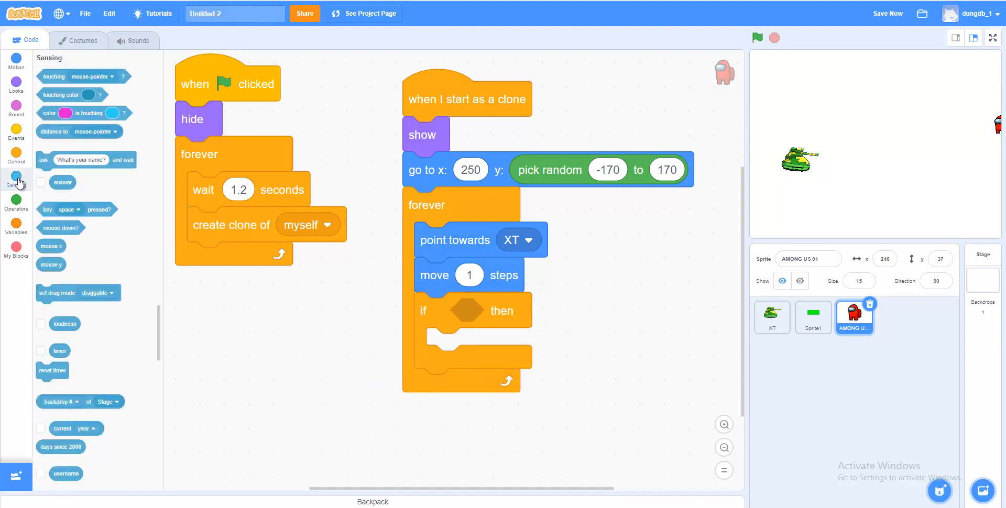
drag(83, 77, 292, 414)
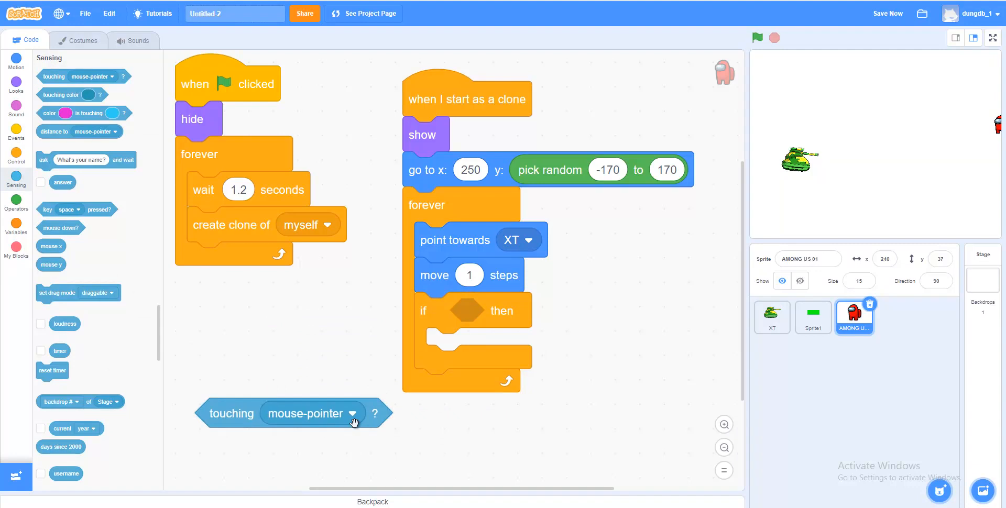
click(352, 414)
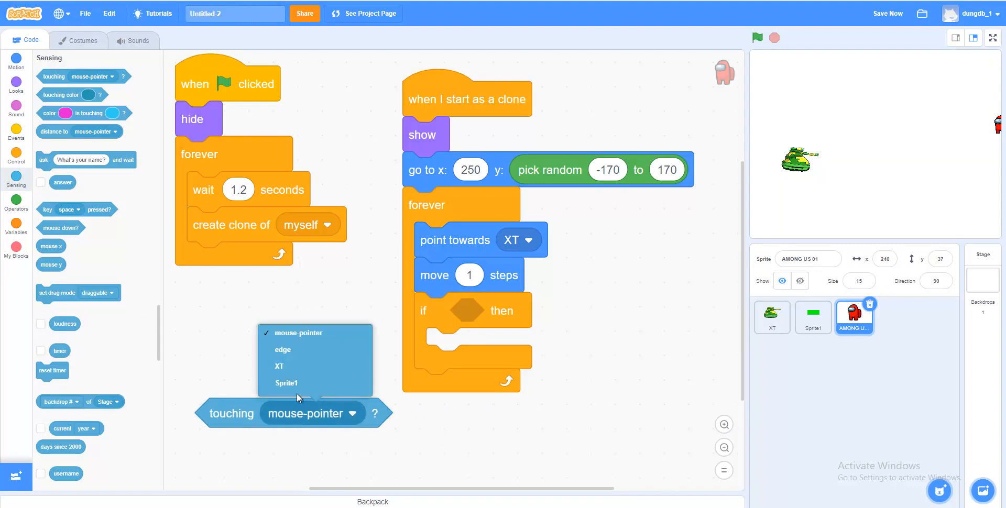
click(287, 383)
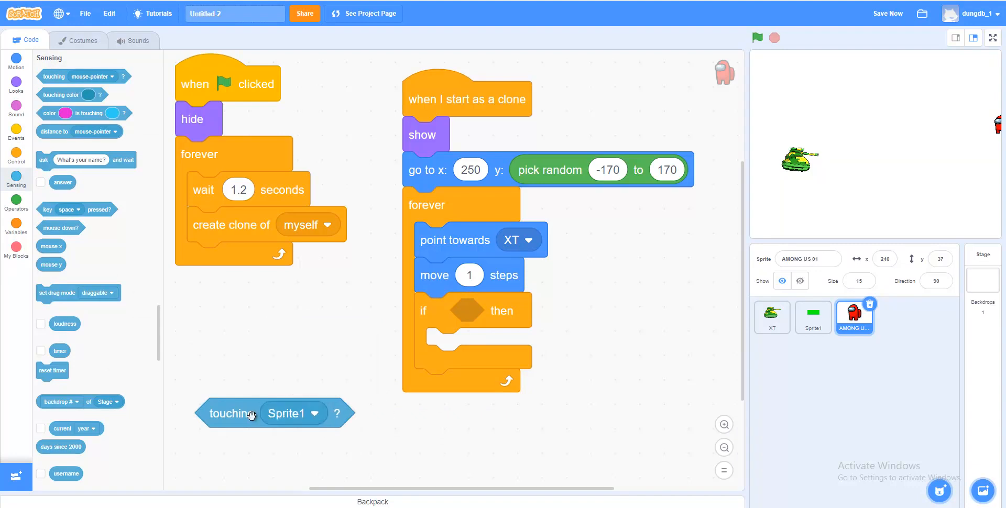
drag(231, 413, 475, 314)
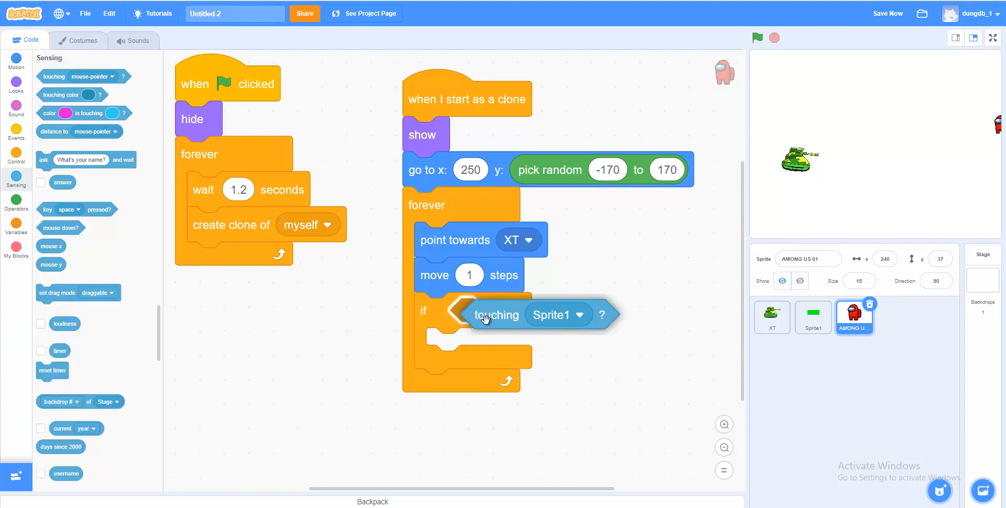
Inside the if, wait 0.1 seconds and delete this clone, then run the game
click(15, 155)
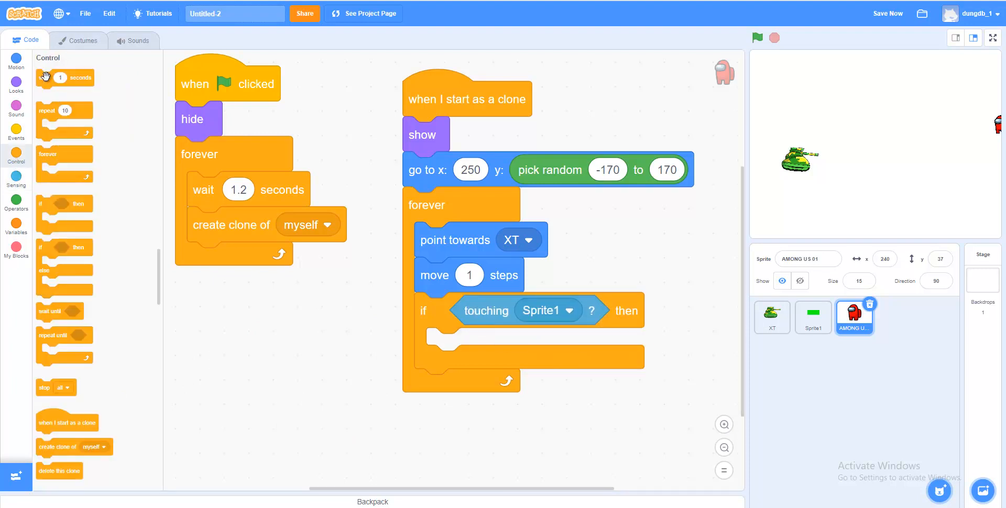
drag(61, 78, 254, 385)
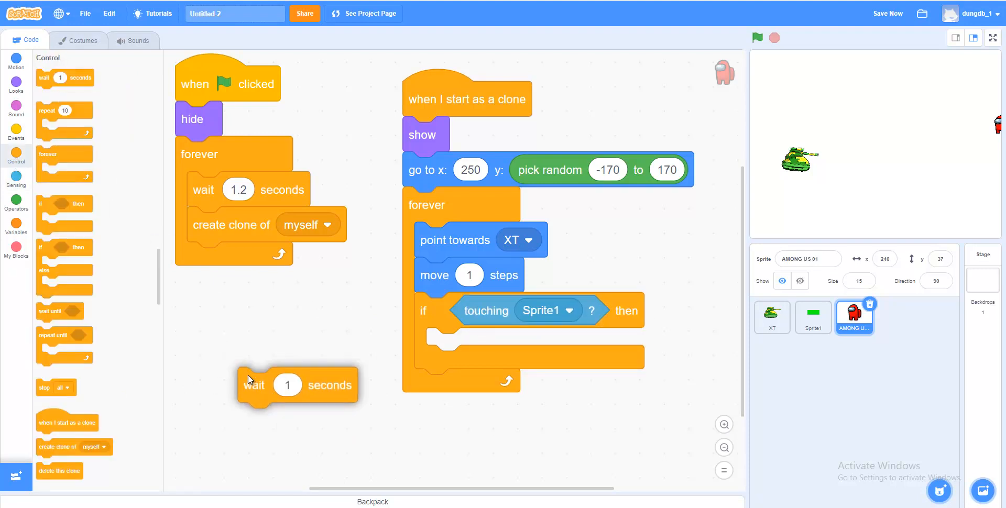
drag(254, 386, 437, 348)
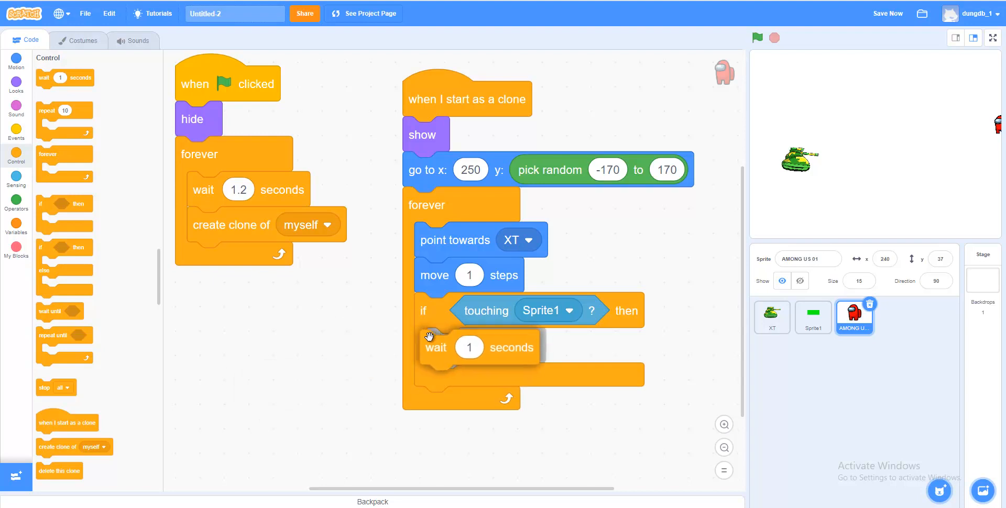
click(469, 345)
text(0.1)
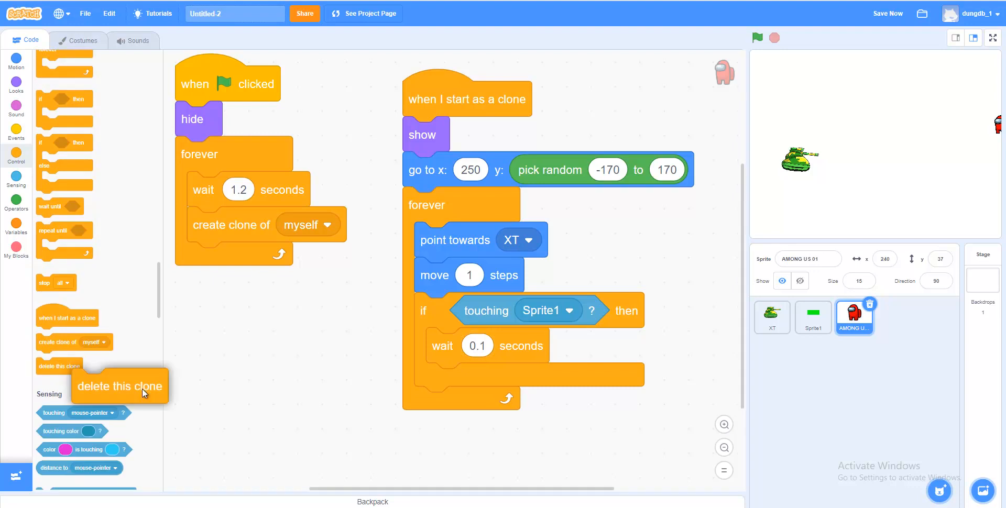
drag(119, 386, 474, 381)
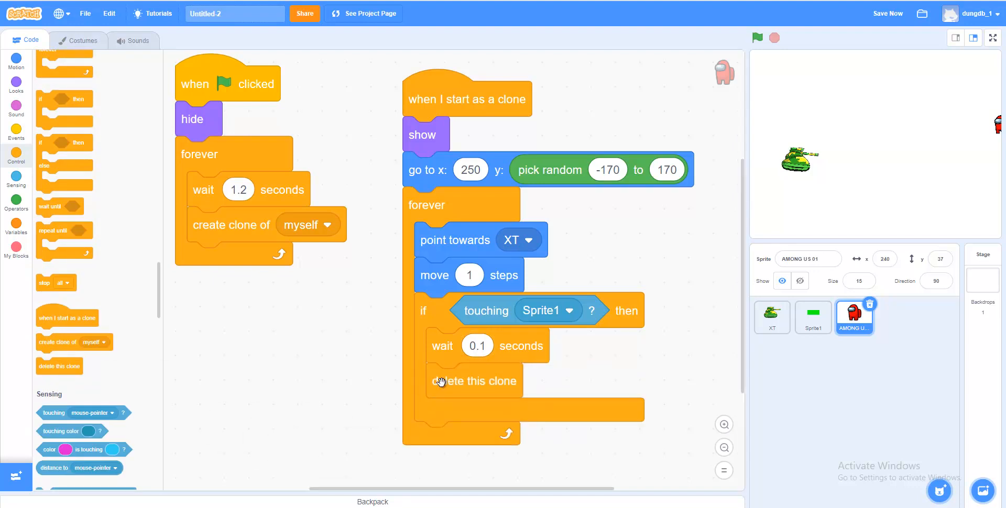
click(758, 38)
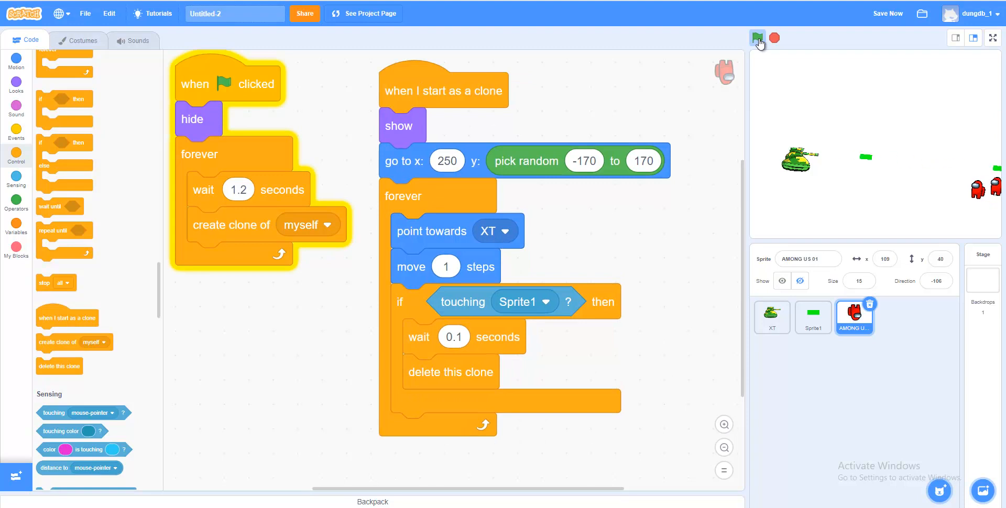
Test-run the game to watch the enemy clones, then stop it and show the Variables blocks
click(758, 37)
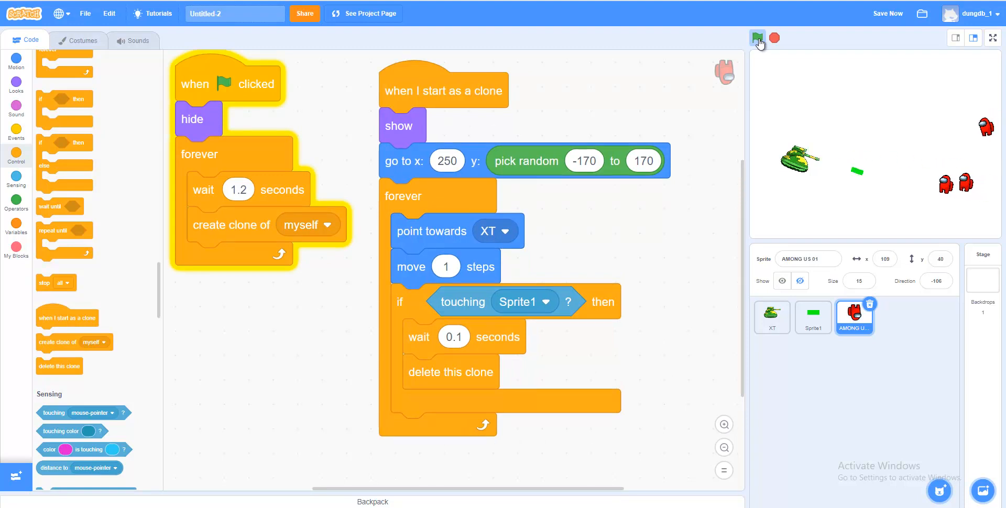
click(758, 38)
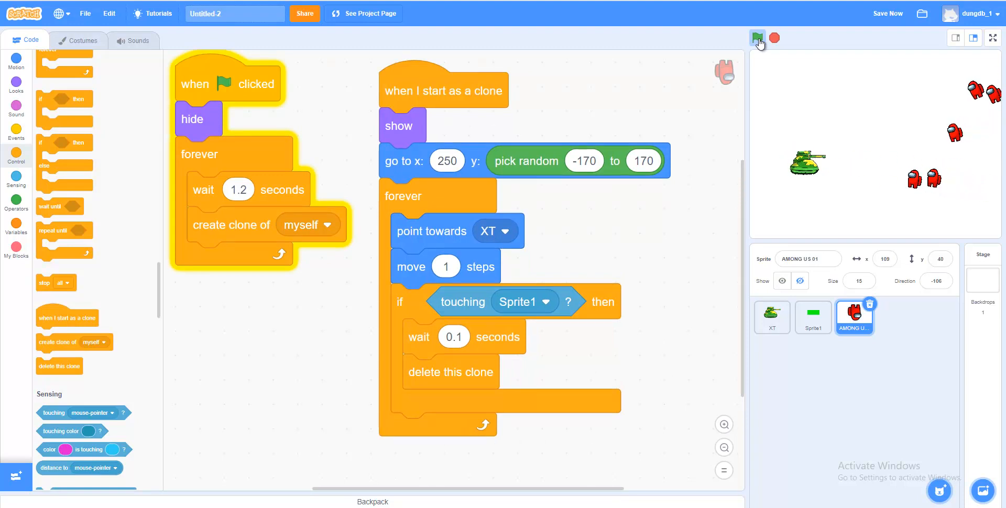
click(758, 38)
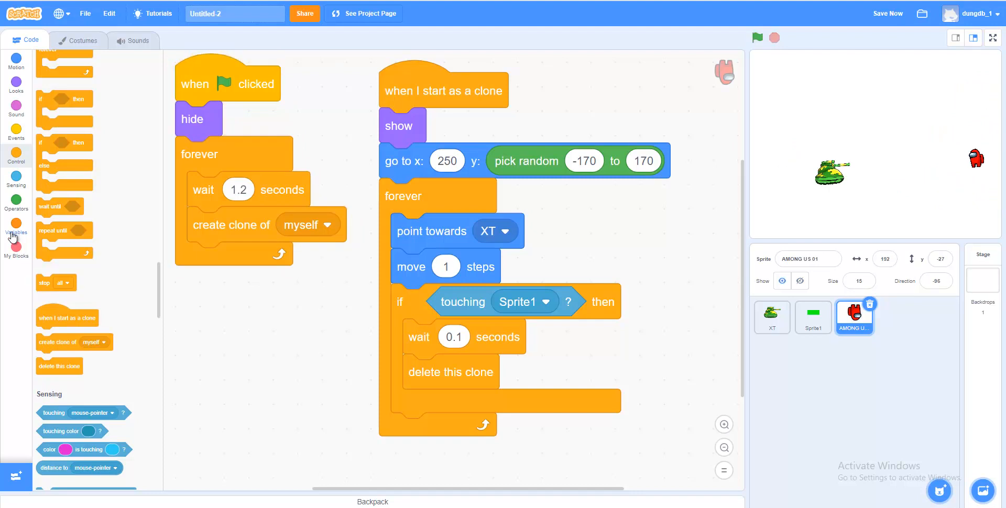
click(15, 227)
text(A)
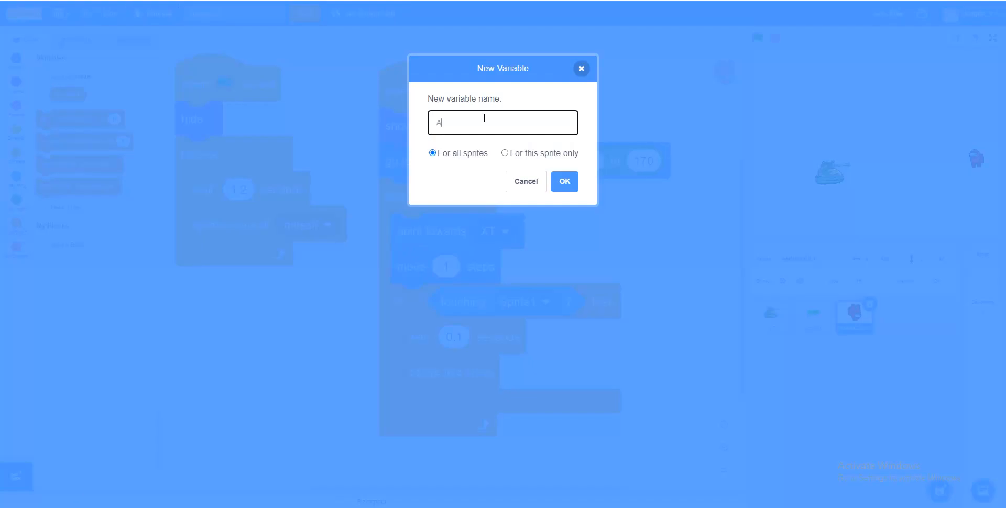
Create a 'For this sprite only' variable named 'Among US LIVE'
text(mong)
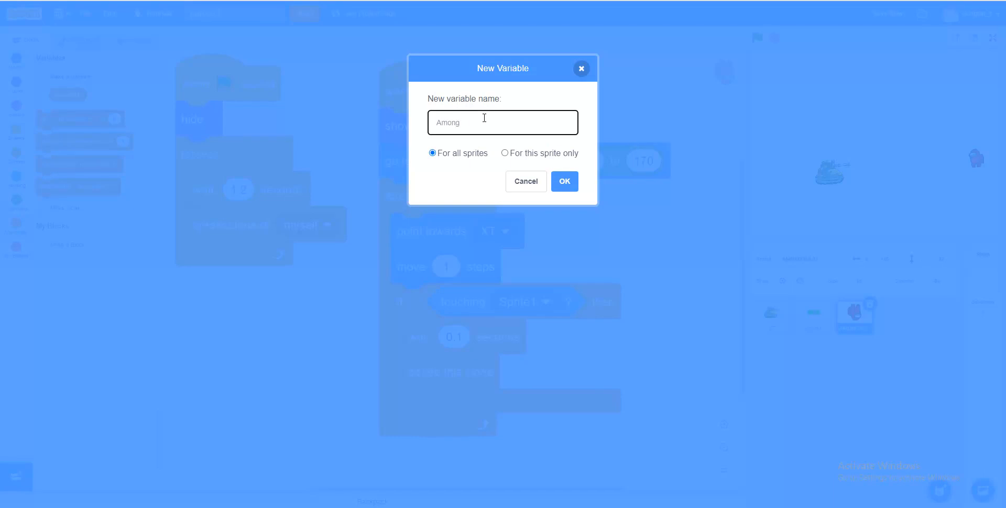
text(US LIVE)
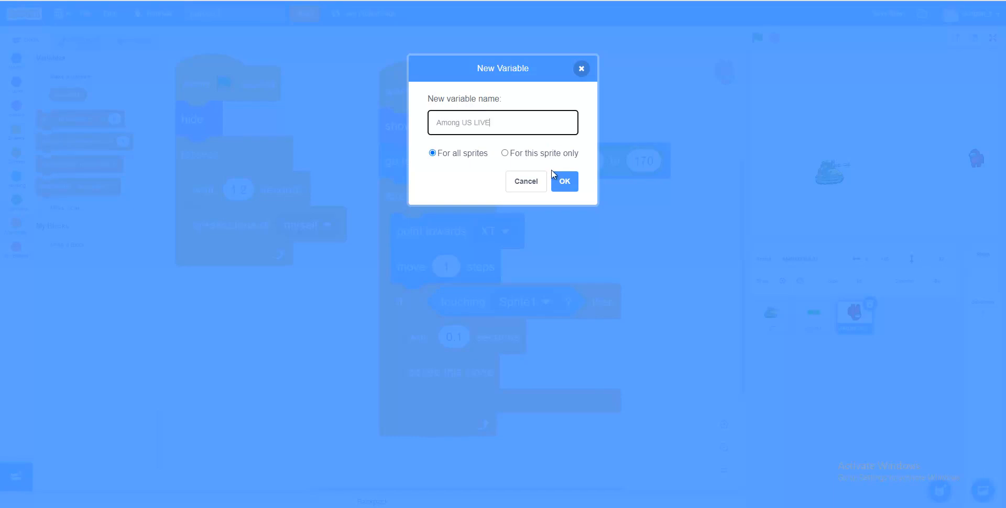
click(498, 154)
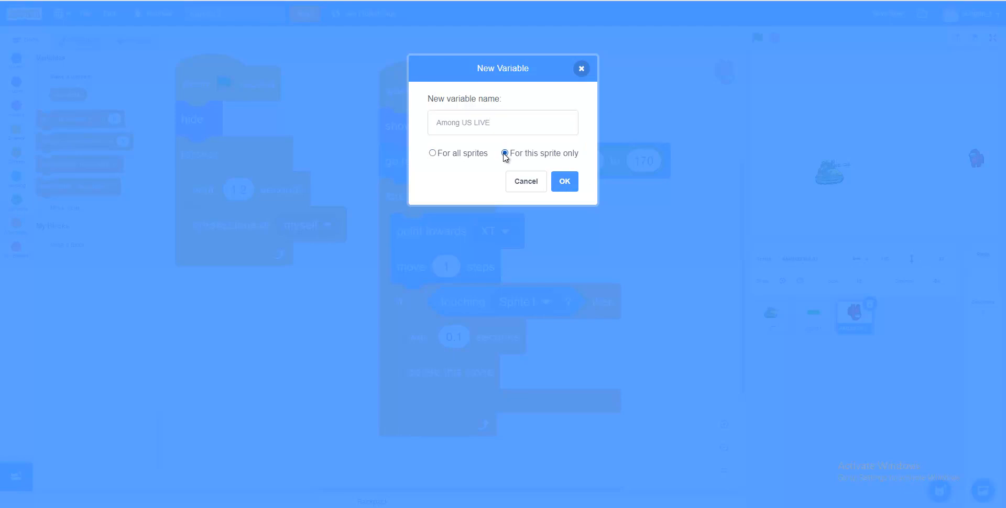
click(563, 181)
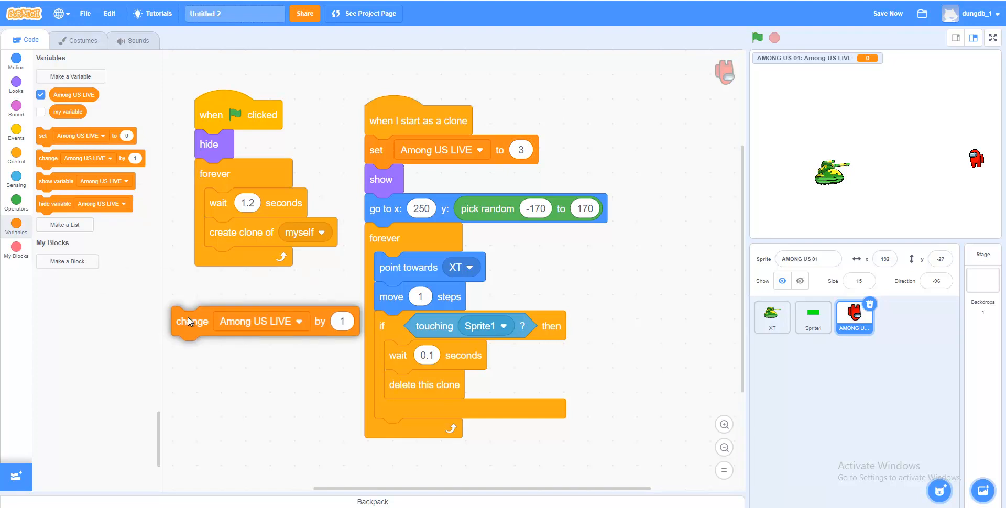
Place a change Among US LIVE by -1 block inside the touching-Sprite1 check
drag(191, 321, 210, 331)
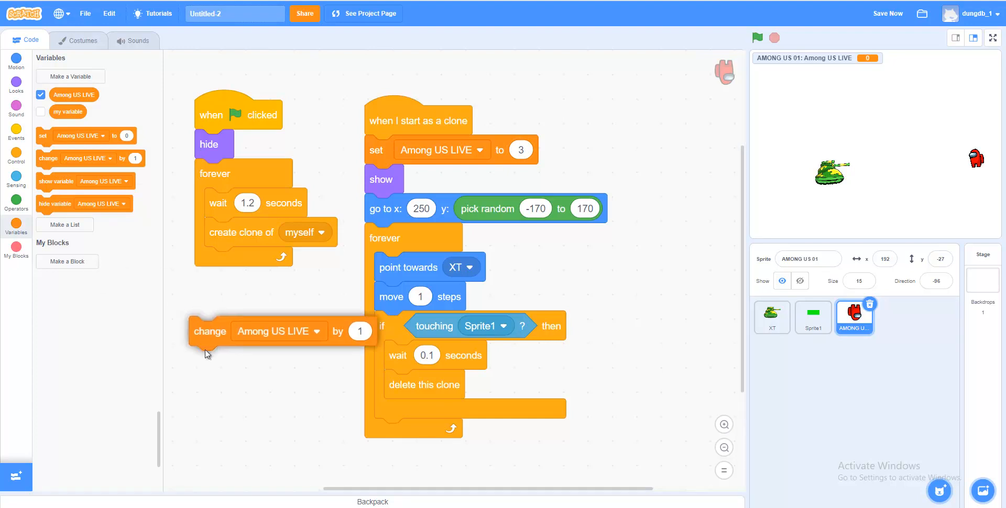
drag(209, 331, 398, 384)
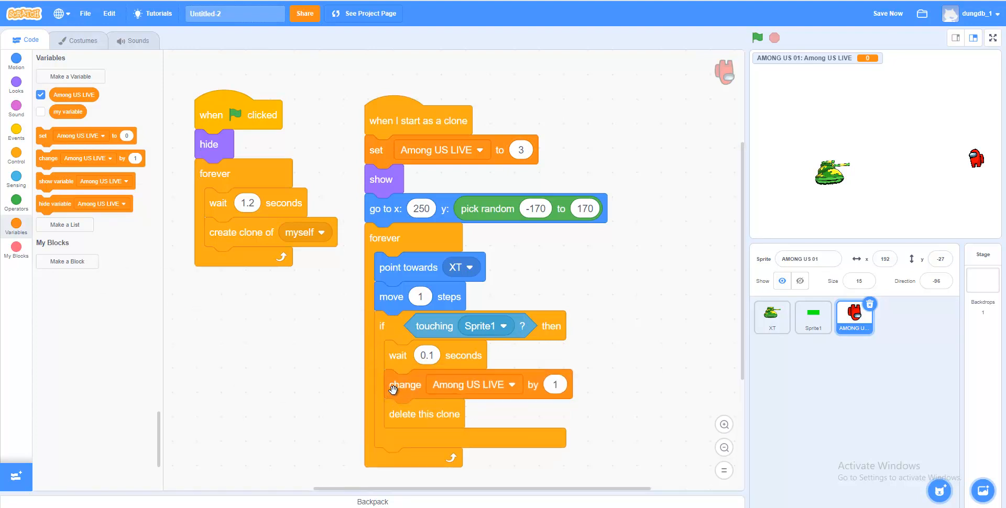
drag(392, 384, 401, 352)
text(-1)
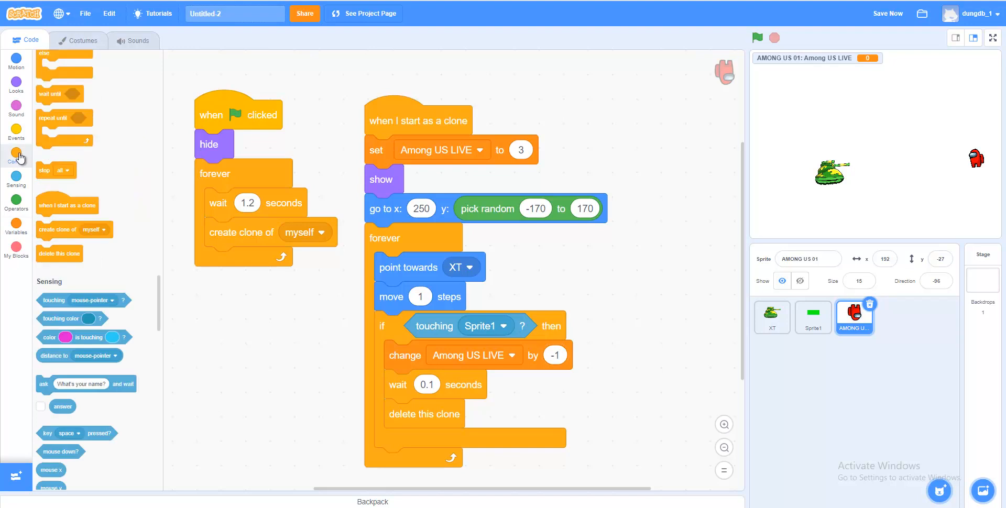
Add an if Among US LIVE < 1 check and move delete this clone inside it
click(15, 156)
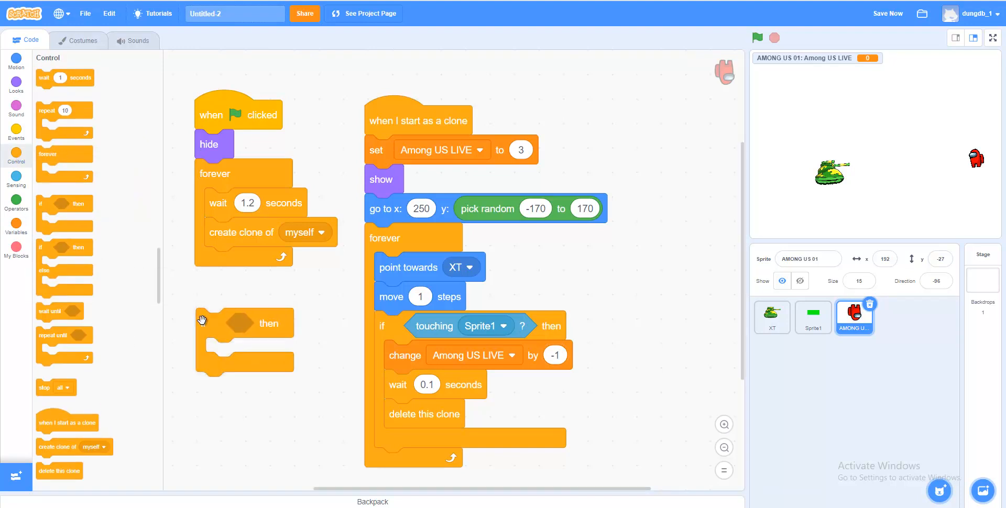
click(15, 204)
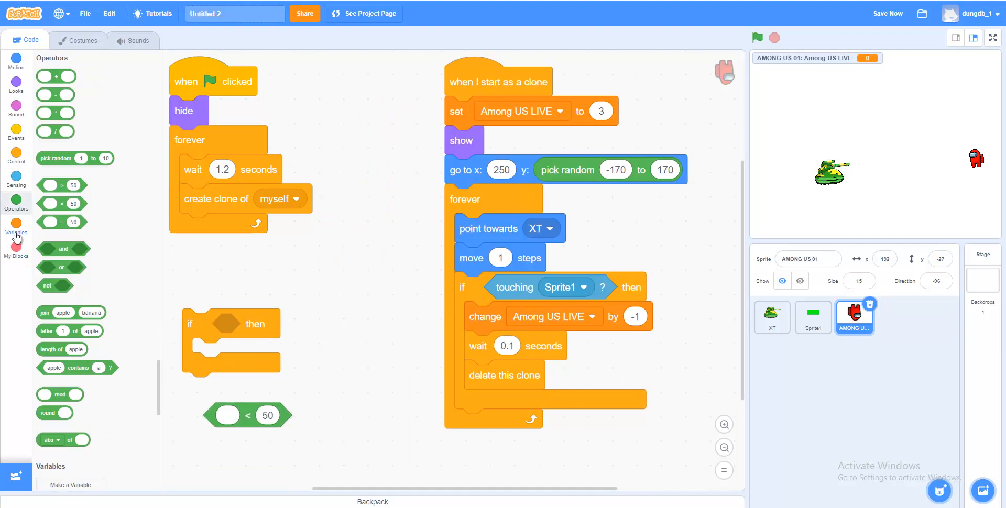
click(15, 228)
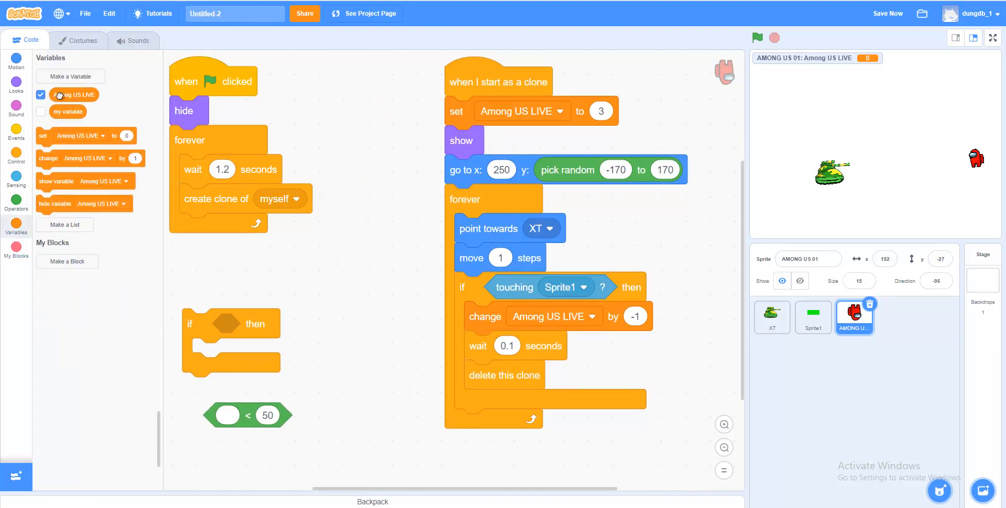
drag(74, 94, 225, 418)
text(1)
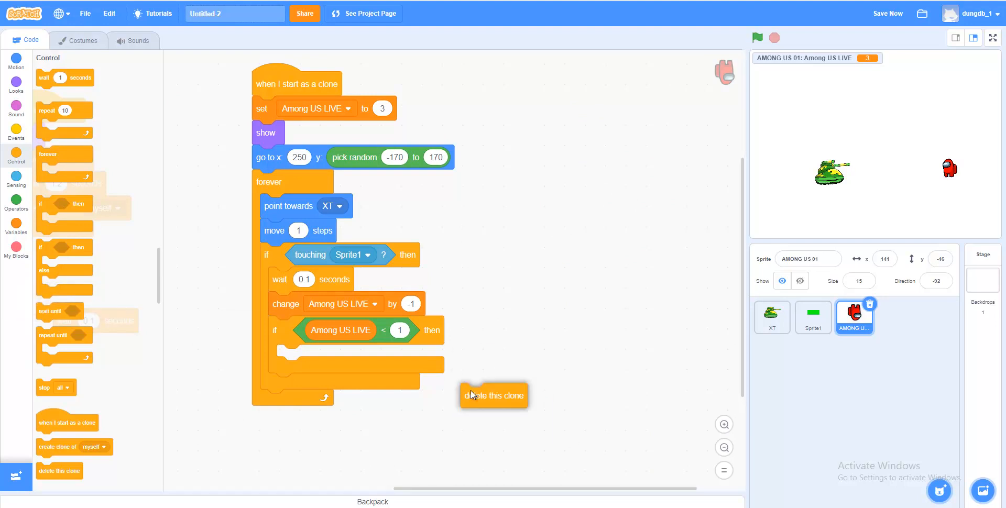
drag(494, 396, 309, 357)
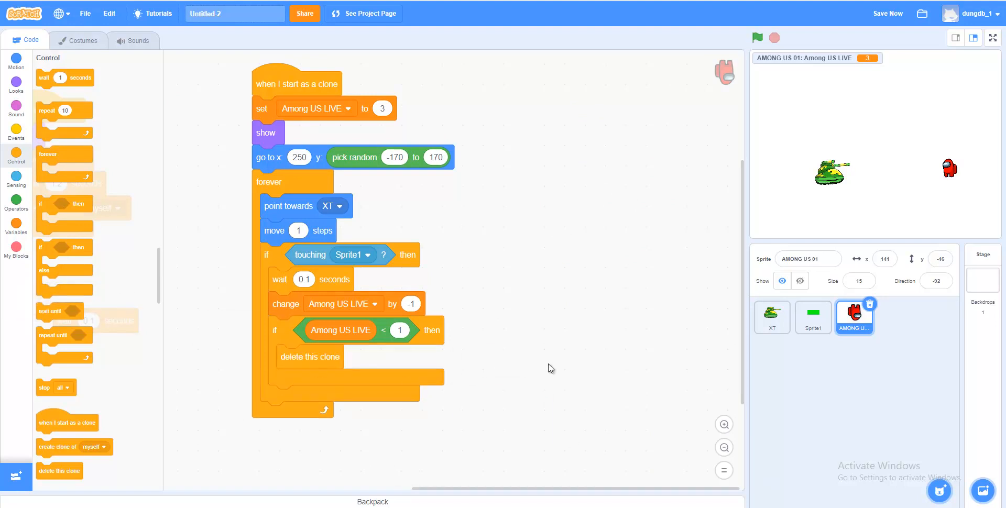
Insert a set brightness effect to 60 block and a wait block after losing a life
click(16, 86)
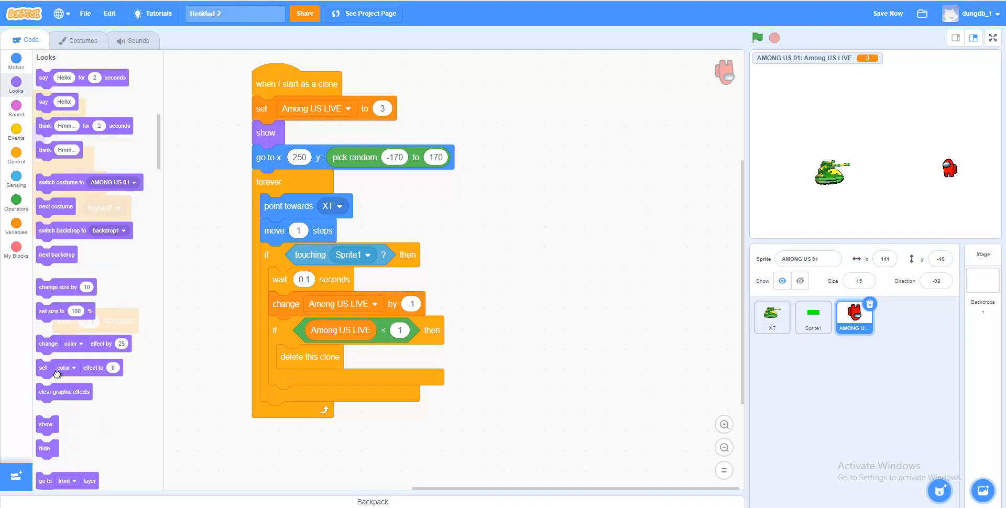
click(588, 288)
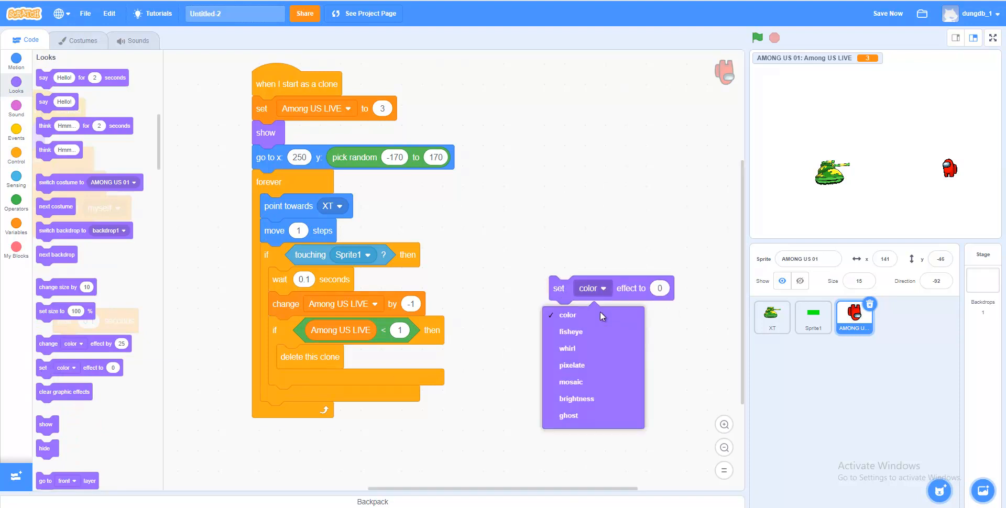
click(575, 399)
text(60)
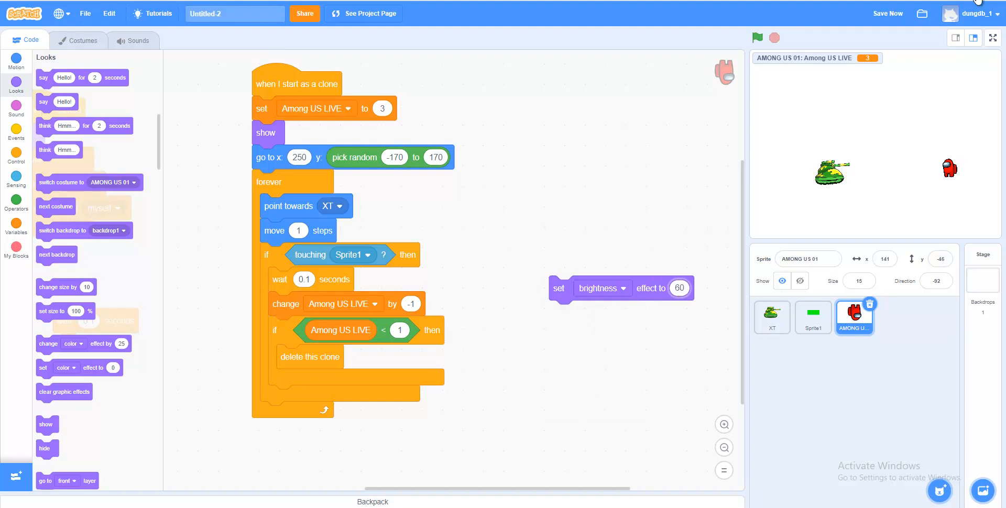
drag(559, 288, 278, 328)
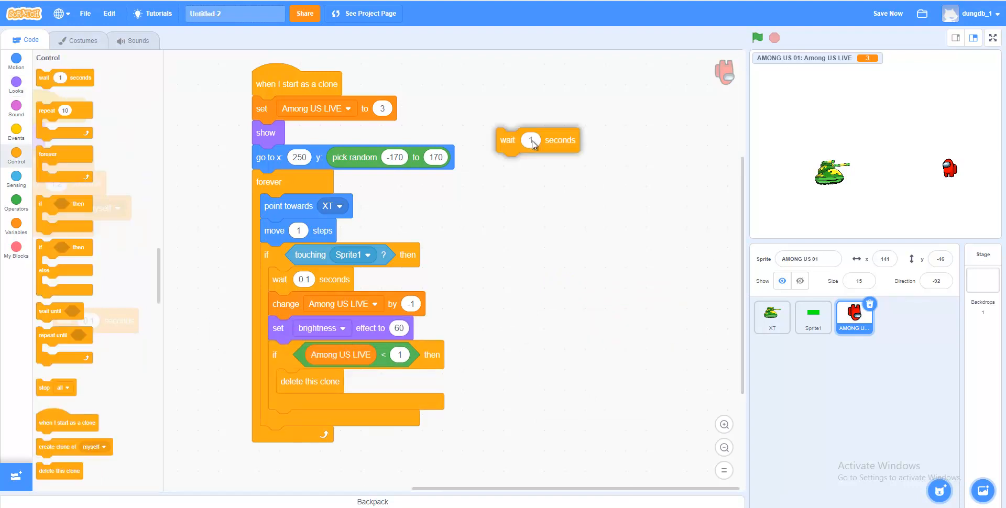
drag(535, 140, 308, 355)
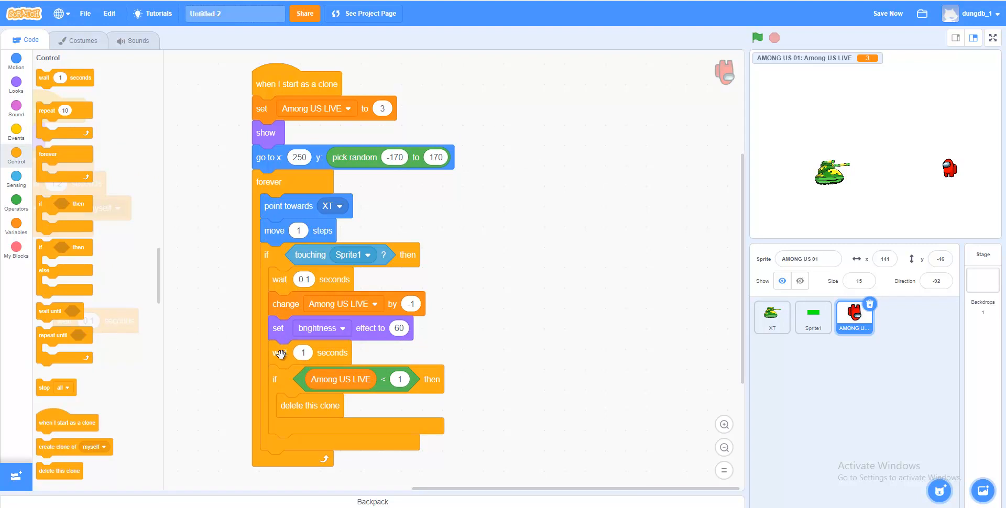
Set the wait to 0.05 seconds, reset brightness to 0 afterward, and run the game
click(302, 353)
text(0.05)
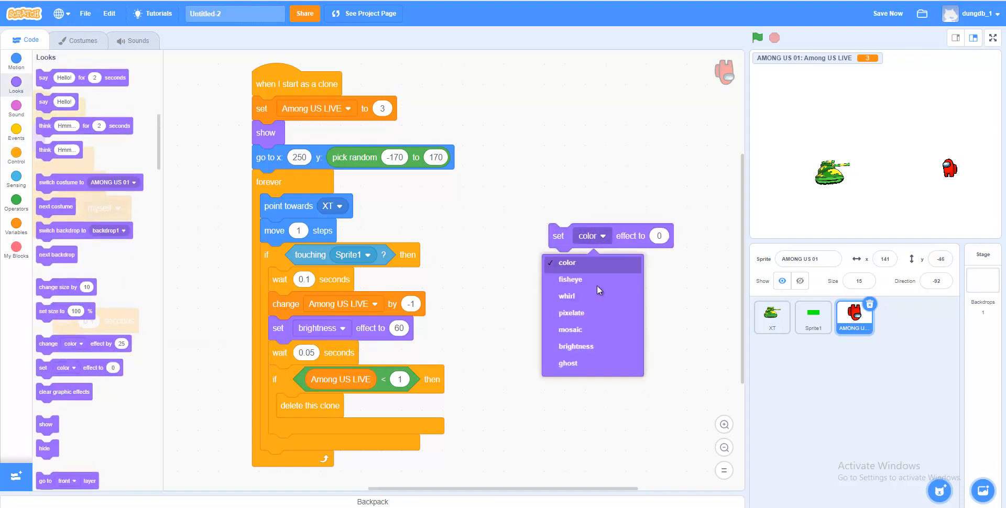
click(576, 346)
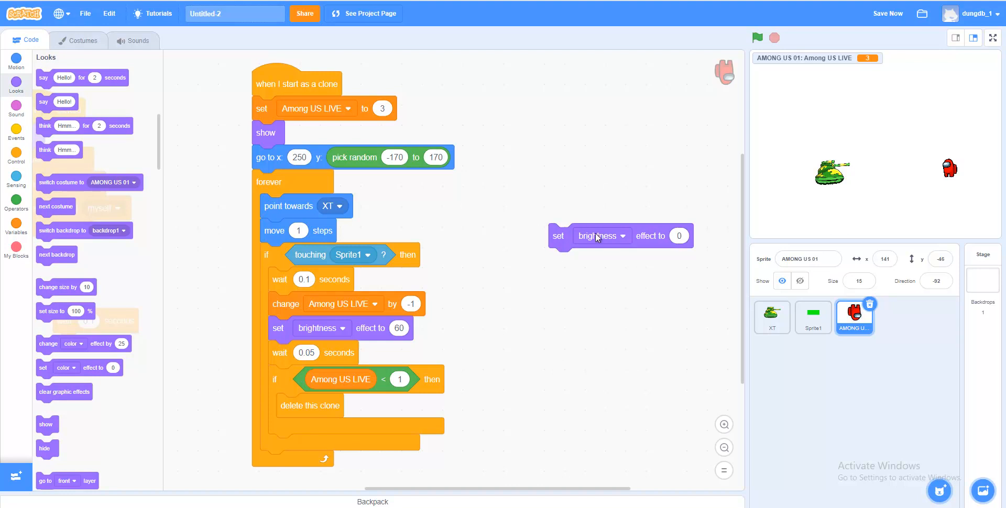
drag(557, 236, 558, 249)
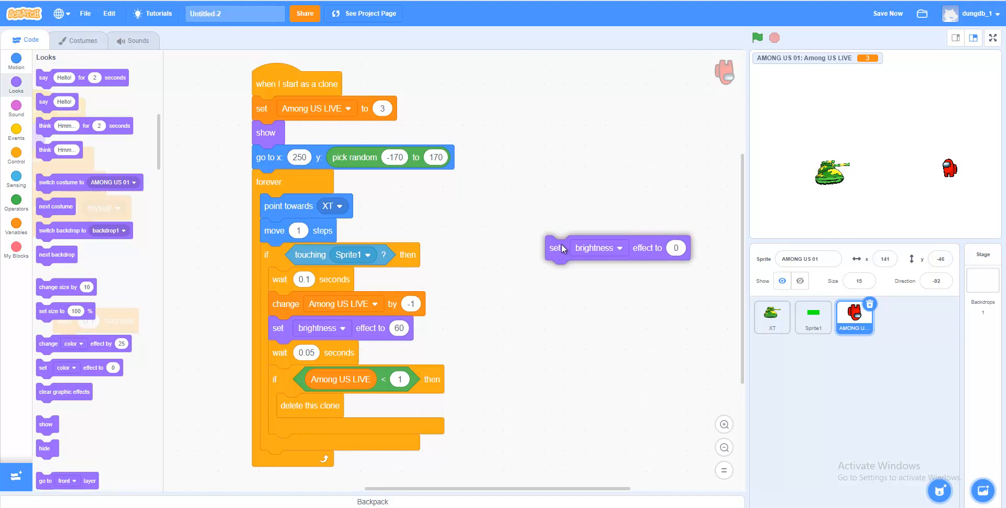
drag(555, 248, 279, 376)
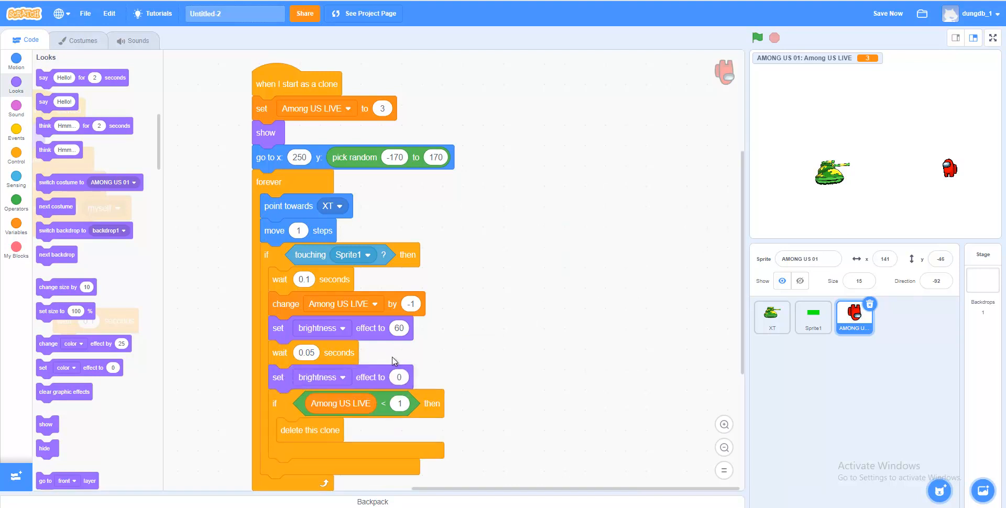
click(757, 37)
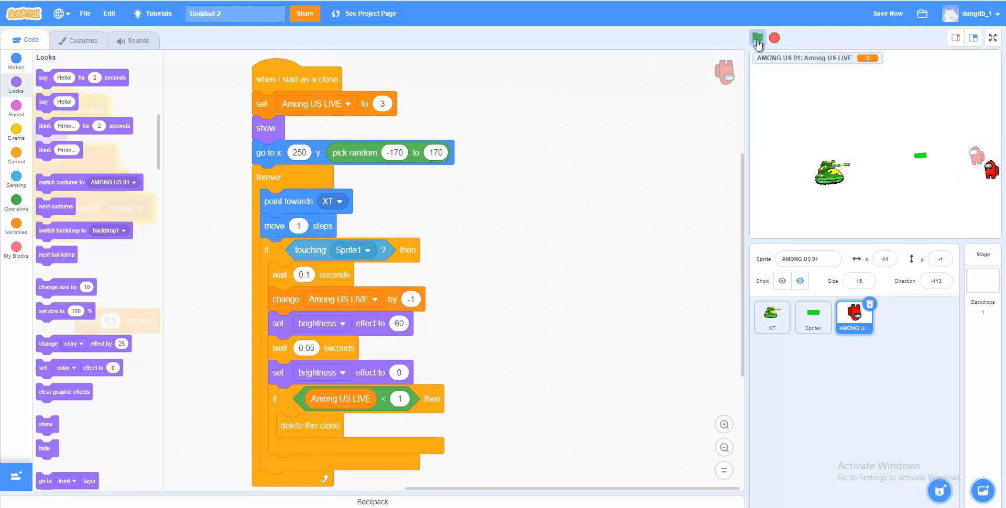